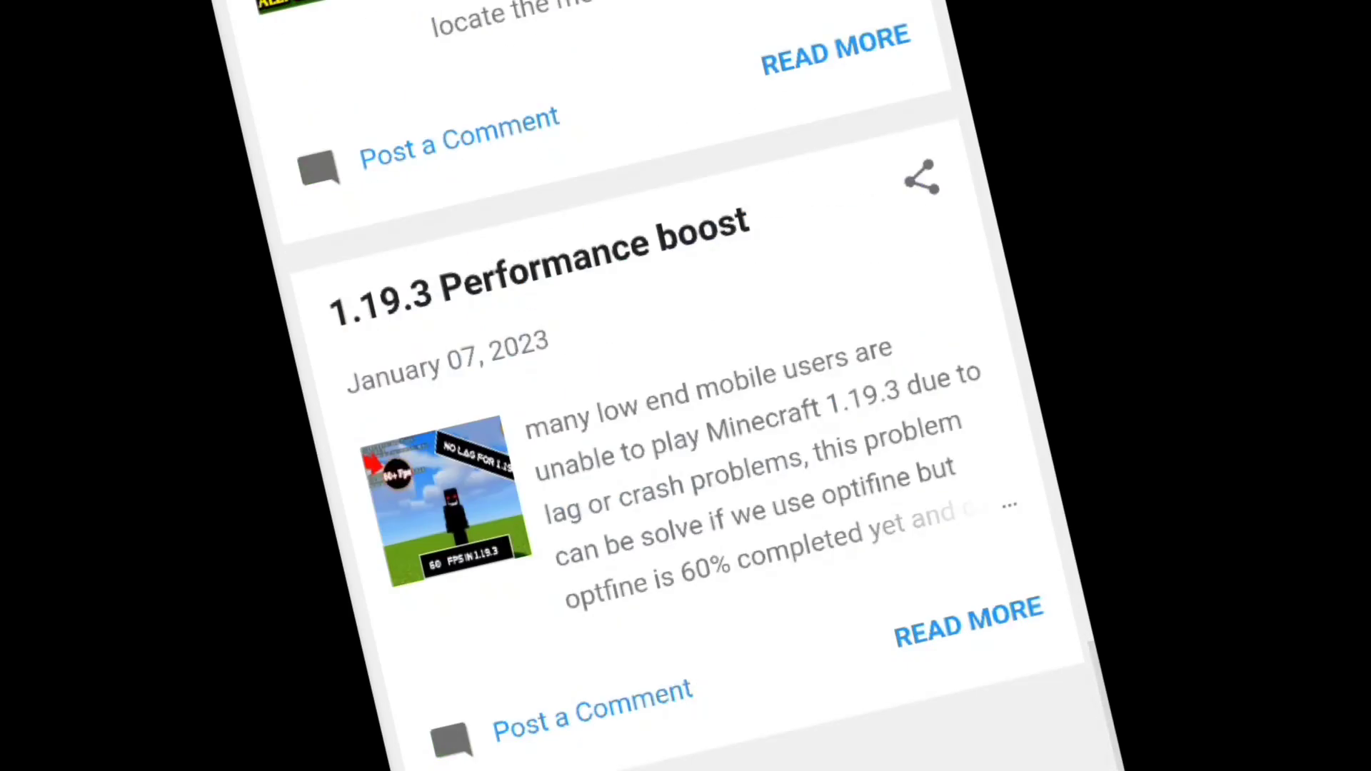
Step: In ZArchiver, go to Download and open the Template.zip archive
scroll(down, 3)
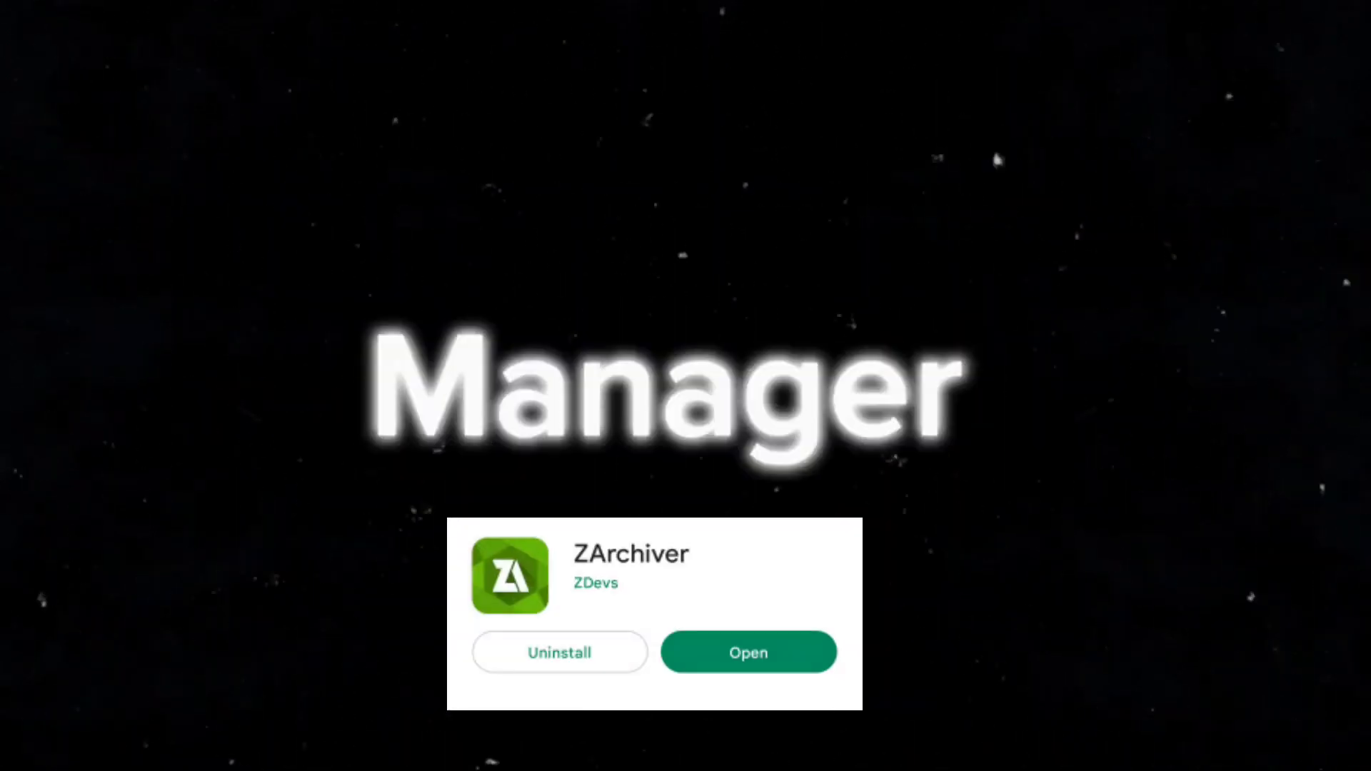
click(747, 653)
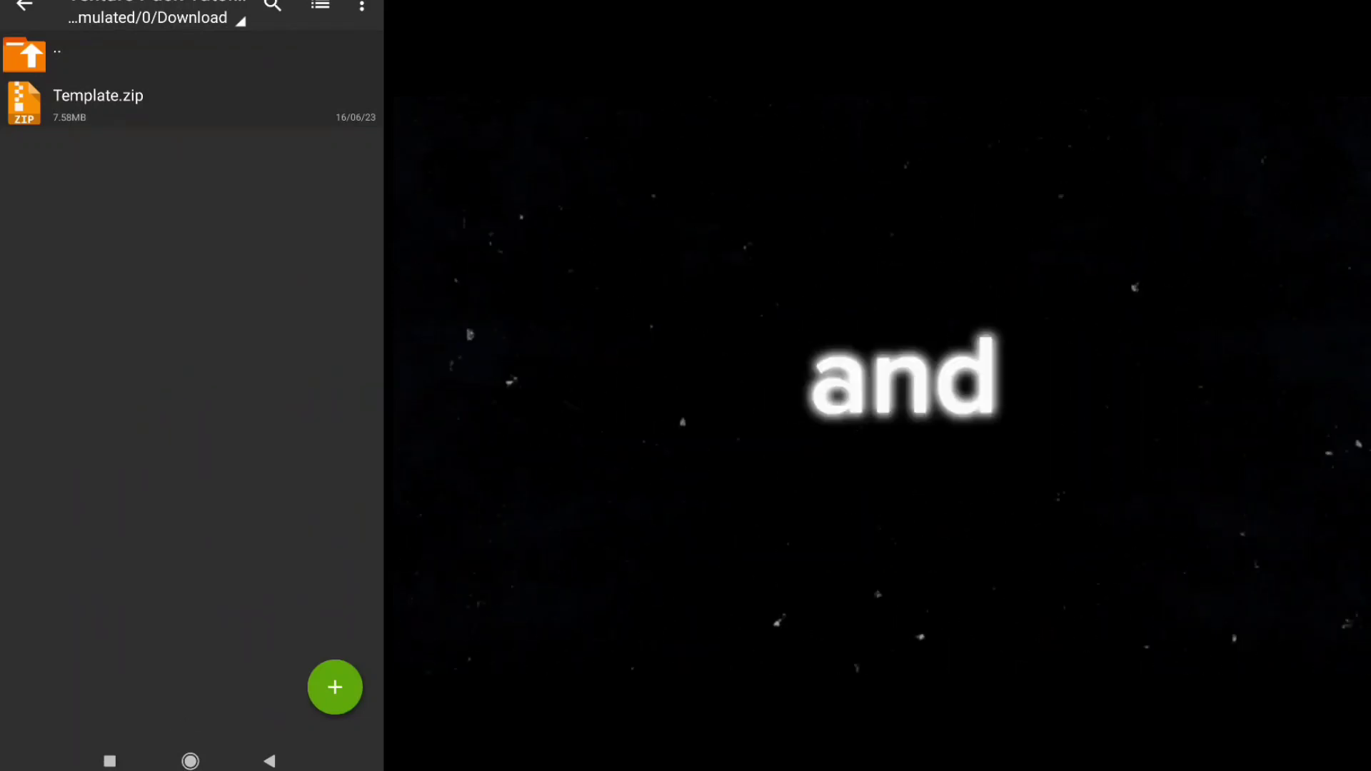
click(99, 95)
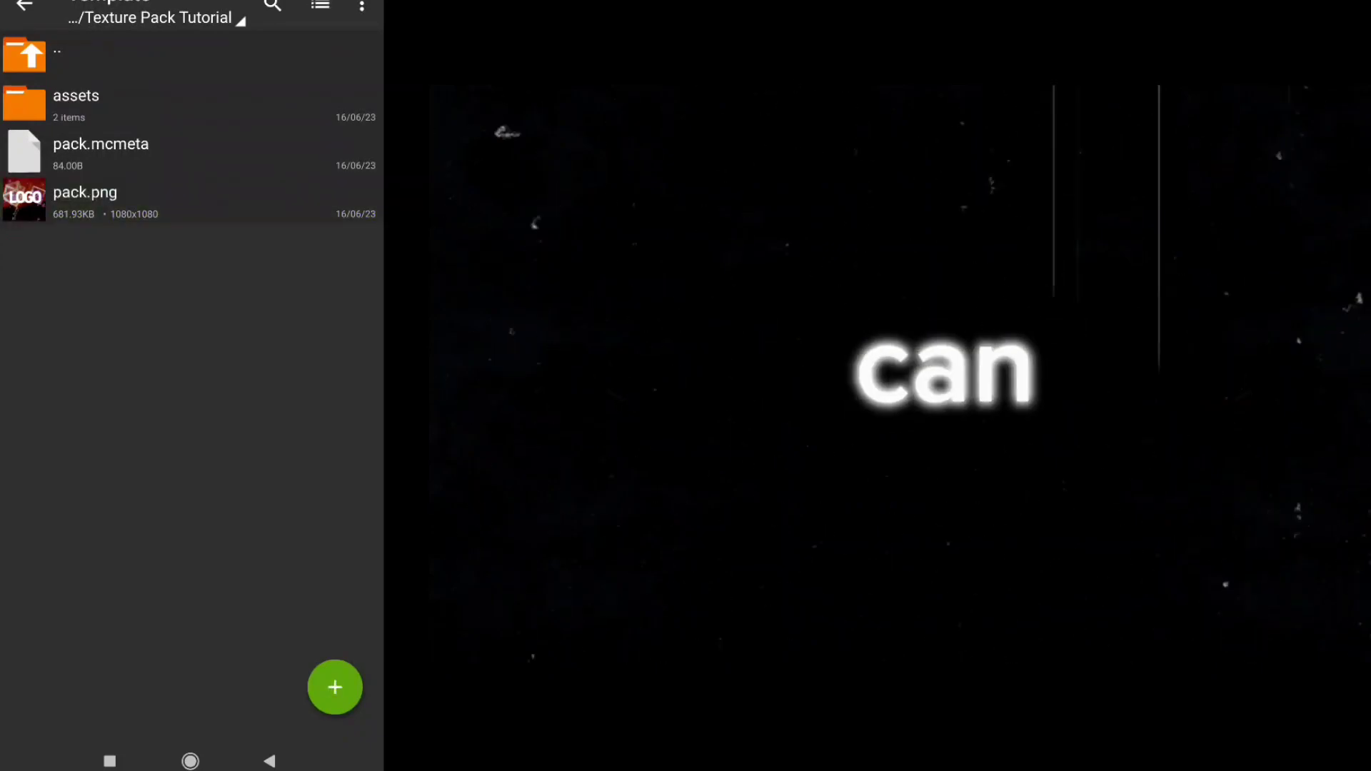
Step: Enter the Texture Pack Tutorial > Template folder showing assets, pack.mcmeta and pack.png
click(84, 201)
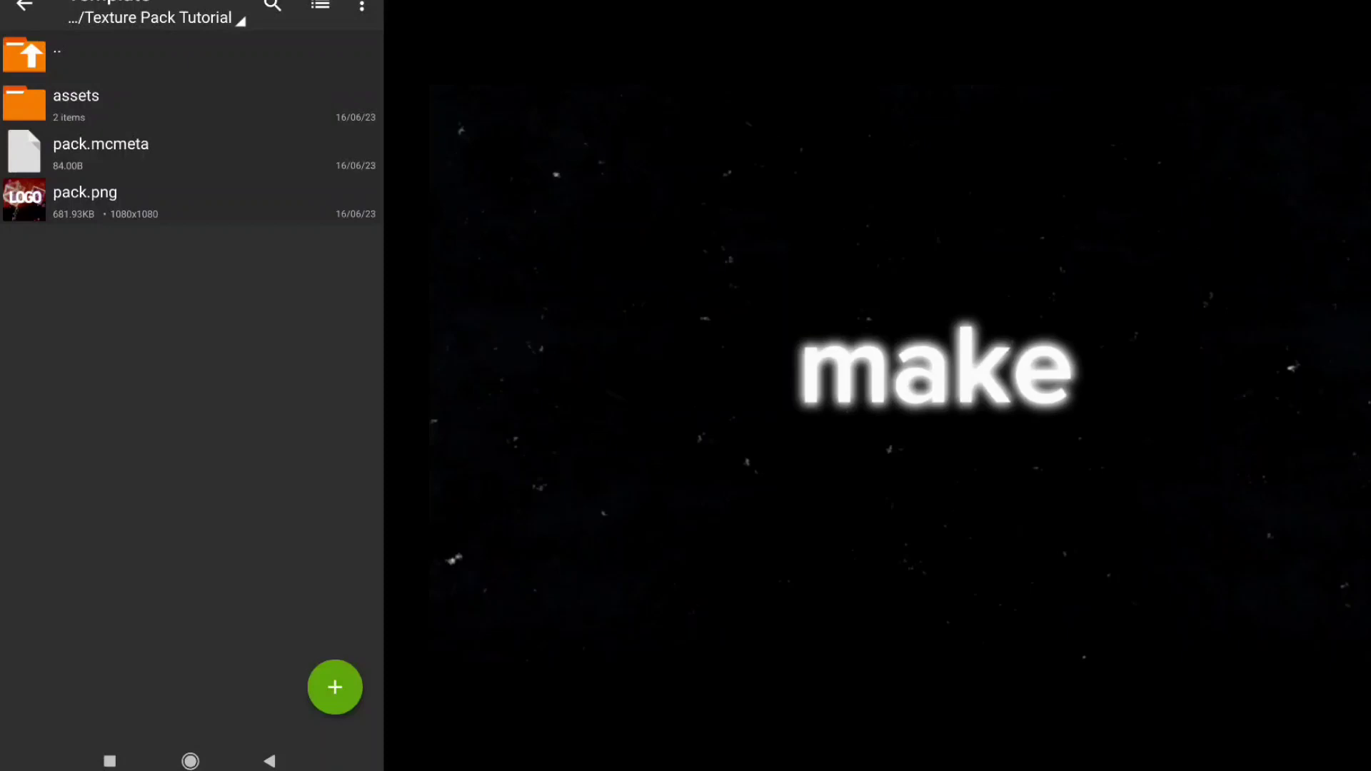
click(84, 193)
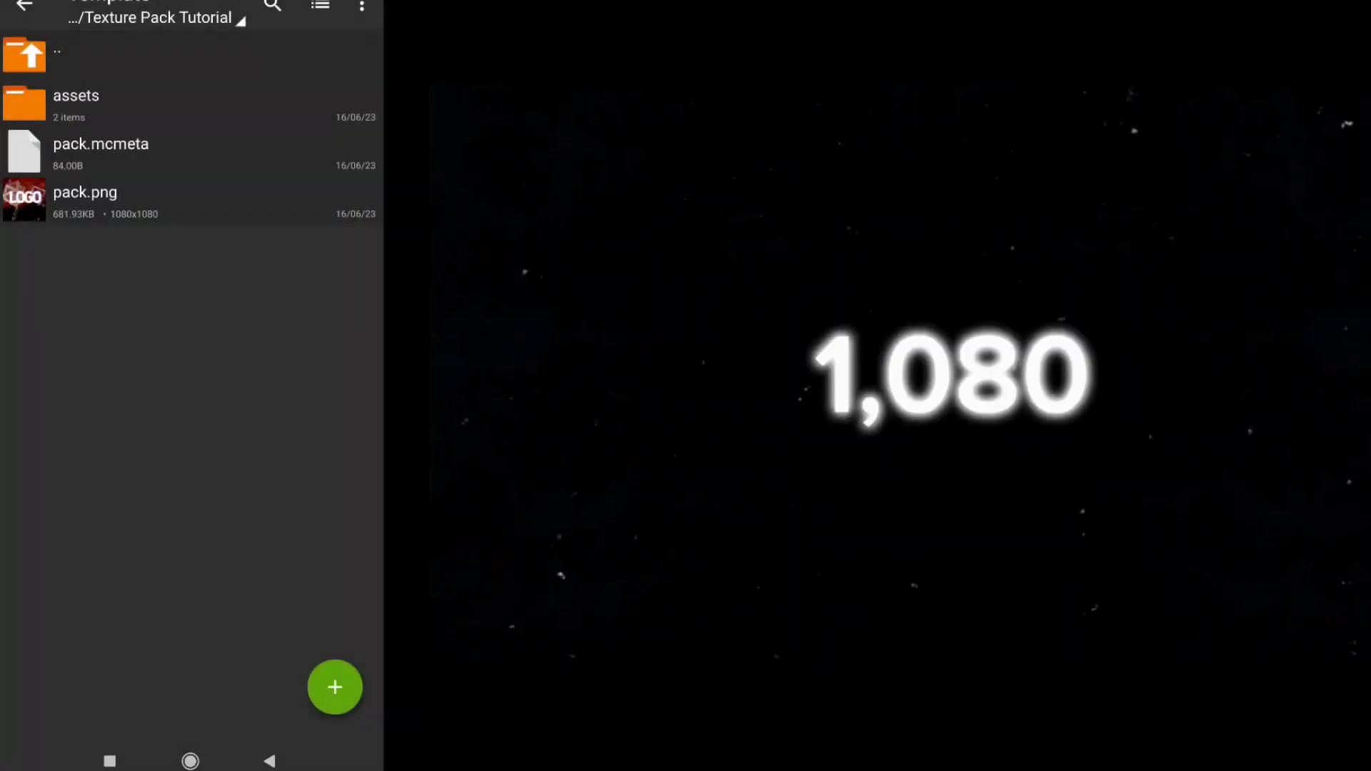
click(100, 153)
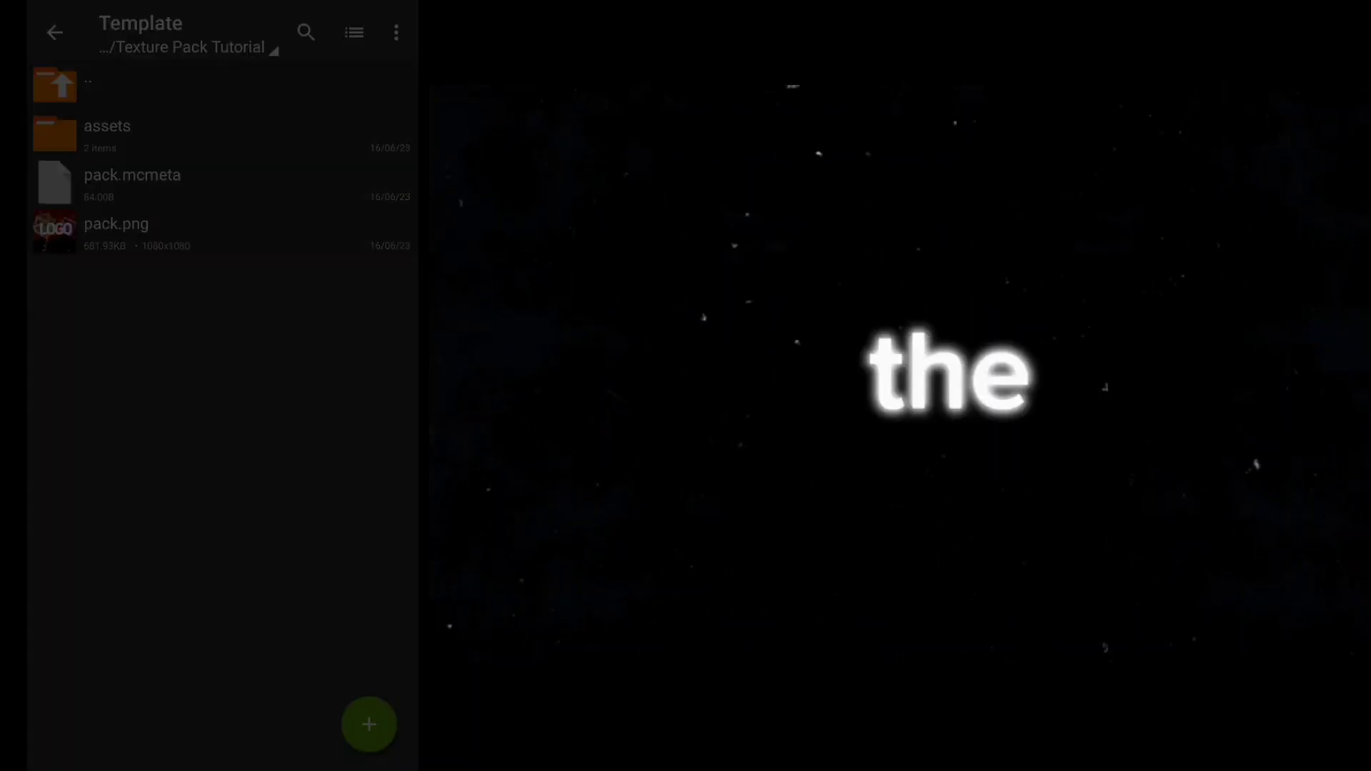
Step: Edit pack.mcmeta in Code Editor, setting the description to 'Texture Pax'
click(368, 724)
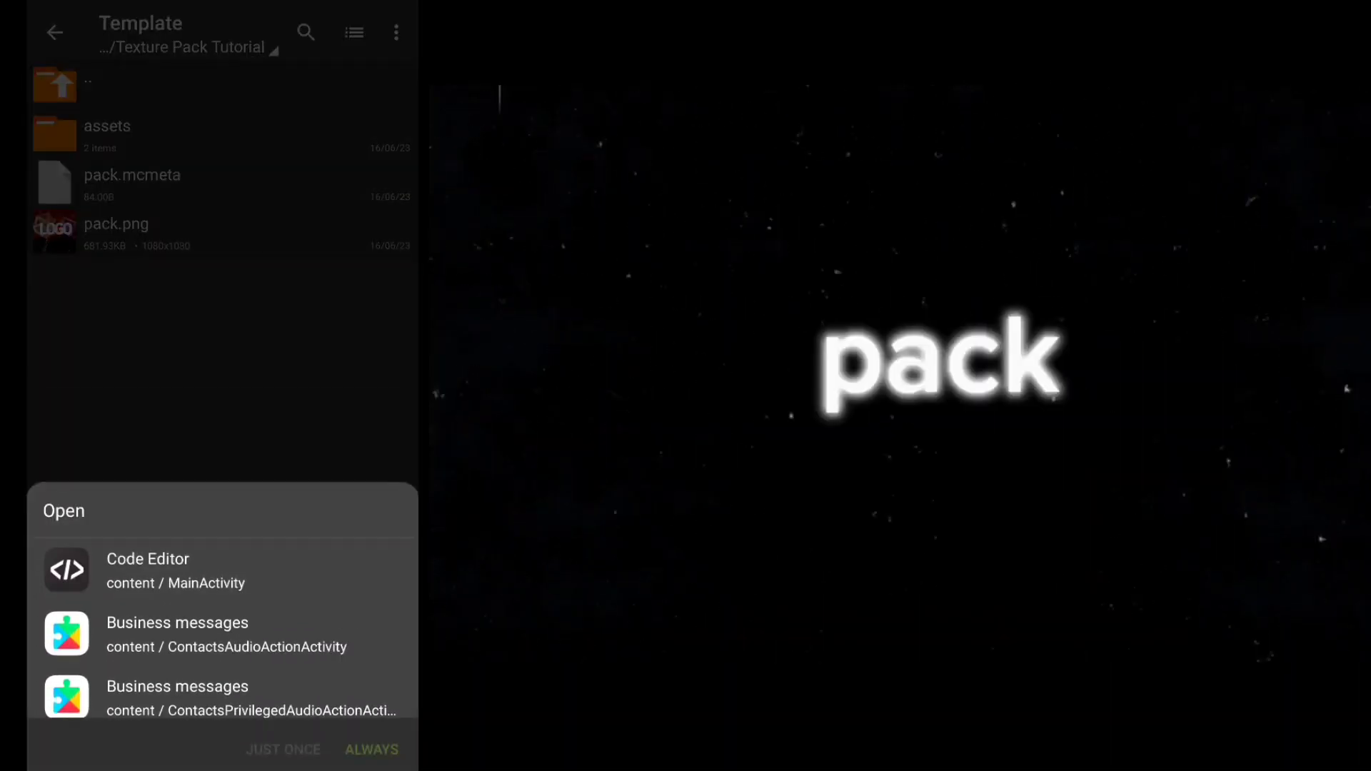
click(148, 569)
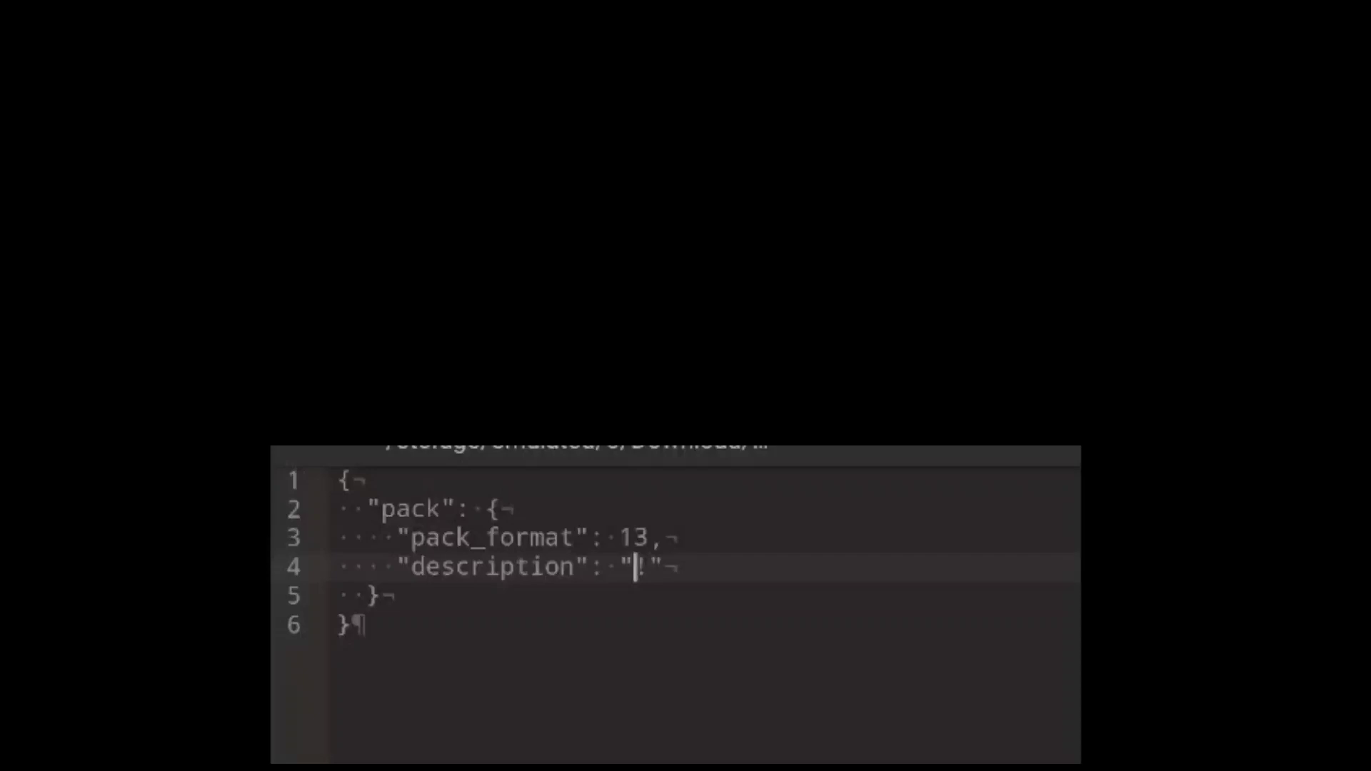
text(Te)
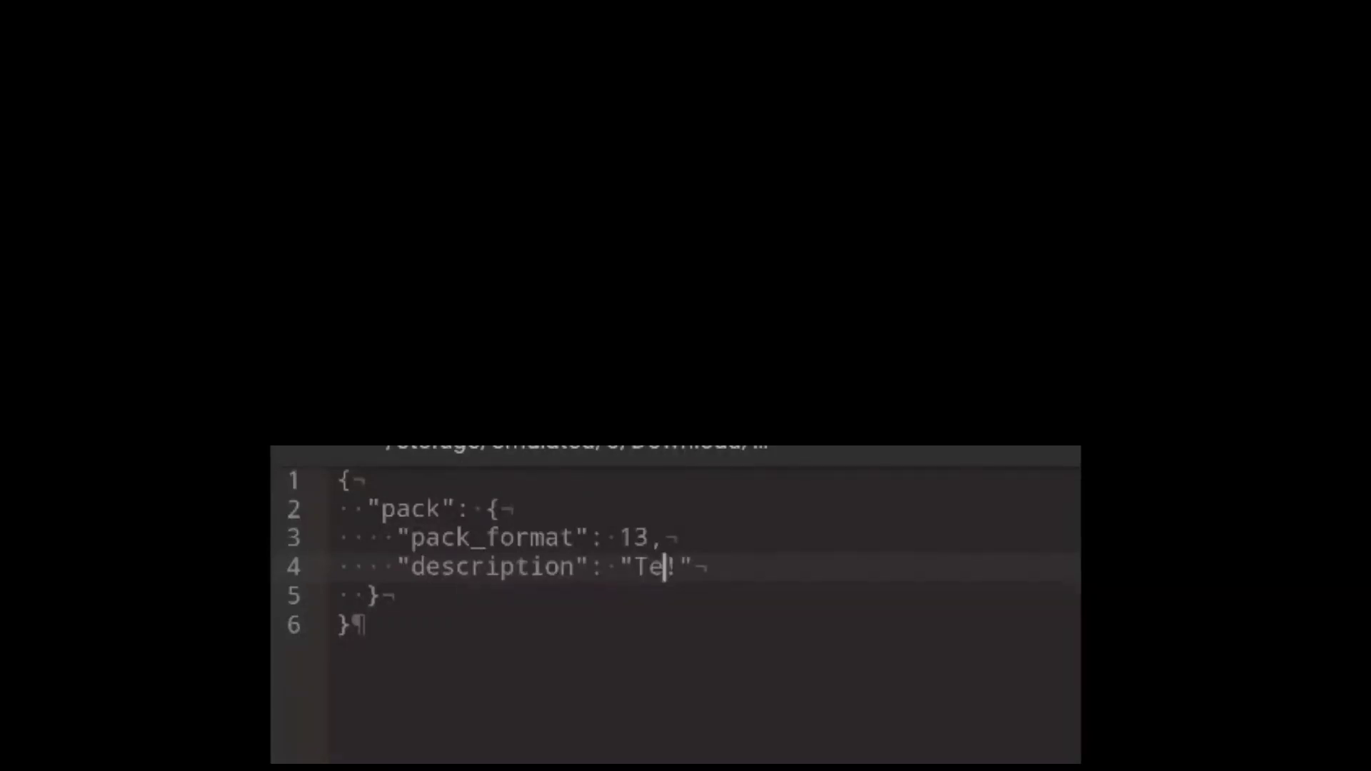
text(xture Pax)
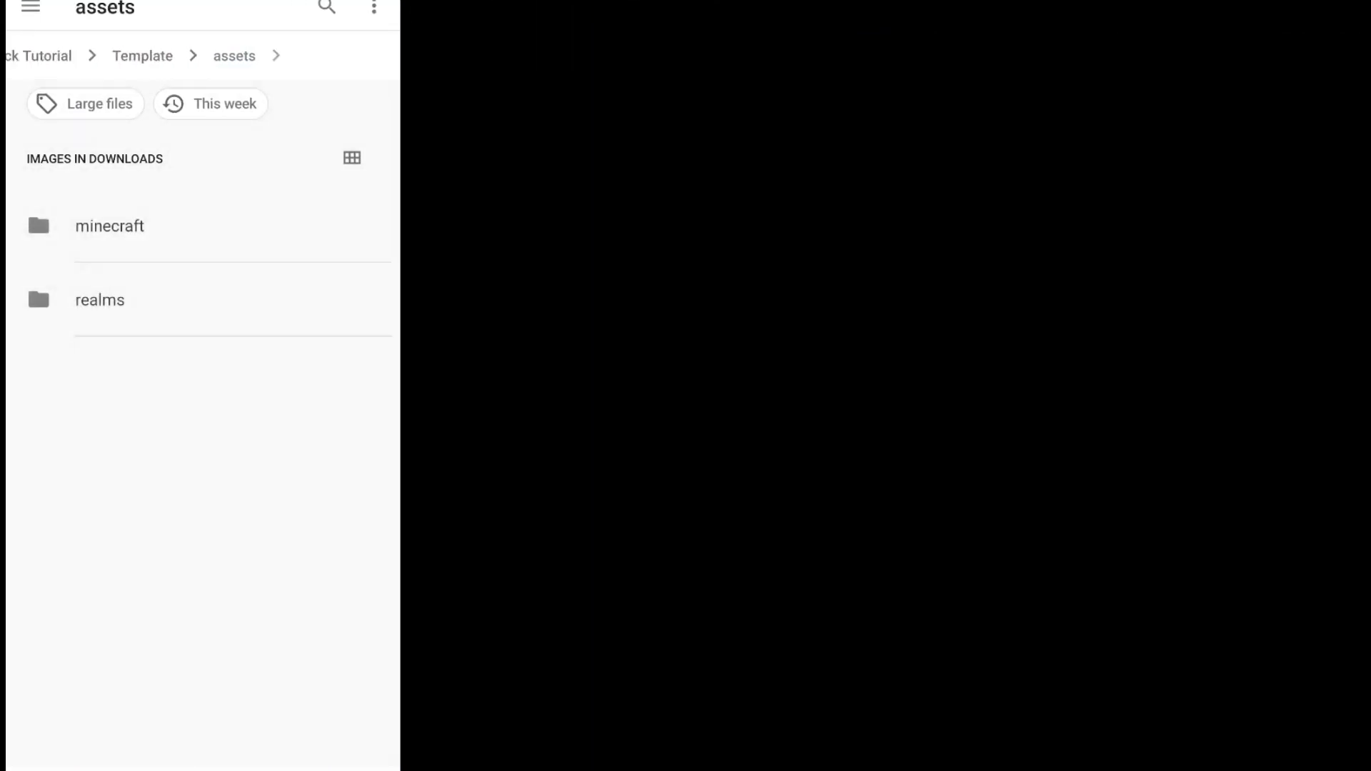
Step: Import the custom logo at 512×512 and browse to the gui/title textures folder
click(110, 226)
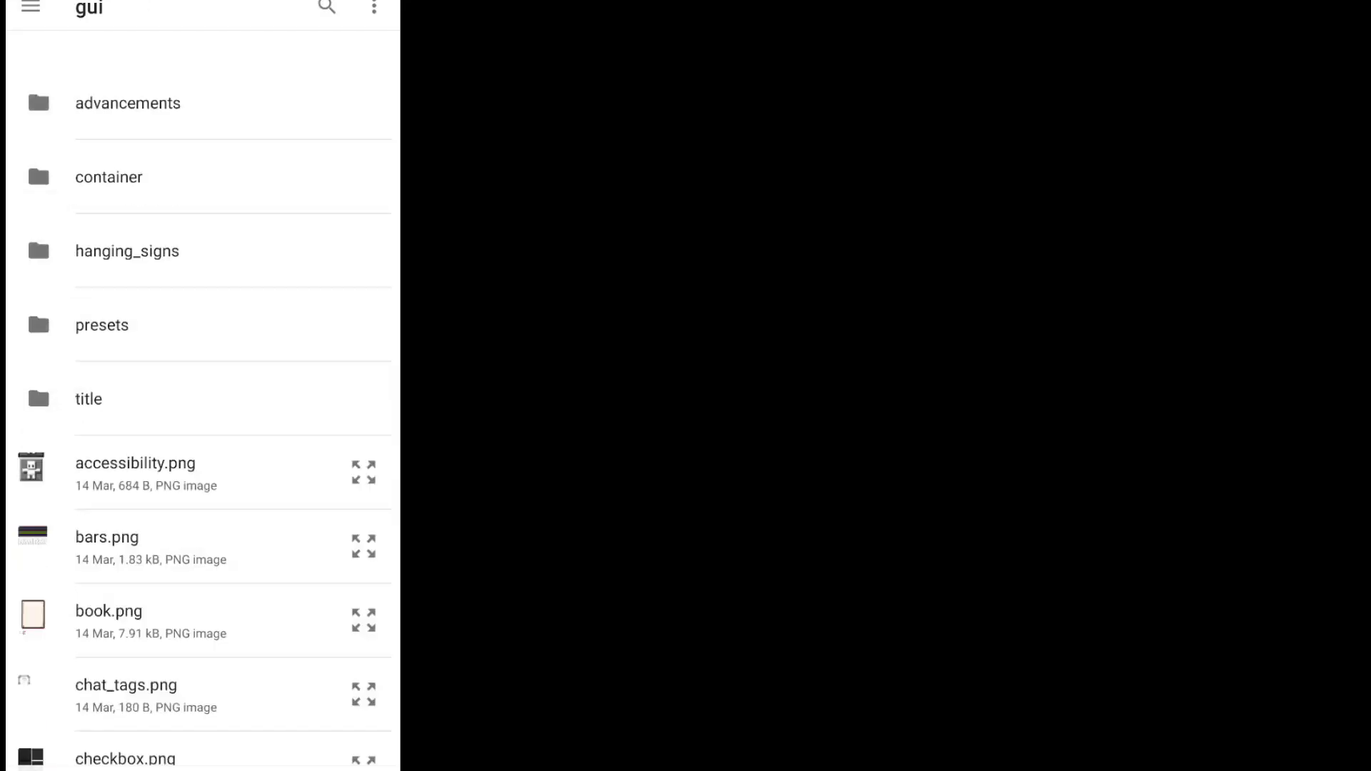
click(88, 399)
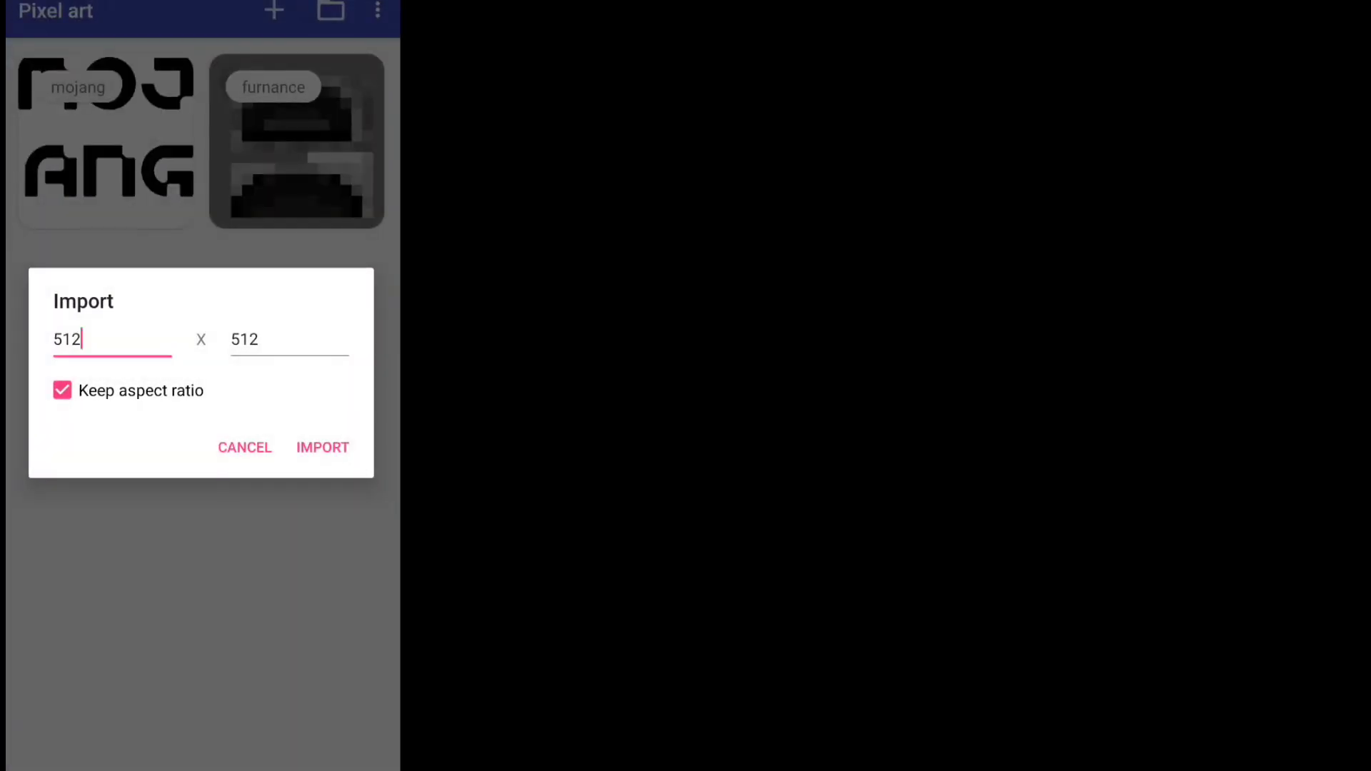
click(323, 447)
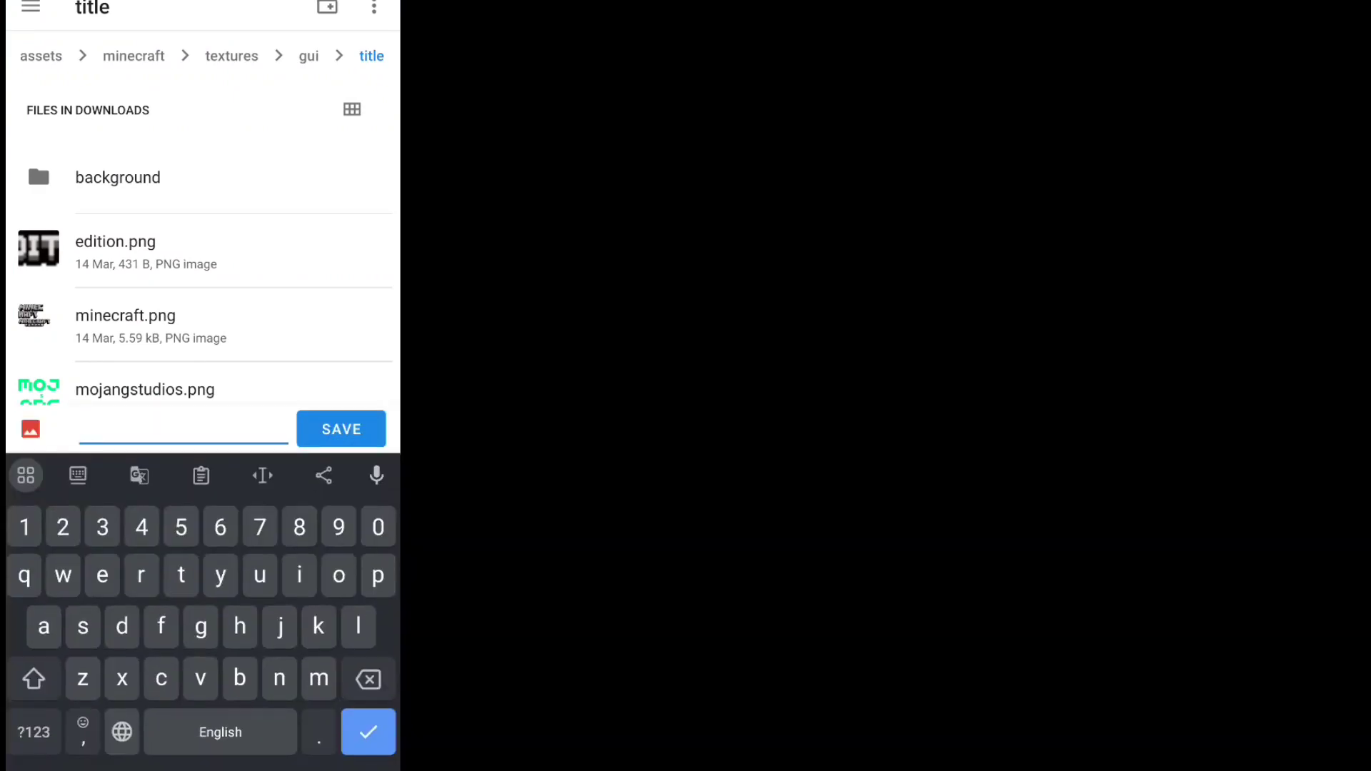
Step: Save the logo as mojangstudios into the gui/title folder
text(mohangstud)
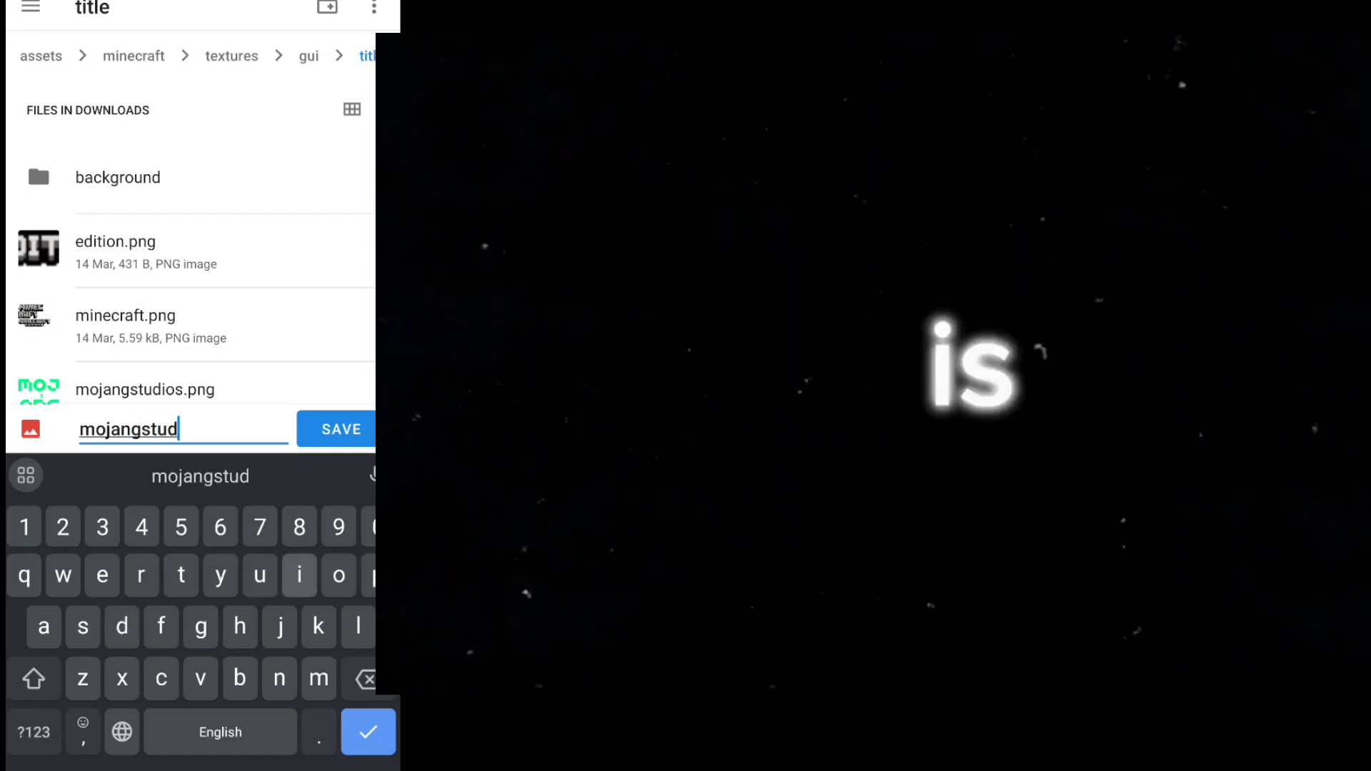
text(ios)
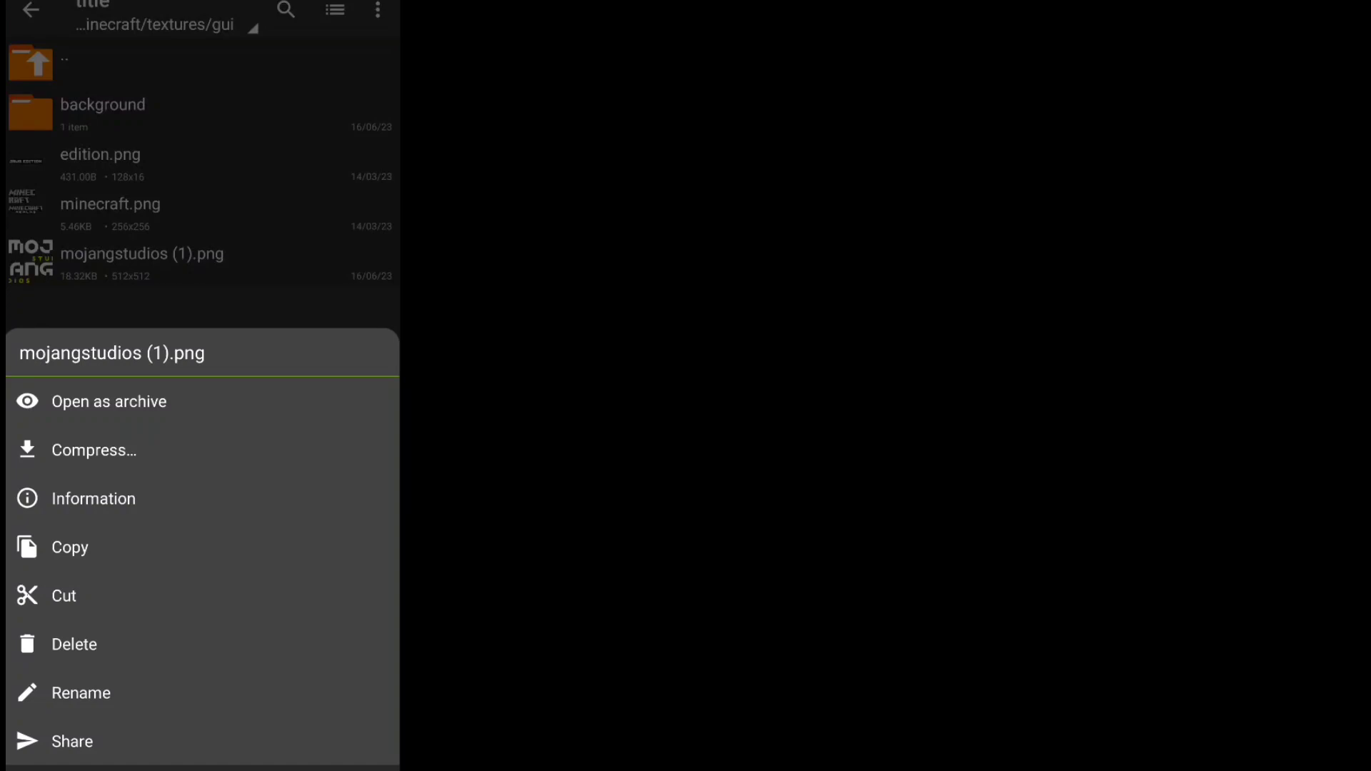
Step: Return to the textures folder listing block, entity, gui and other categories
click(80, 695)
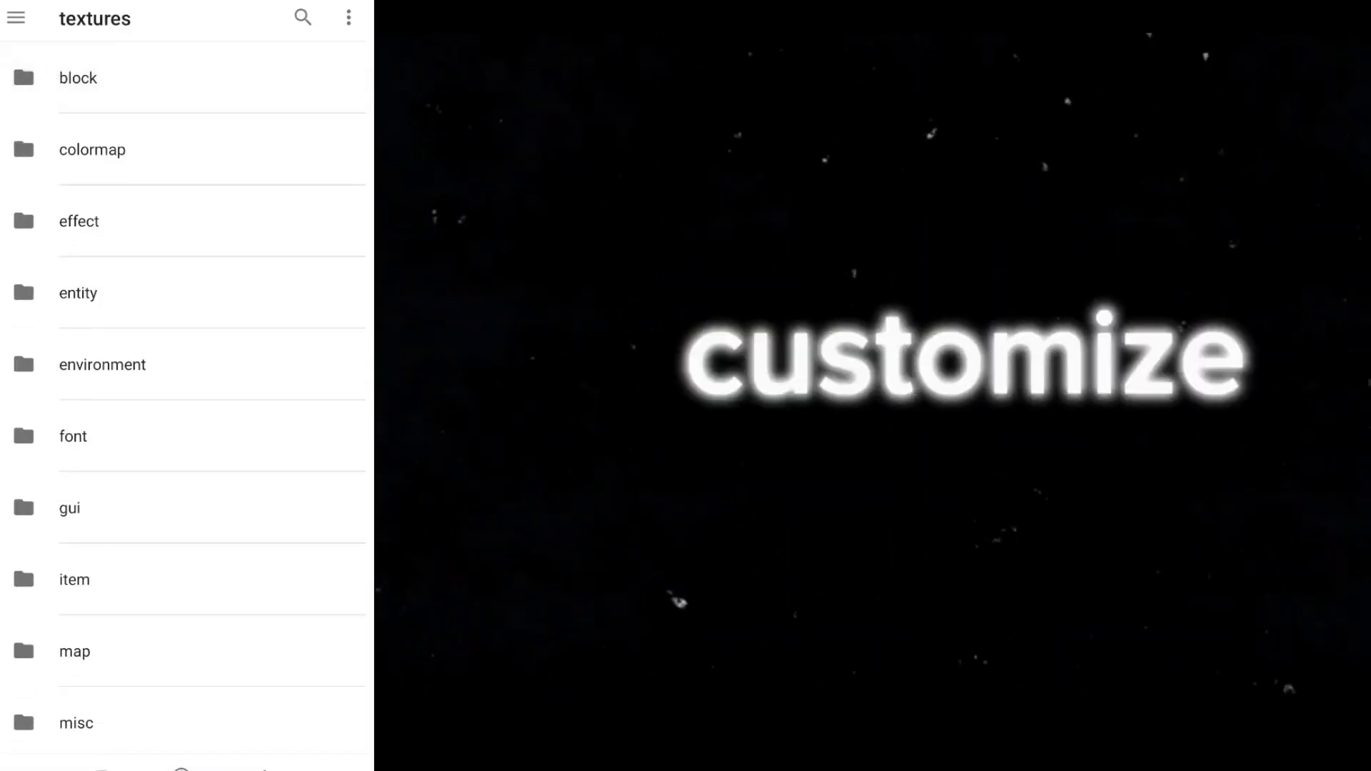
Step: Browse through the block textures category looking for the furnace texture
click(78, 77)
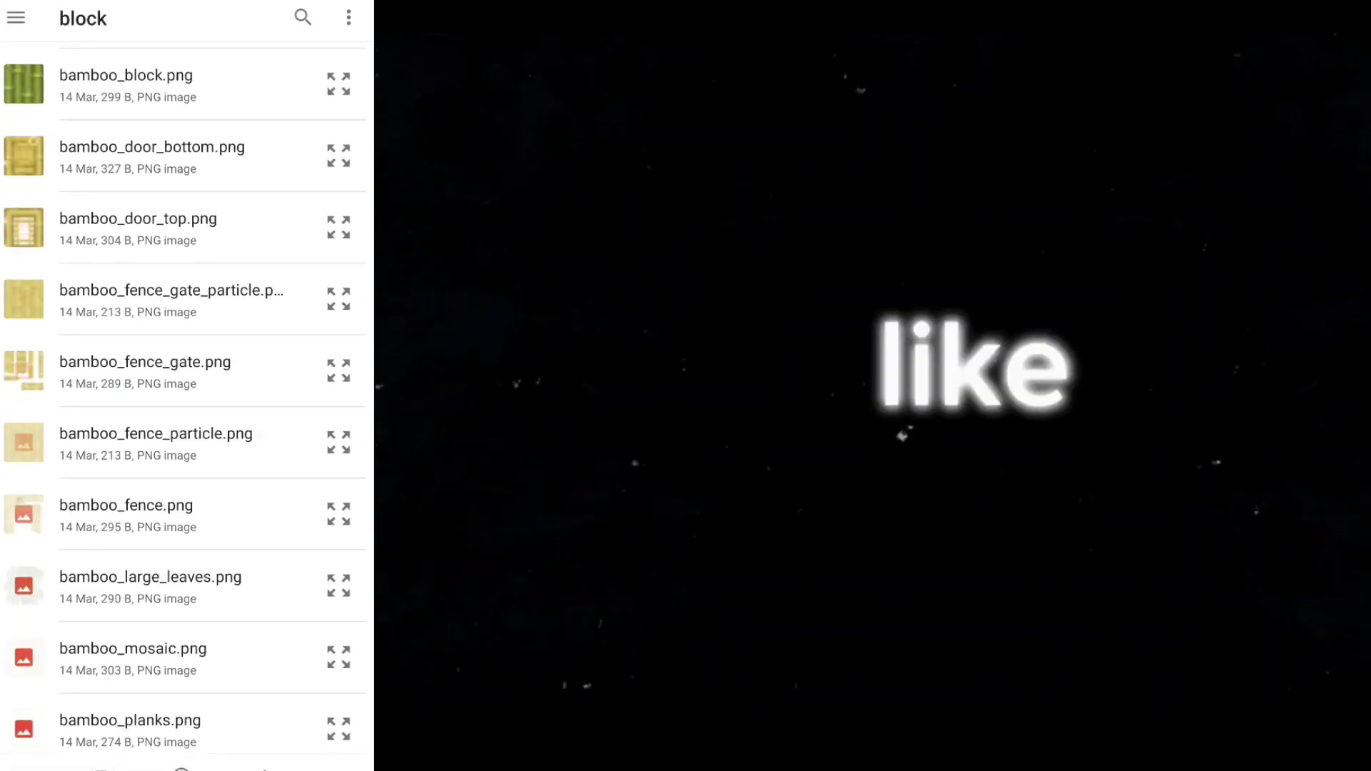
scroll(down, 3)
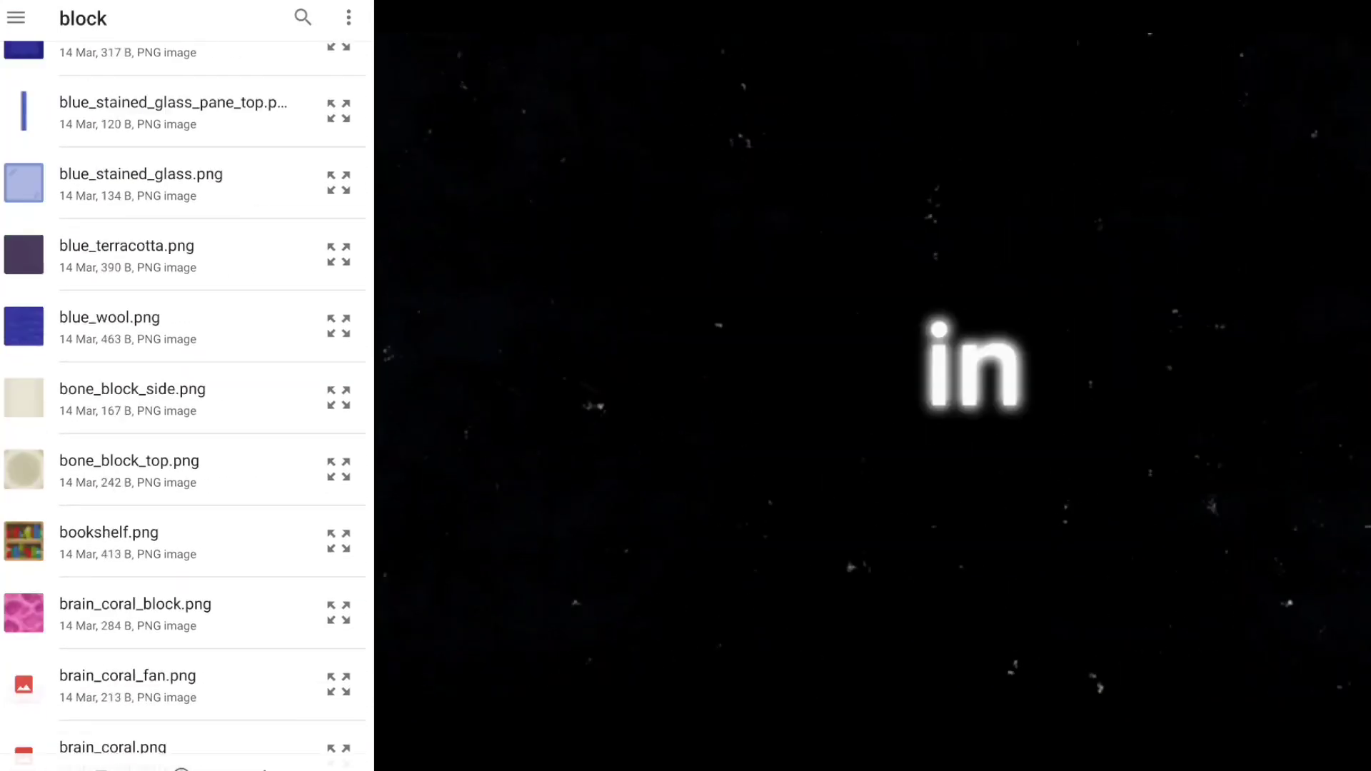
scroll(down, 3)
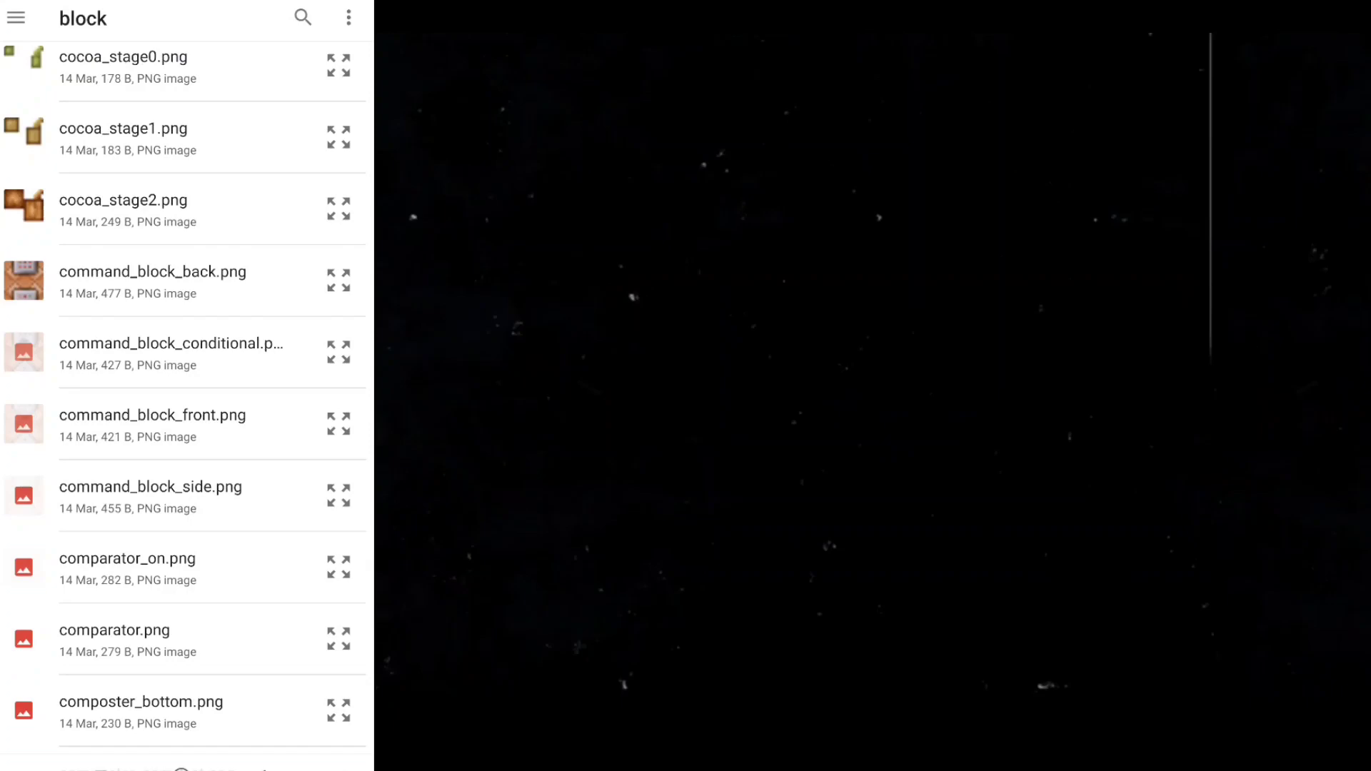
scroll(down, 3)
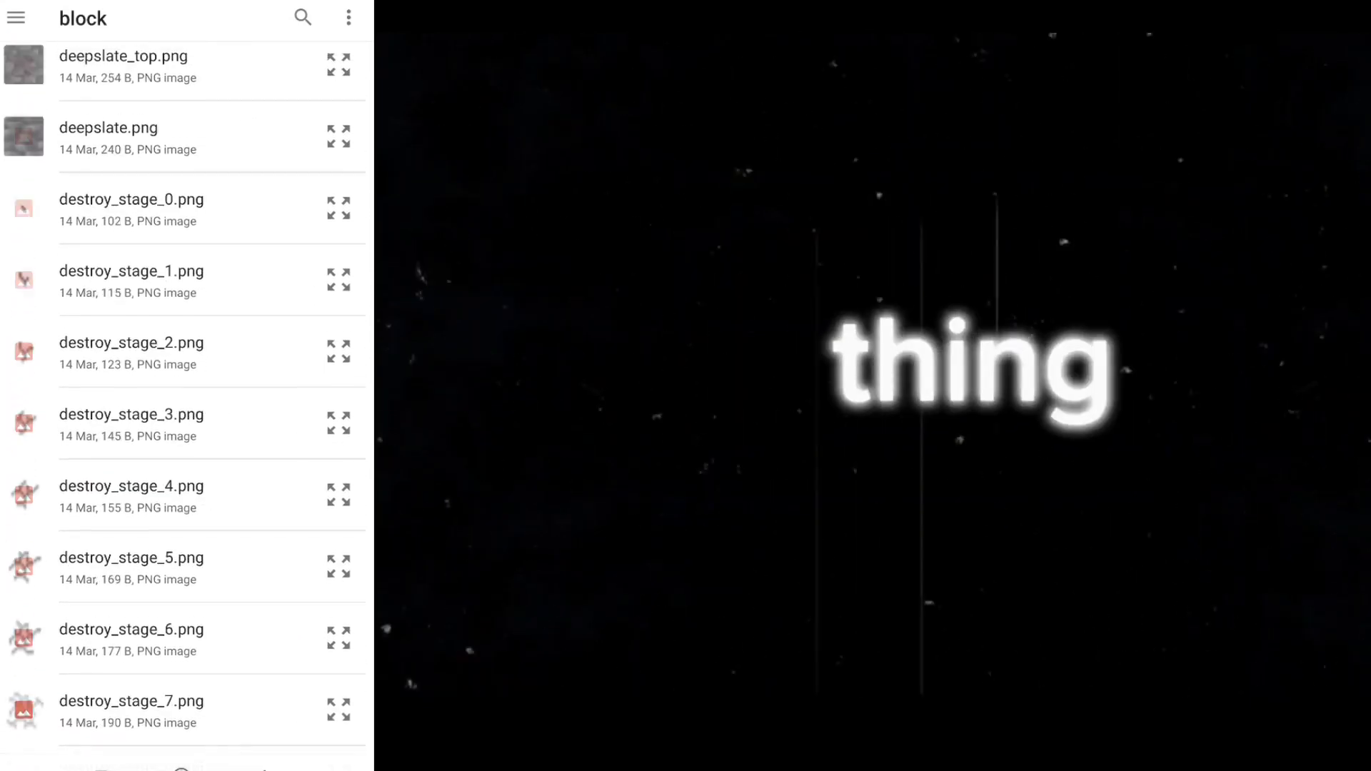
scroll(down, 3)
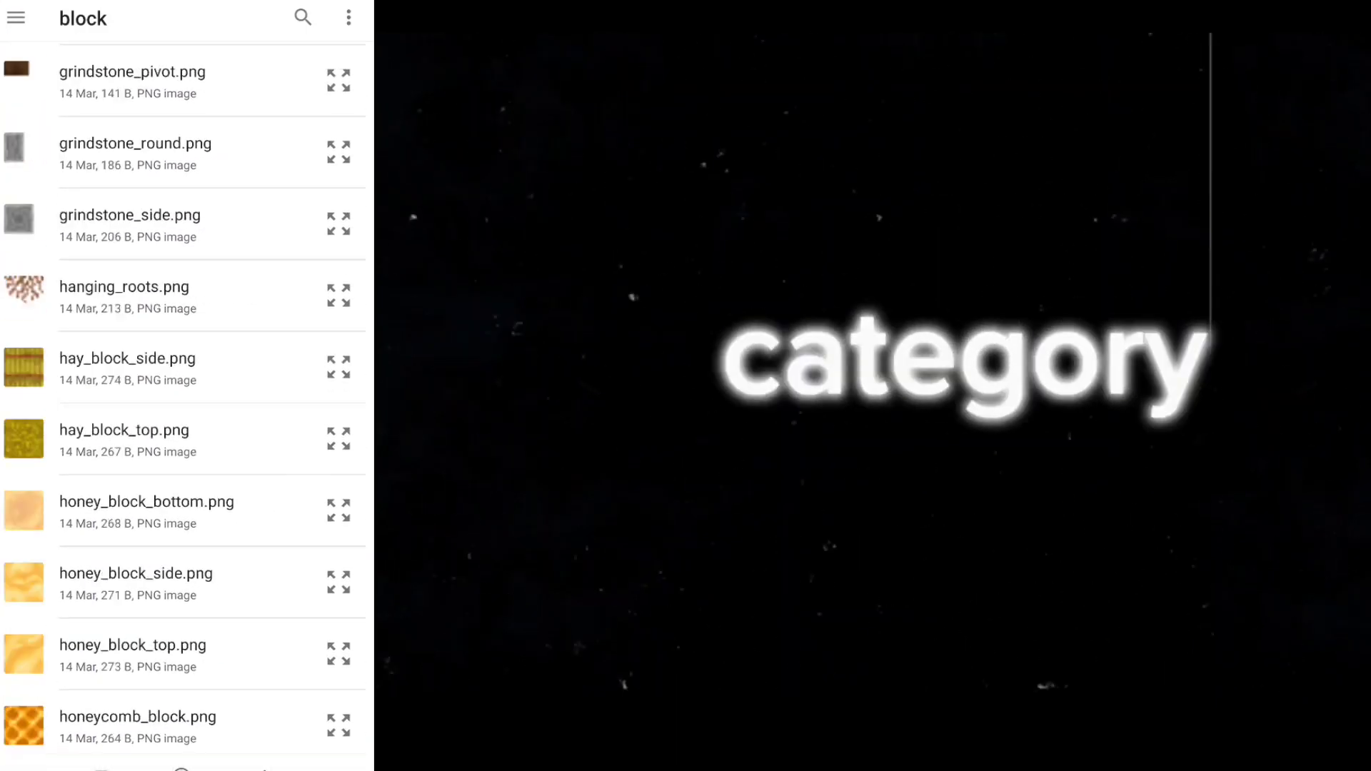
scroll(down, 3)
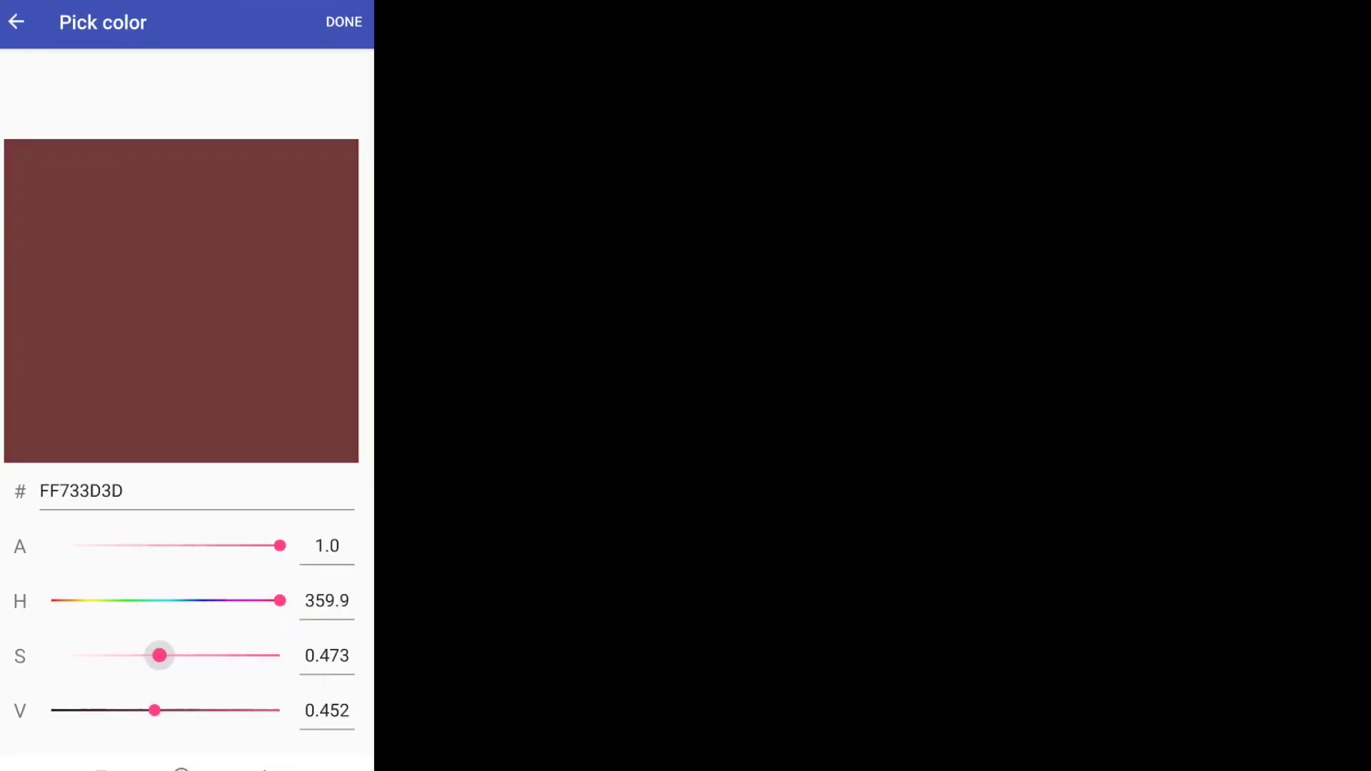
Step: Lower the saturation of the painting colour for the furnace front
drag(159, 655, 51, 656)
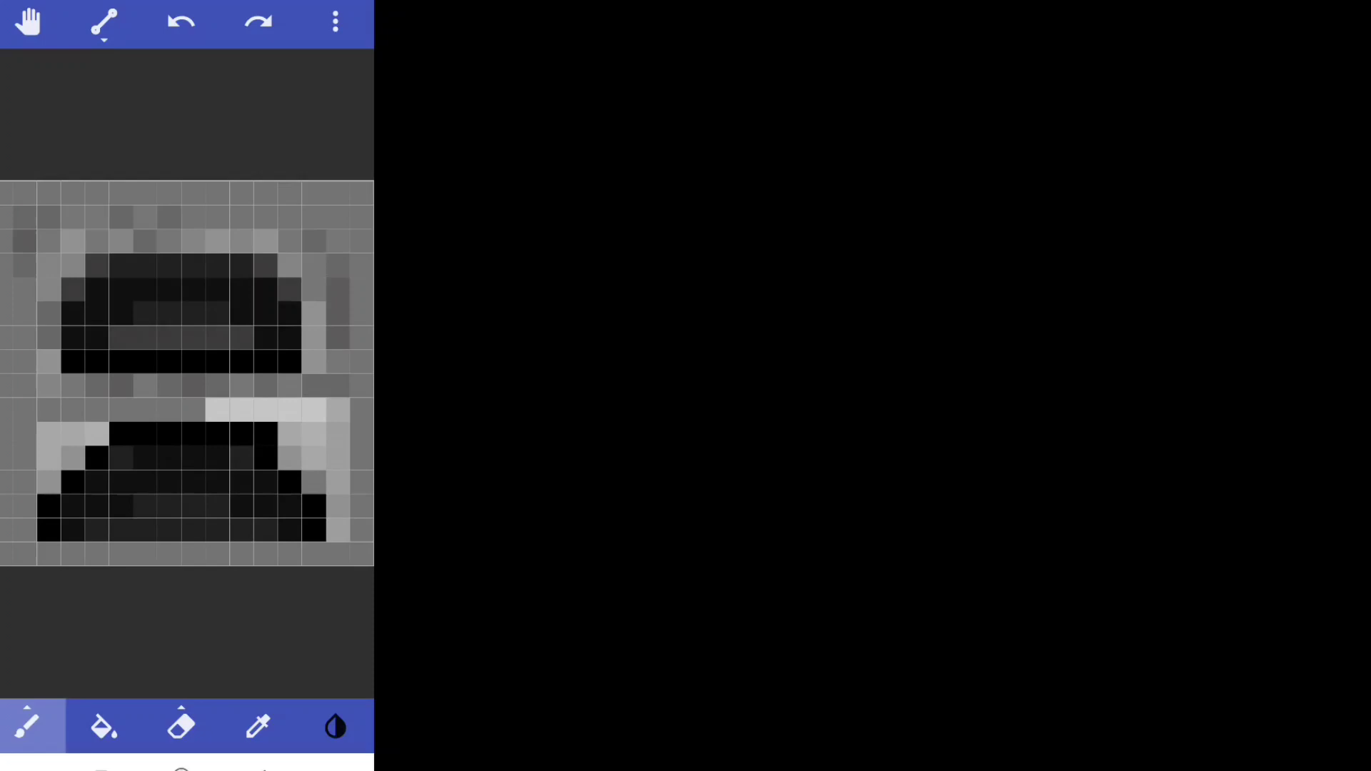
Step: Save the furnace front drawing under the name 'furnance'
click(336, 21)
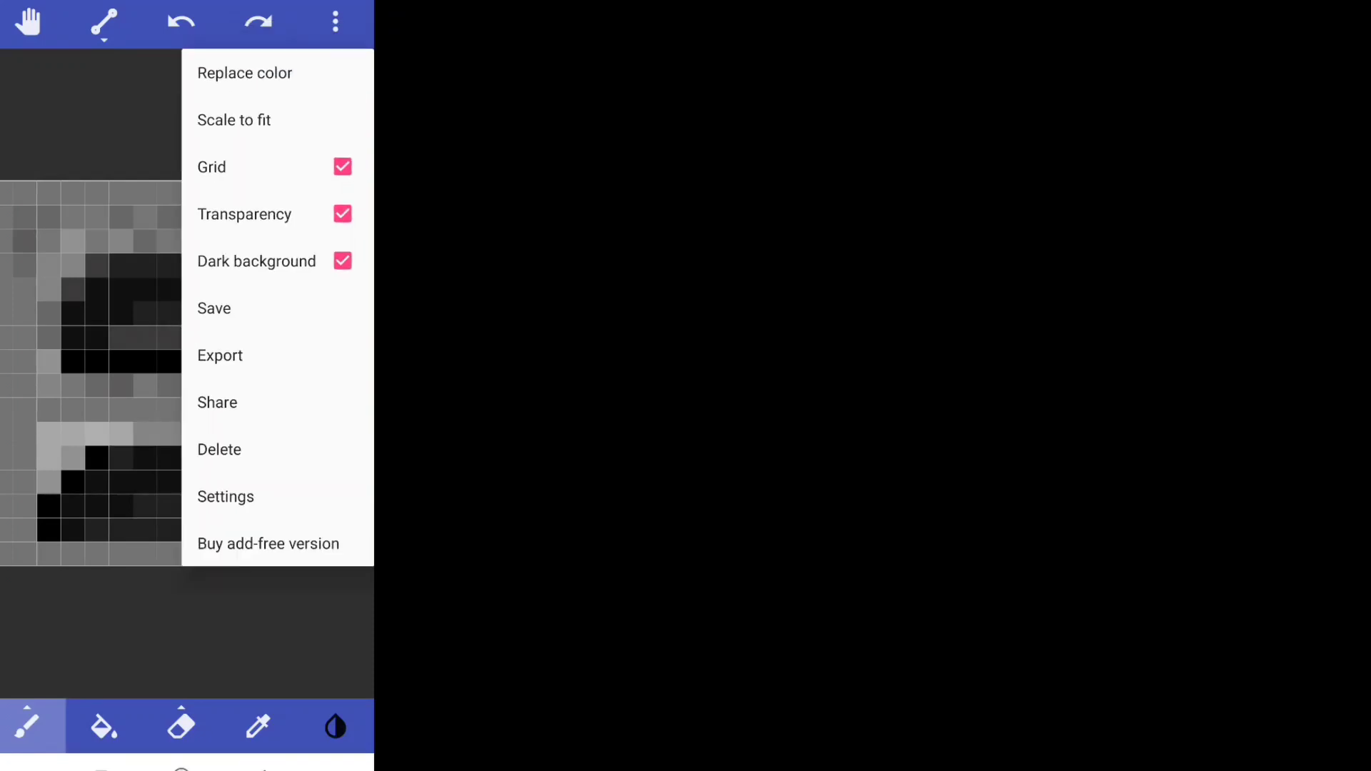
click(214, 308)
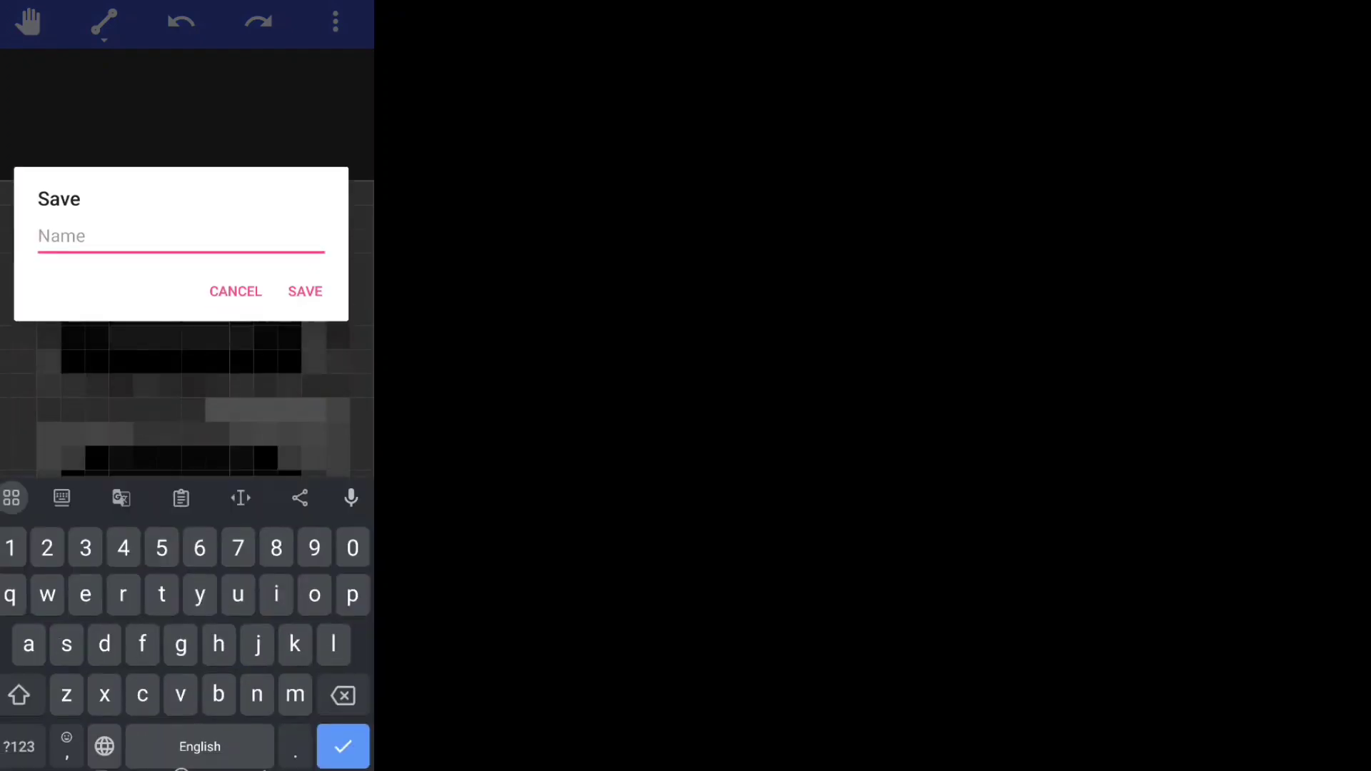
text(furna)
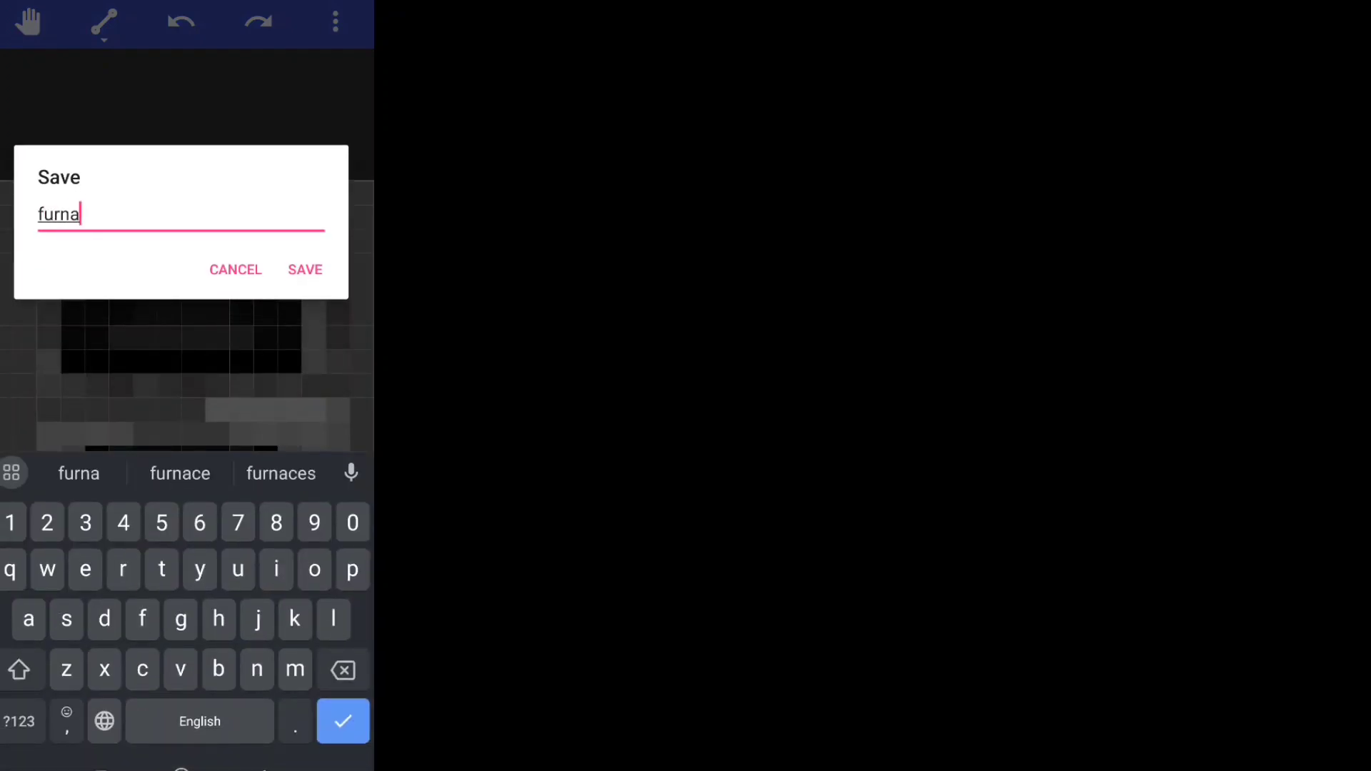
text(nce)
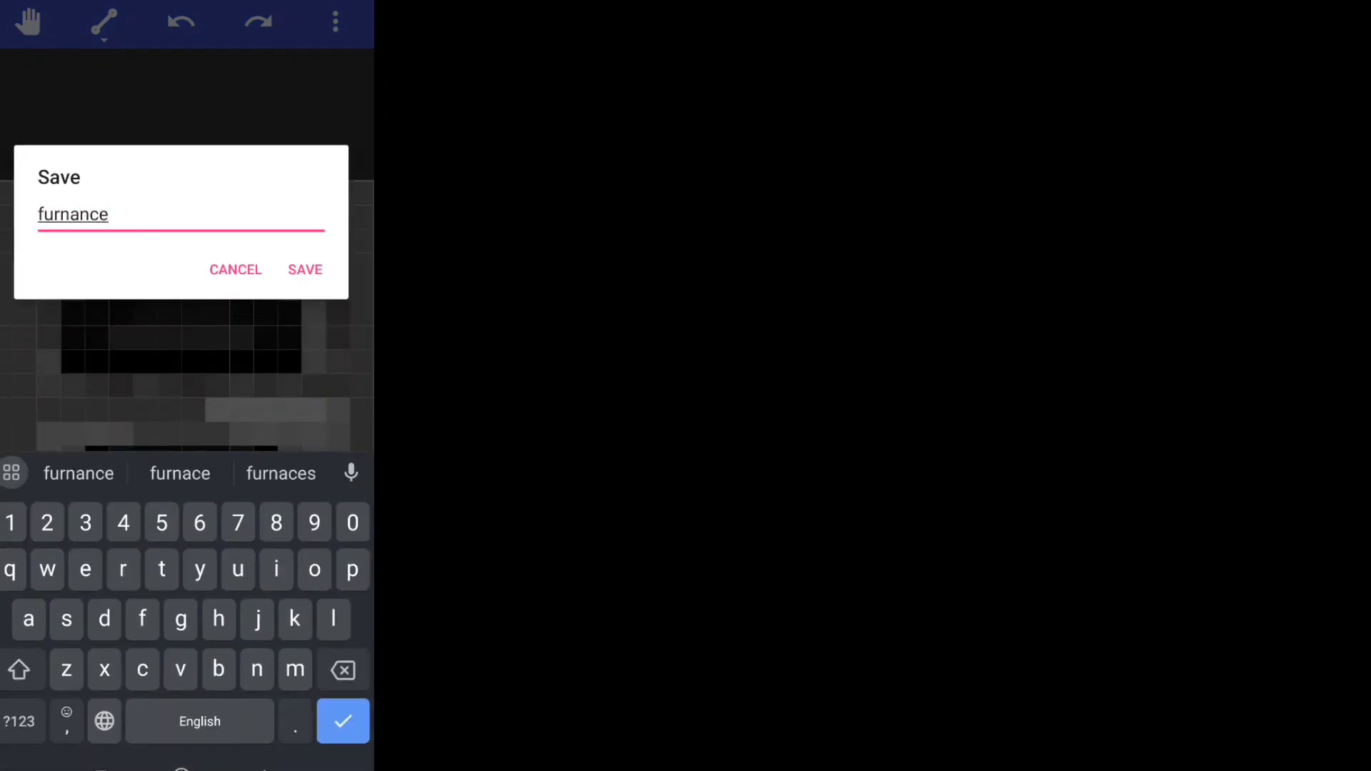
click(334, 21)
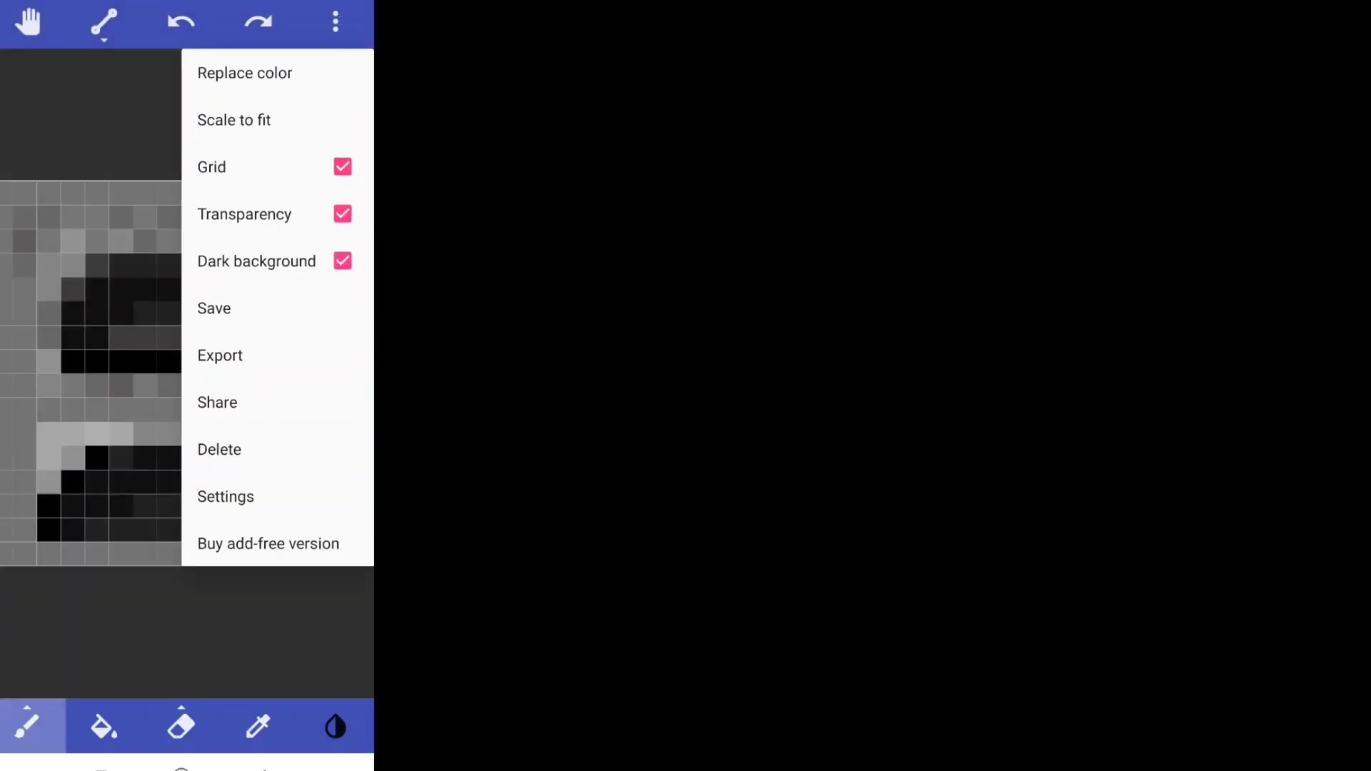
Step: Export the drawing as furnance_front at 16×16 into the pack's block textures folder
click(214, 309)
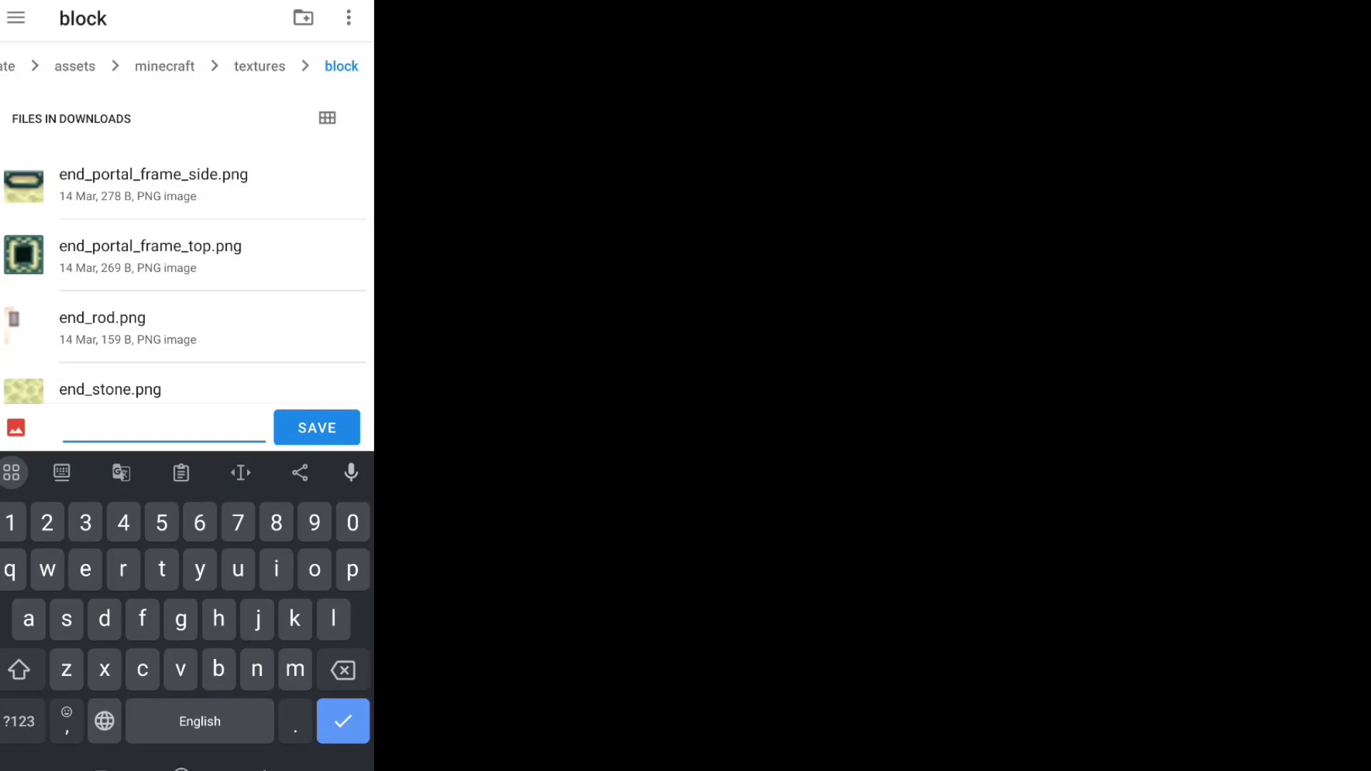
text(furnance)
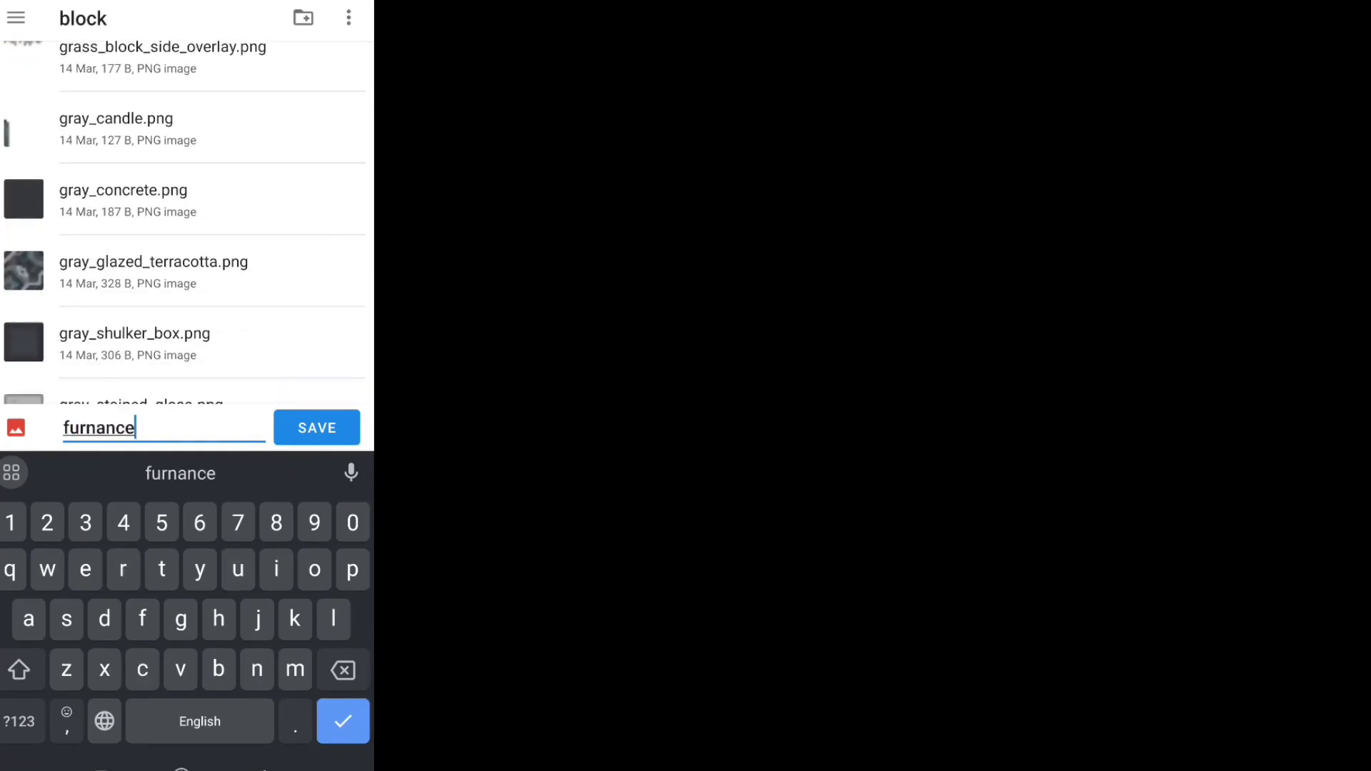
scroll(down, 3)
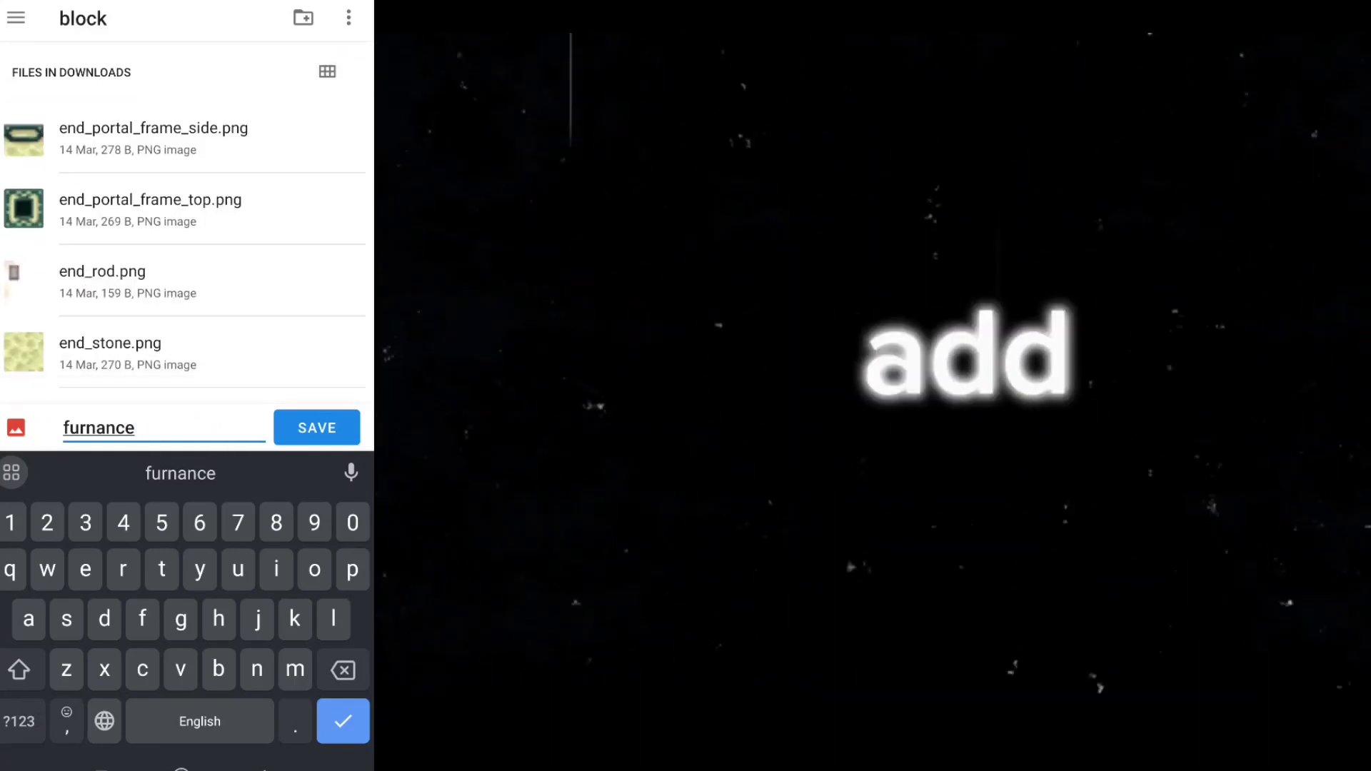
scroll(down, 3)
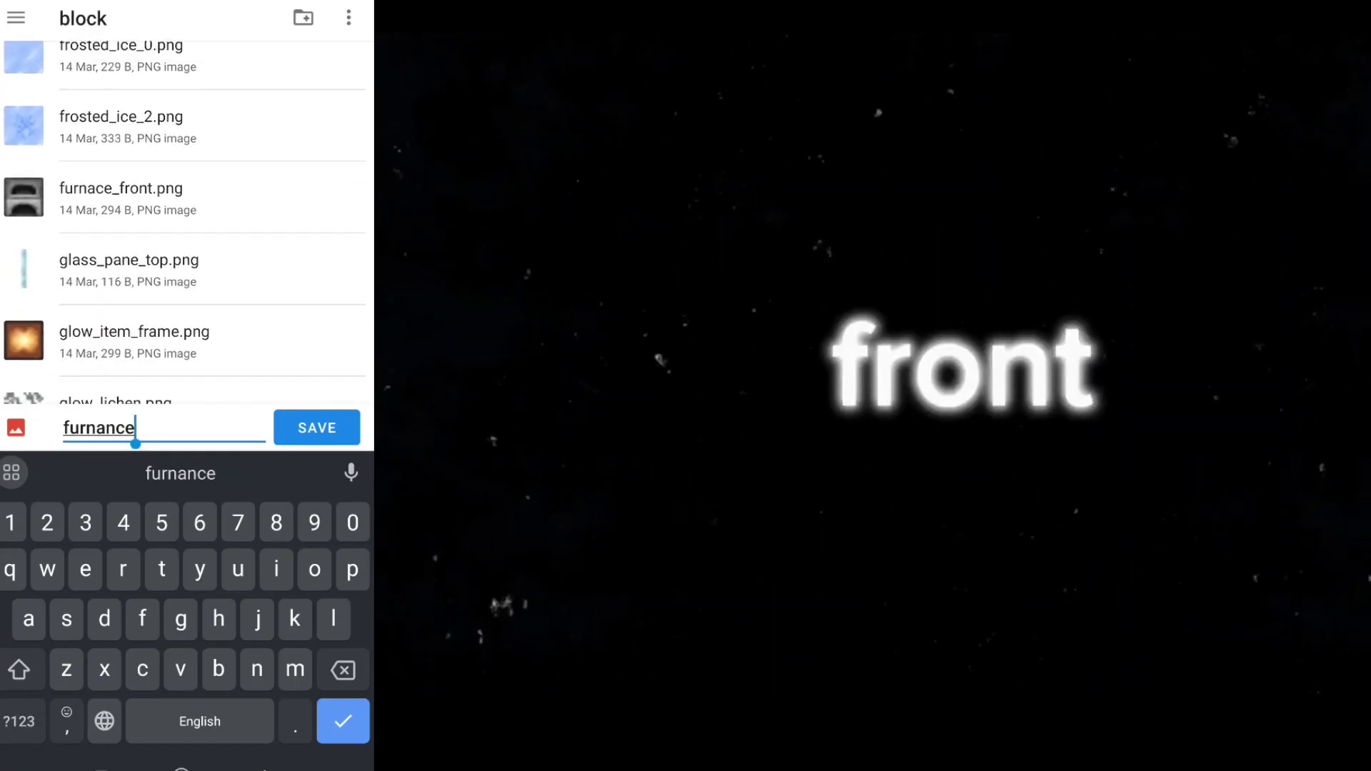
text(_)
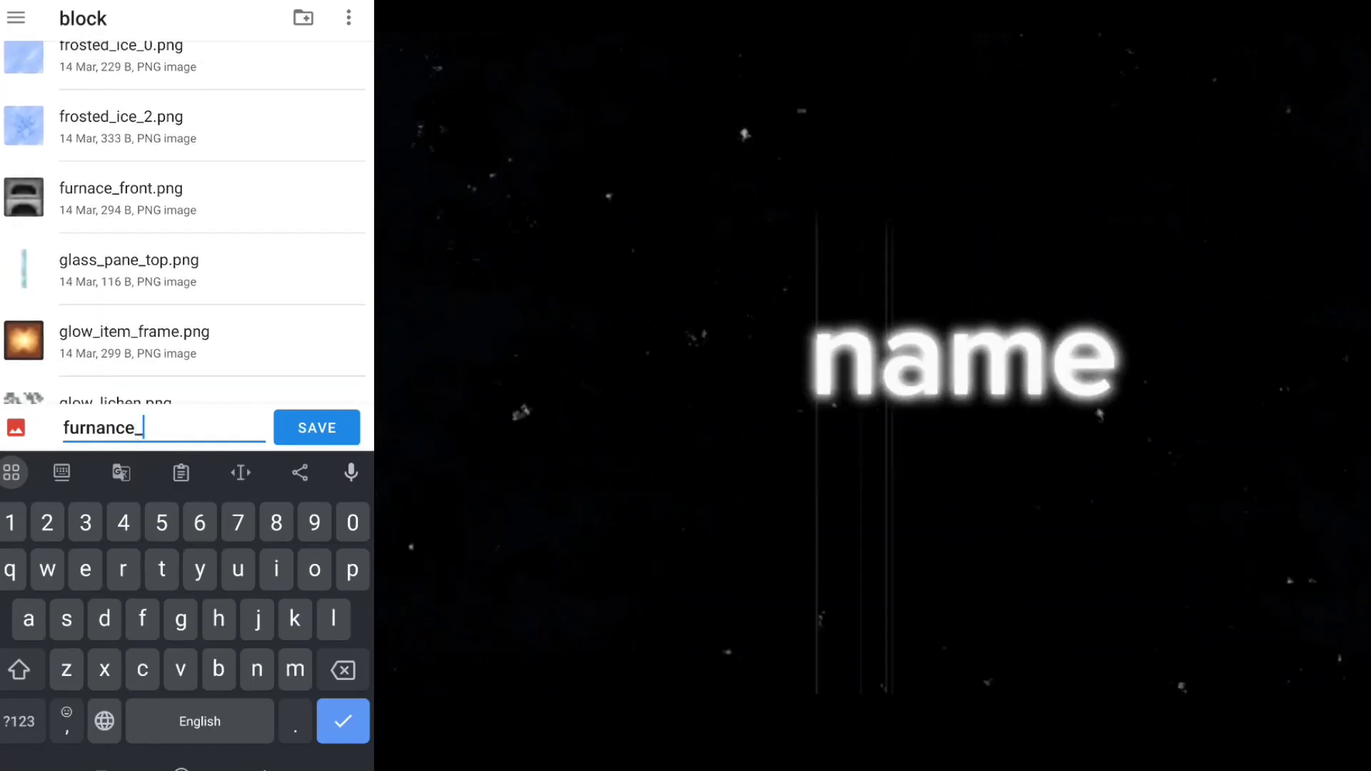
text(fr)
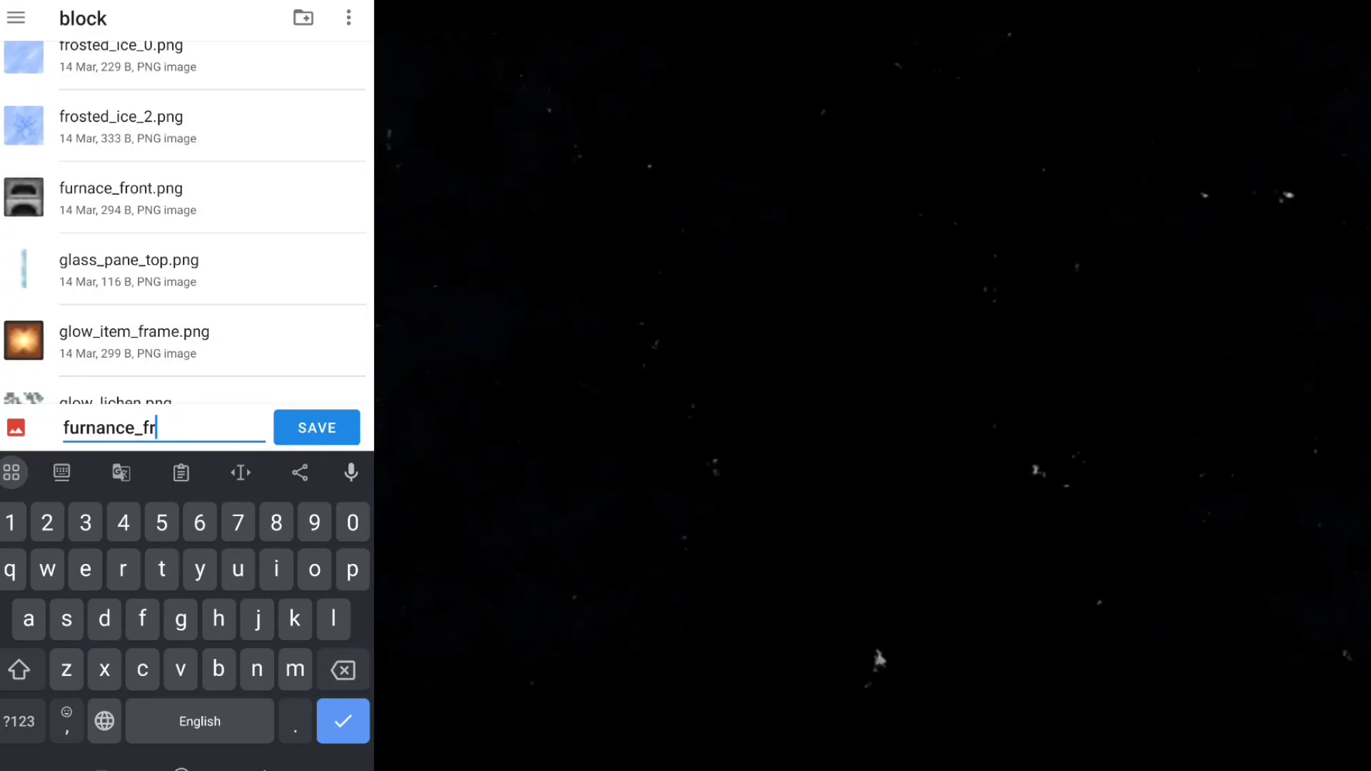
text(ont)
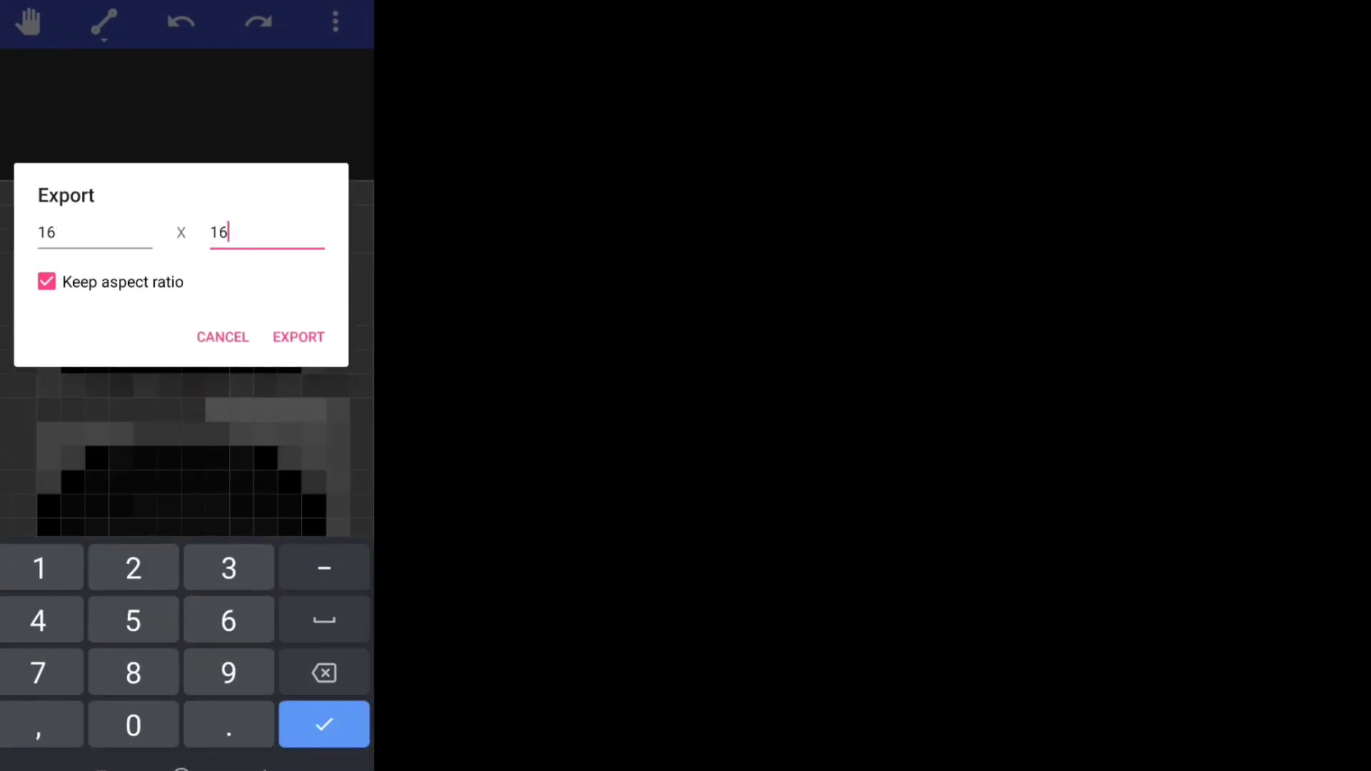
click(223, 337)
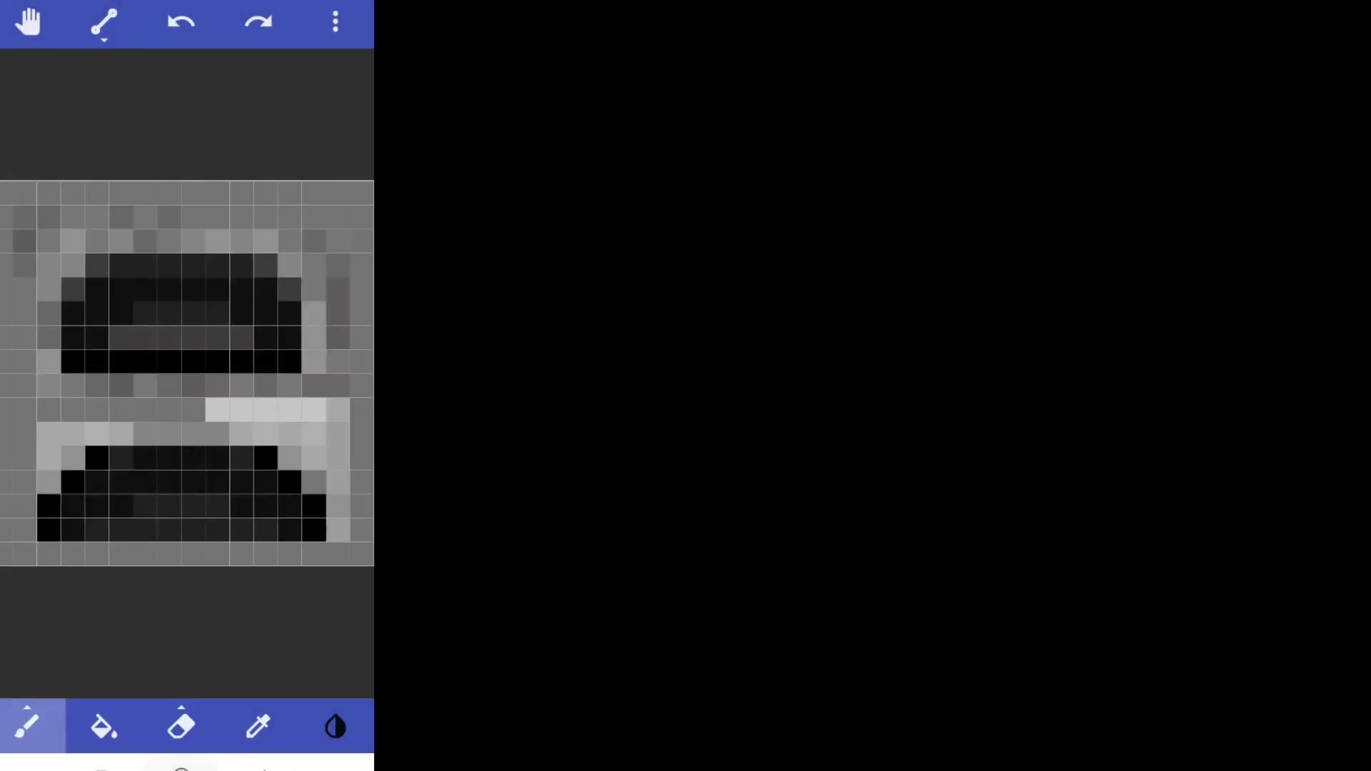
click(29, 21)
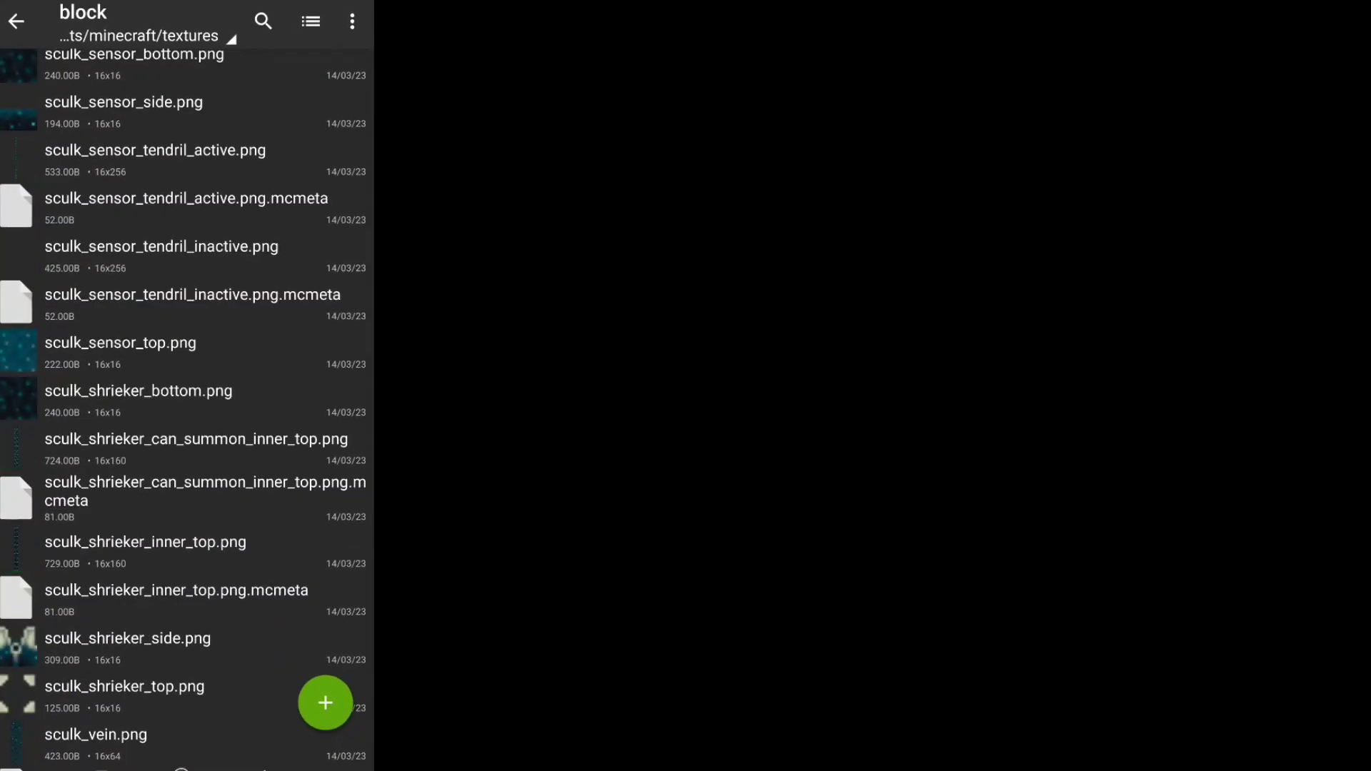
Step: Delete the original furnace_front.png from the block textures folder
scroll(down, 3)
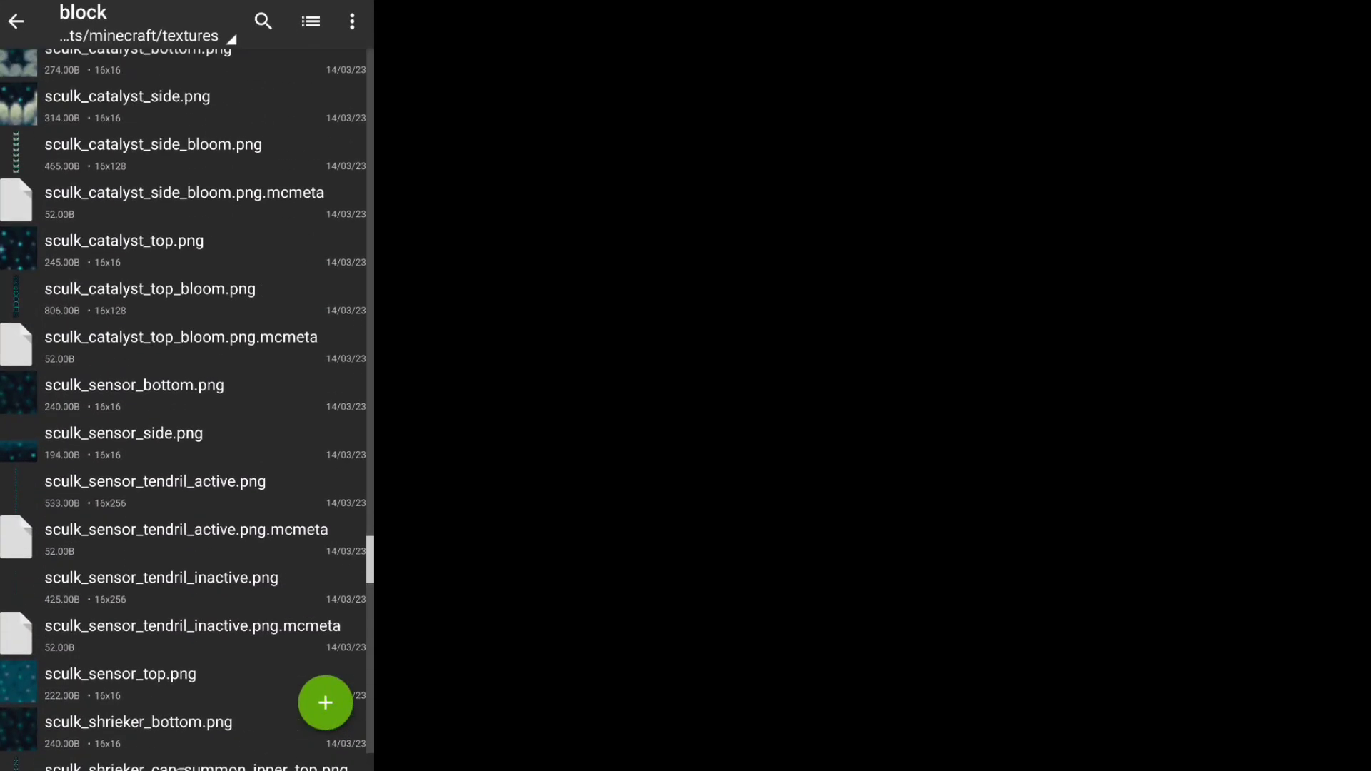
scroll(down, 3)
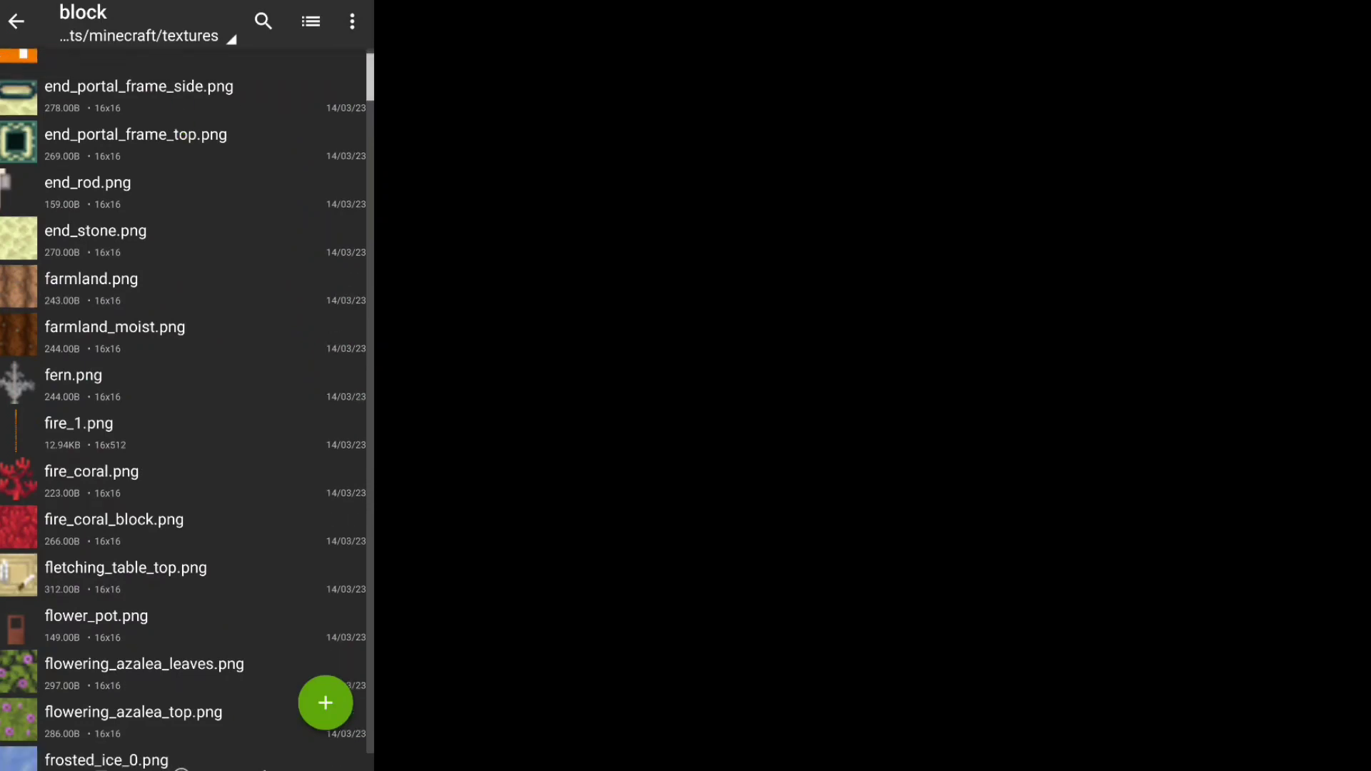
scroll(down, 3)
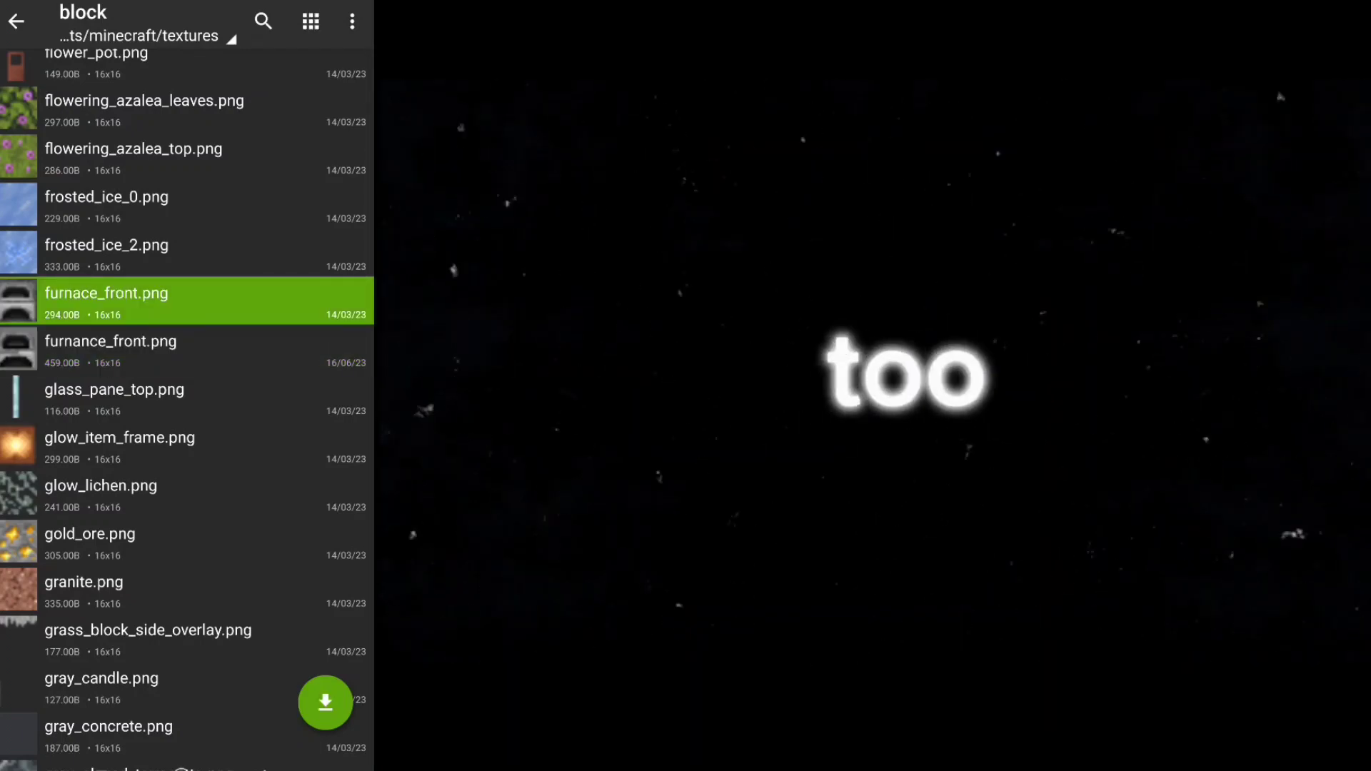
click(351, 21)
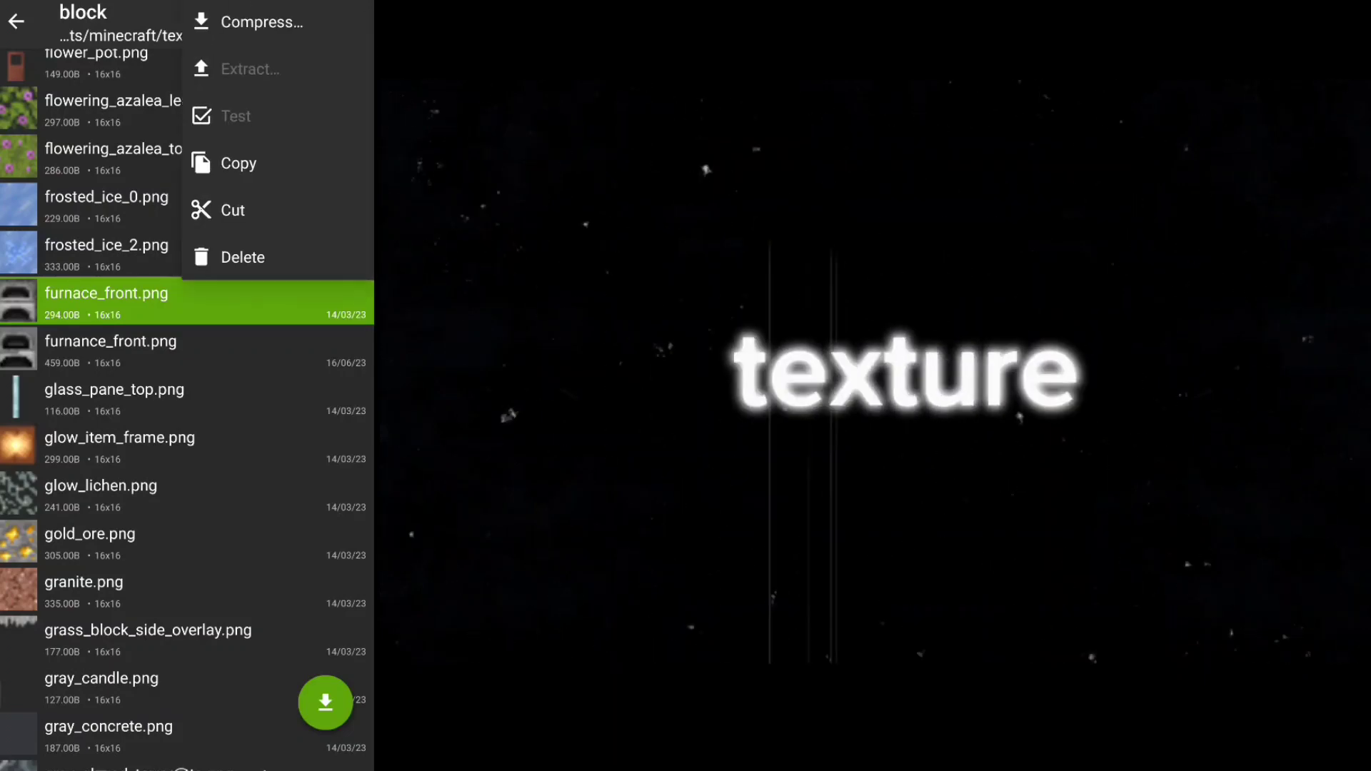
click(241, 256)
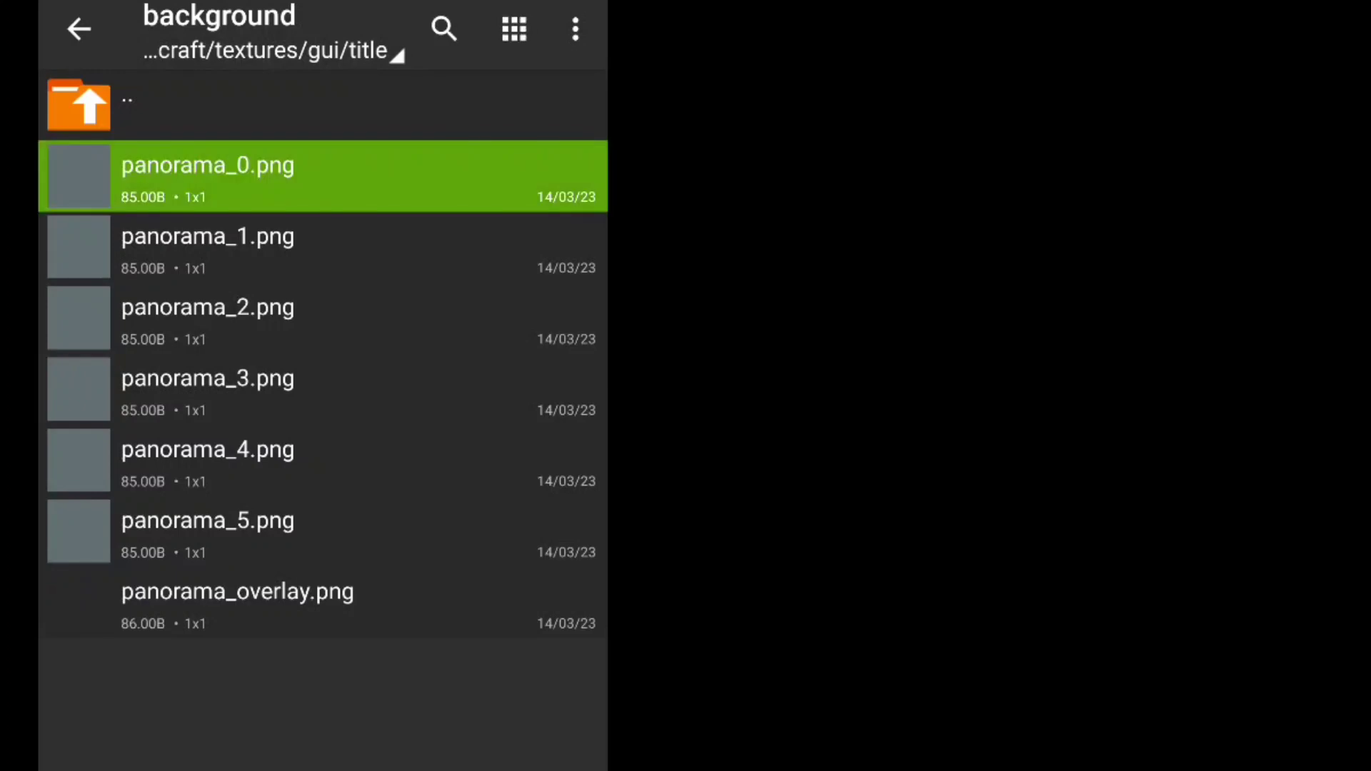
Step: Delete the default panorama files in gui/title/background and copy the custom panorama_overlay.png
click(208, 247)
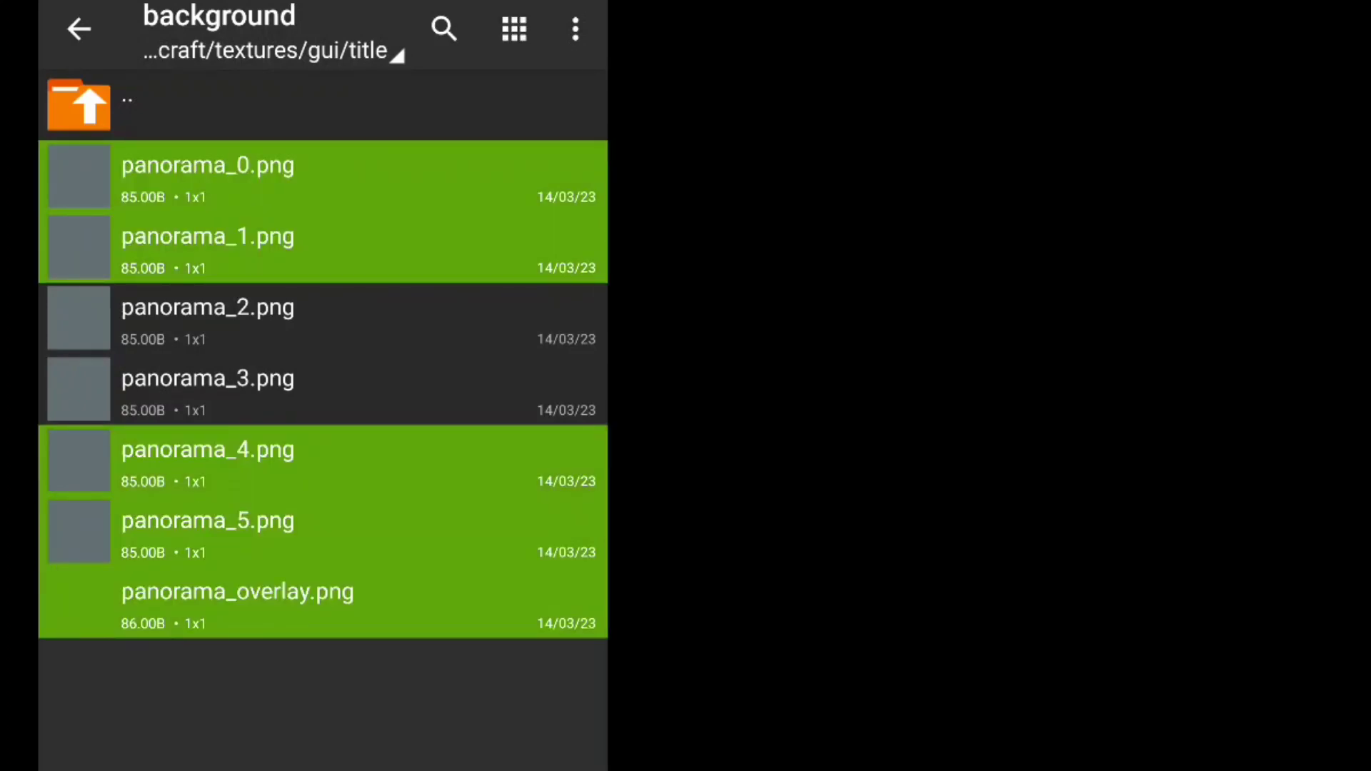
click(575, 28)
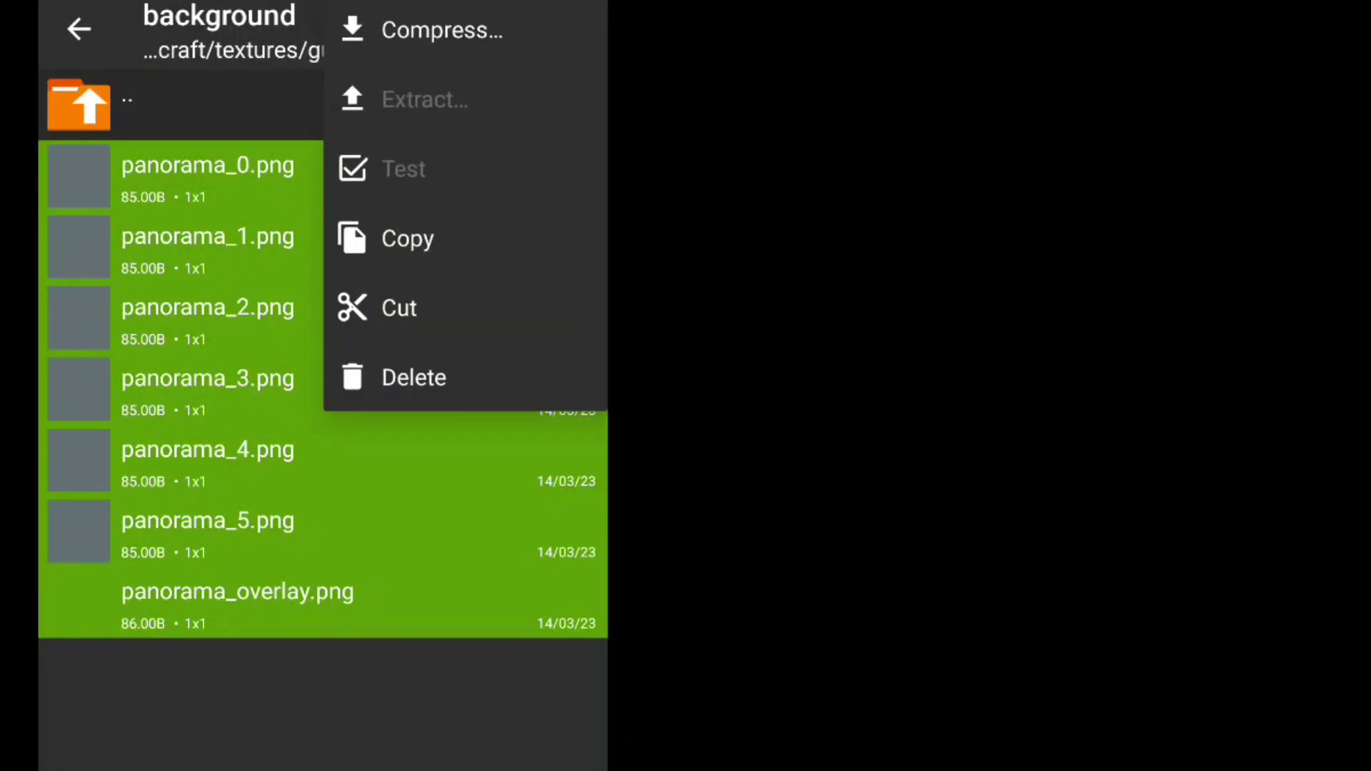
click(413, 377)
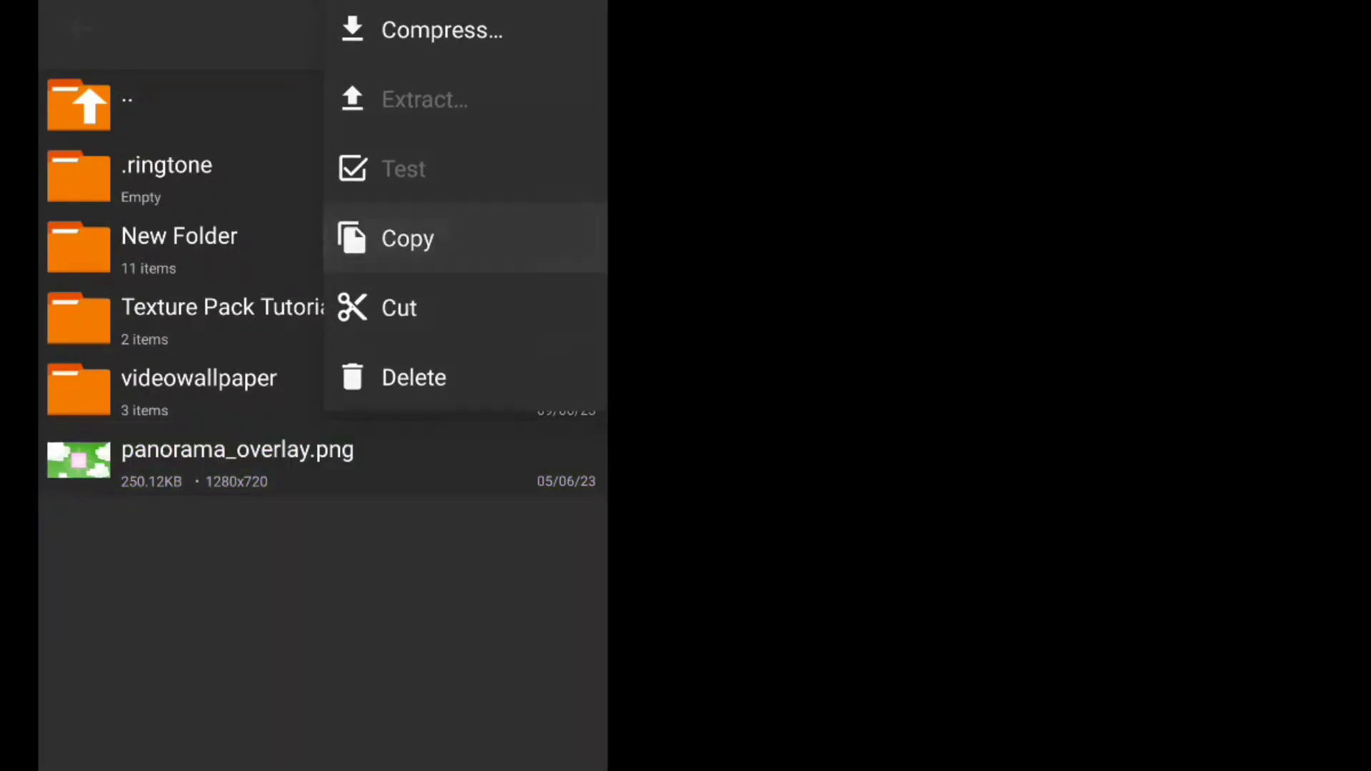
click(407, 238)
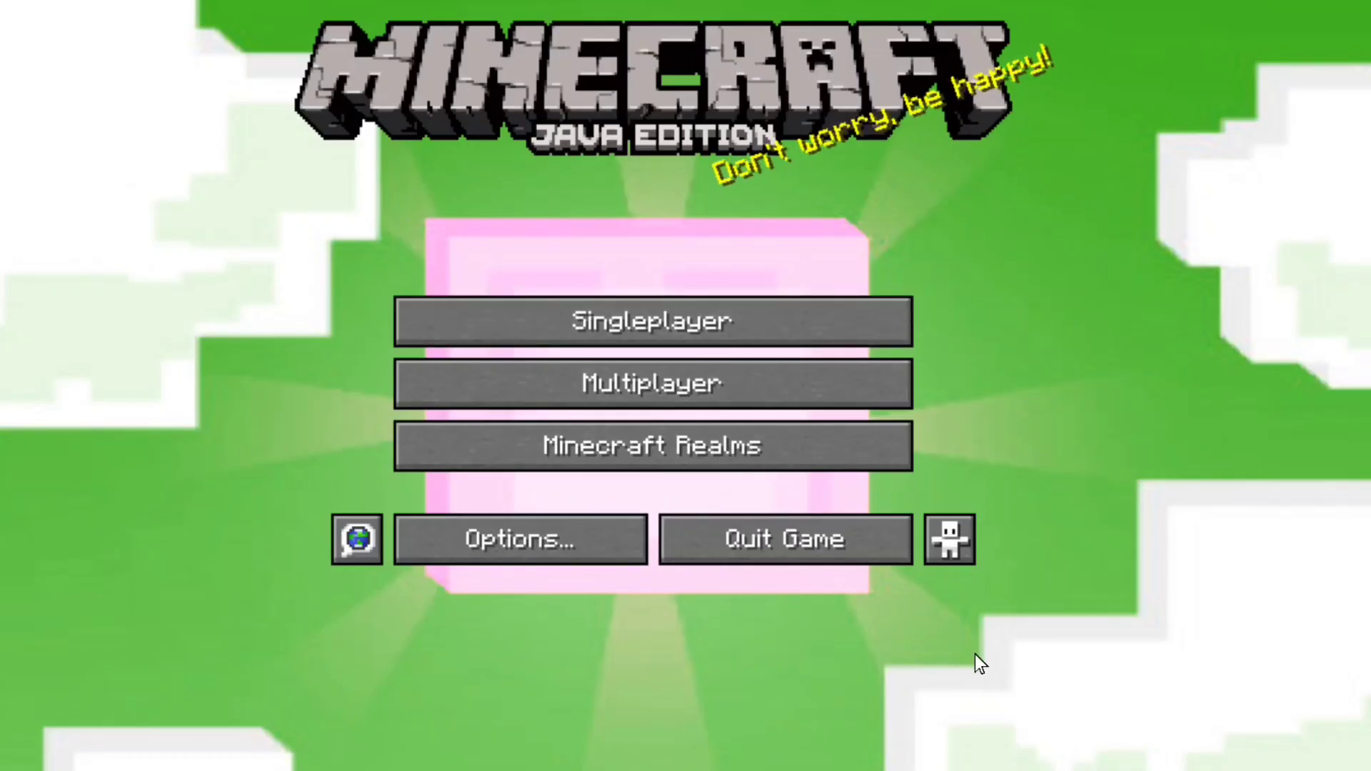
mouse_move(808, 7)
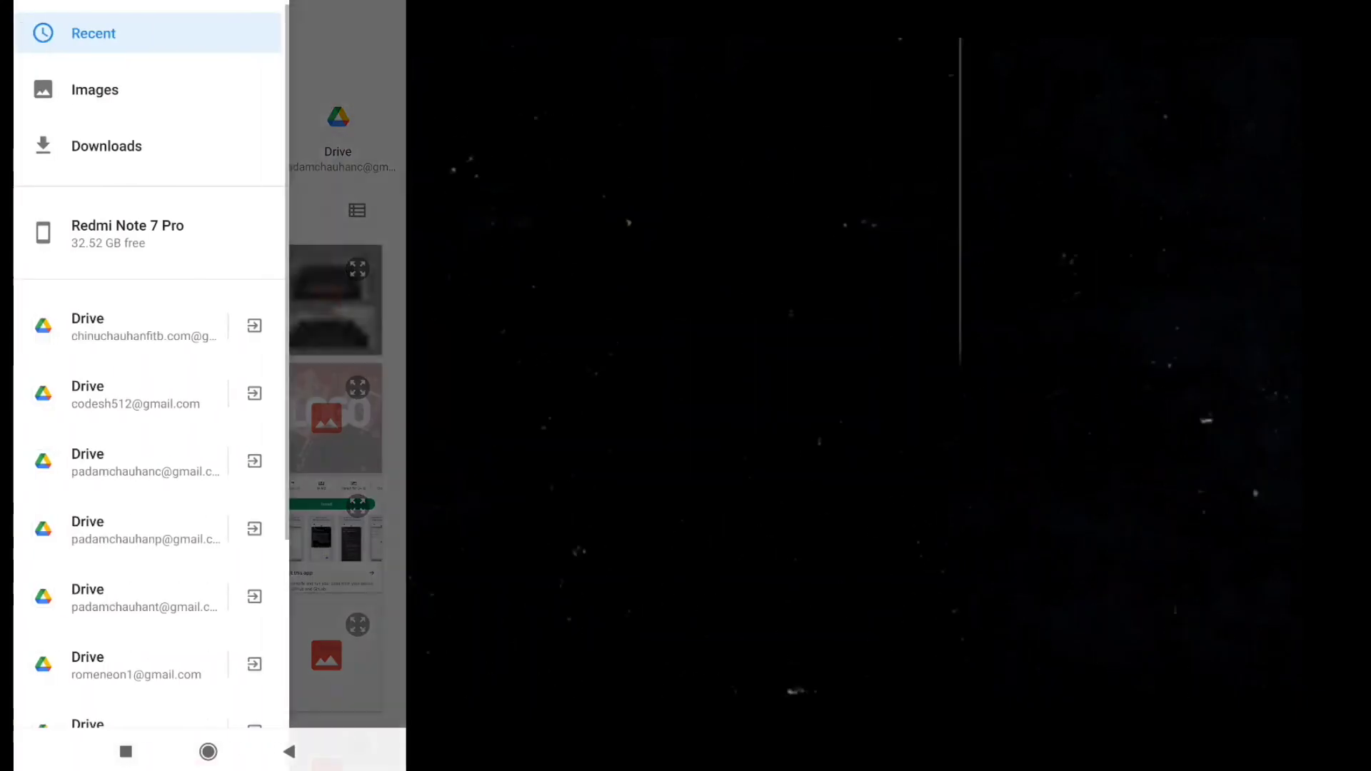
Step: In the file picker, go to Downloads and open the Template pack's assets folder
click(108, 146)
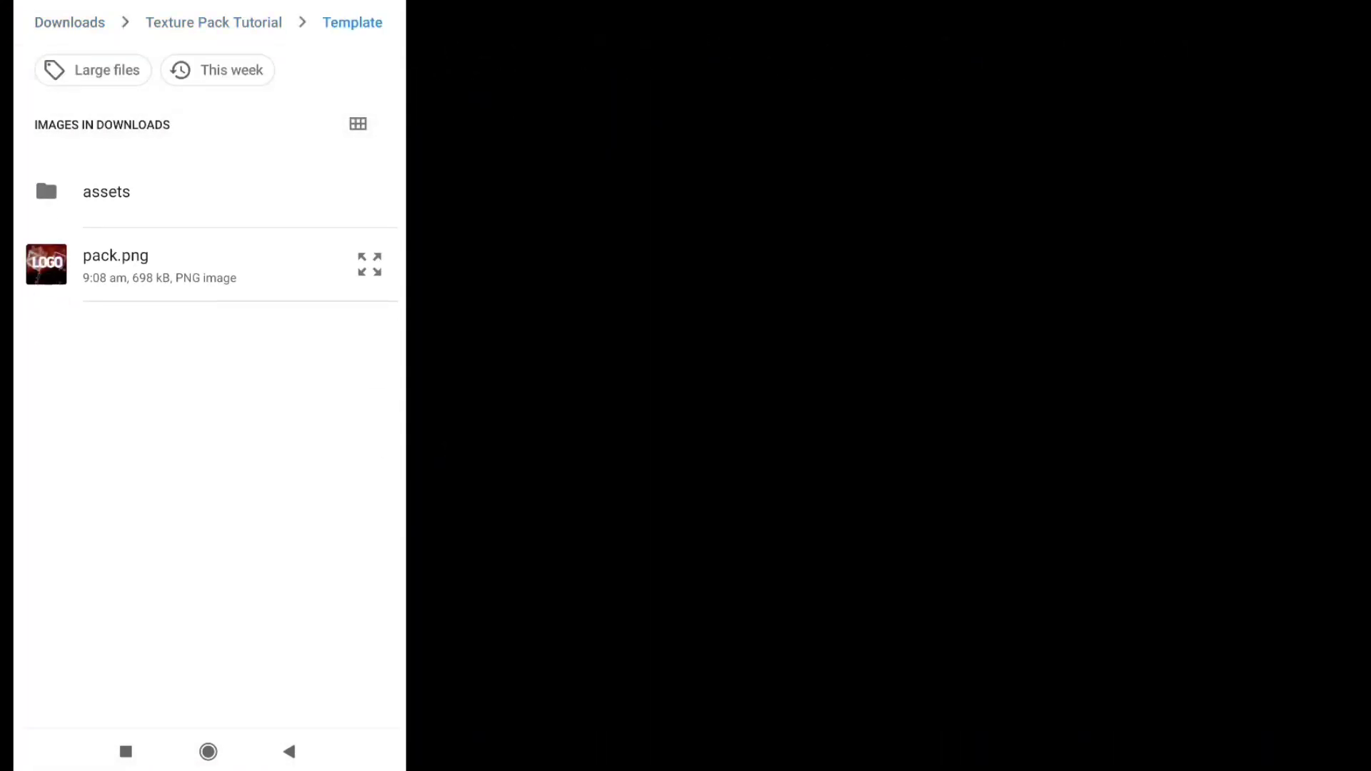
click(106, 191)
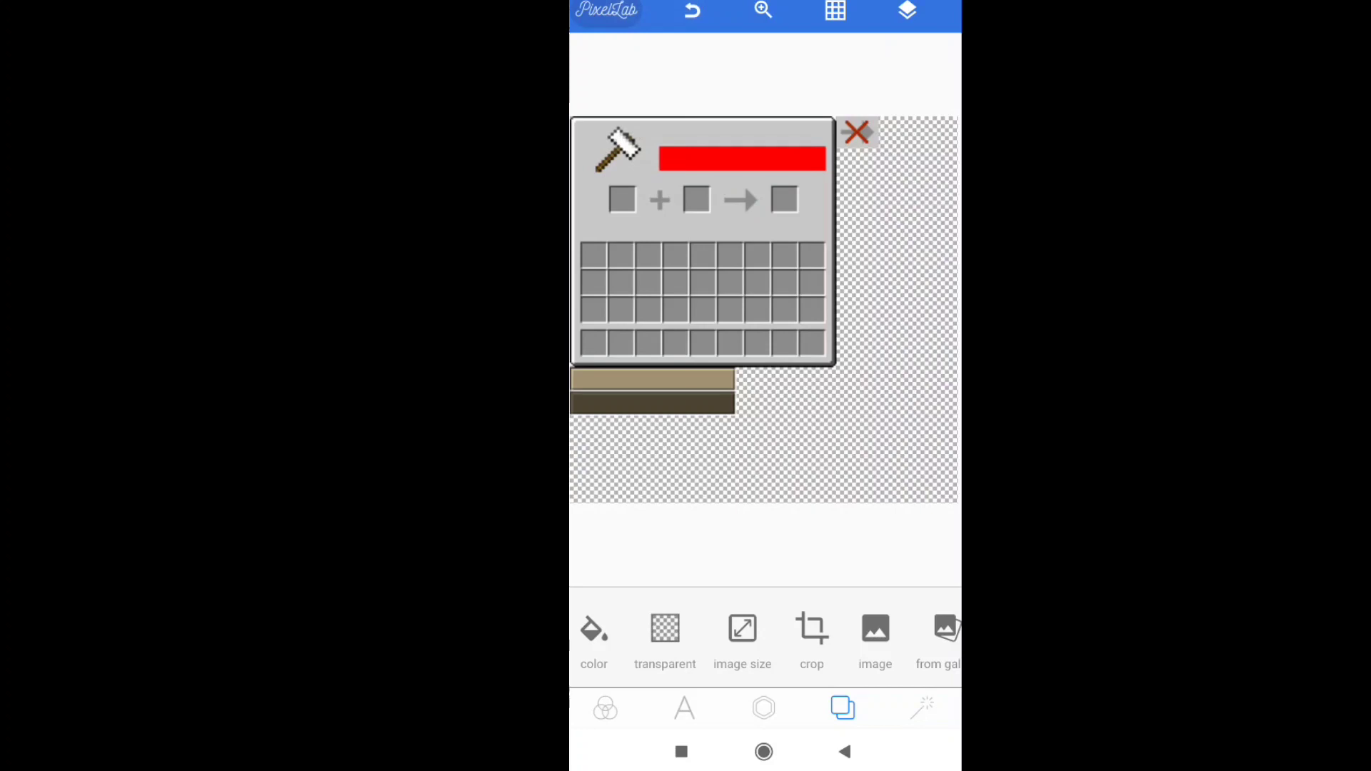
Step: Place the black face picture inside the anvil window and lower its opacity
click(811, 634)
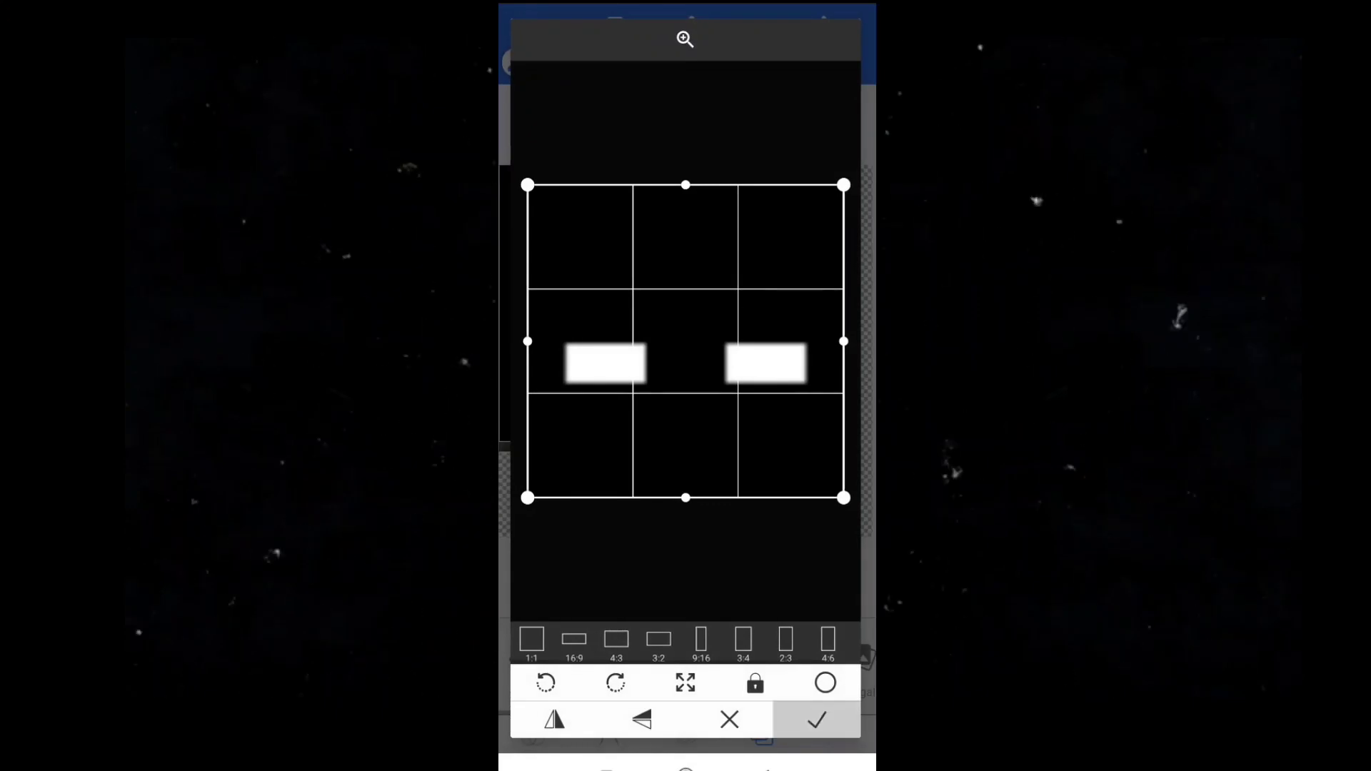
click(814, 718)
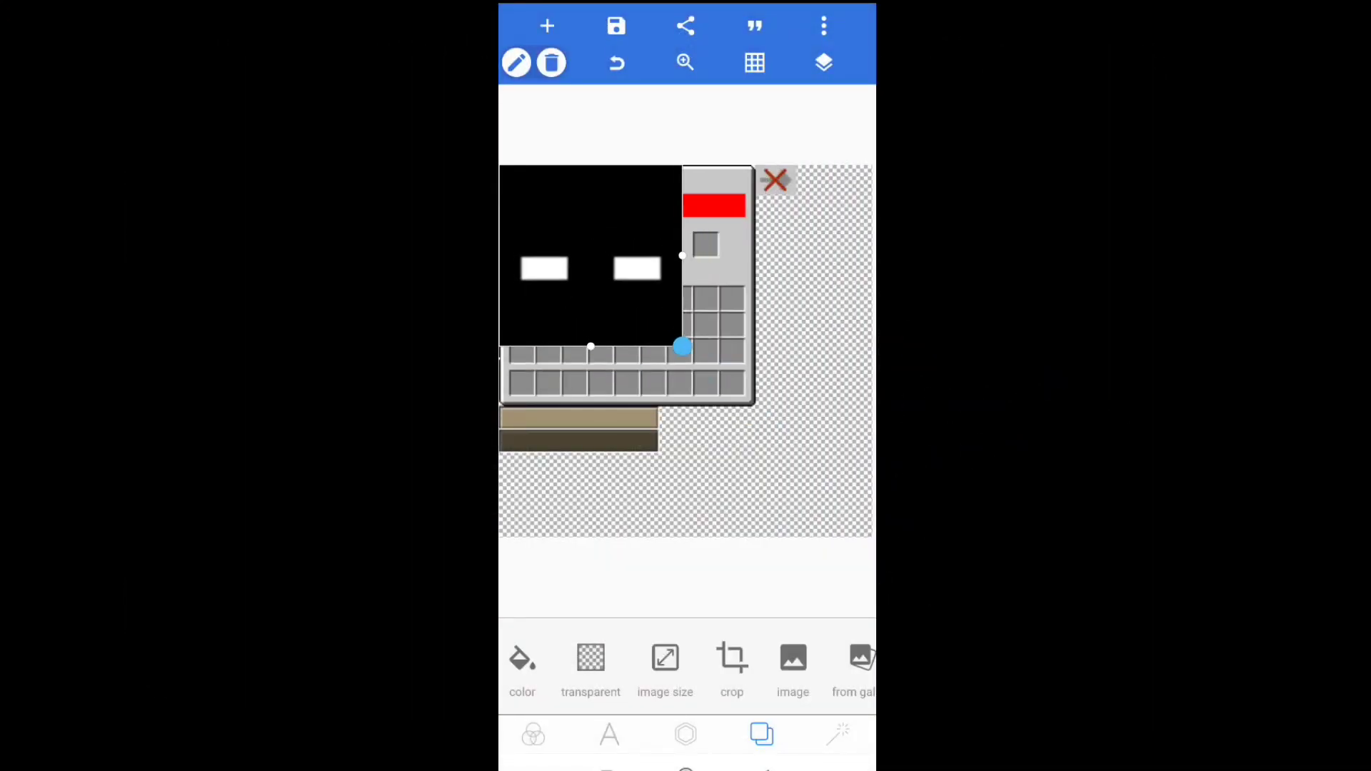
drag(683, 348, 727, 396)
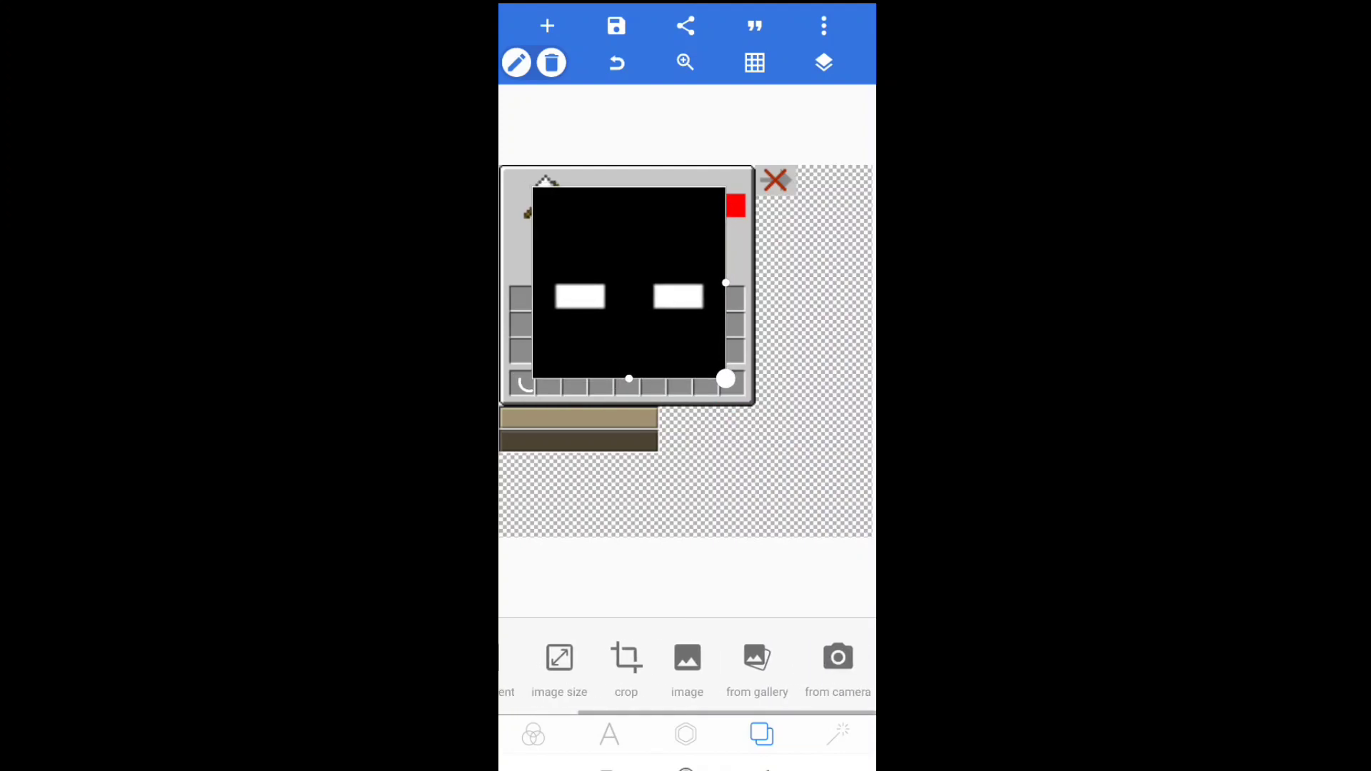
click(687, 735)
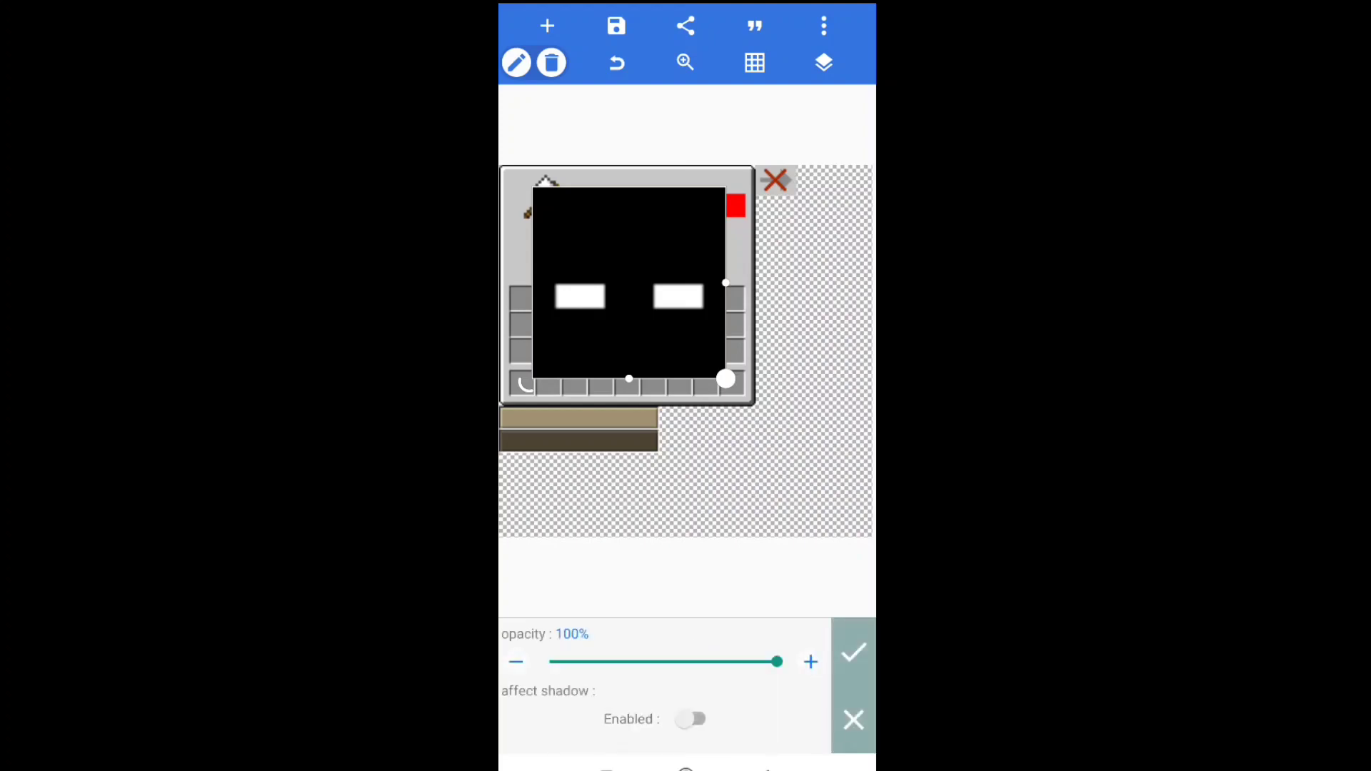
drag(777, 662, 613, 661)
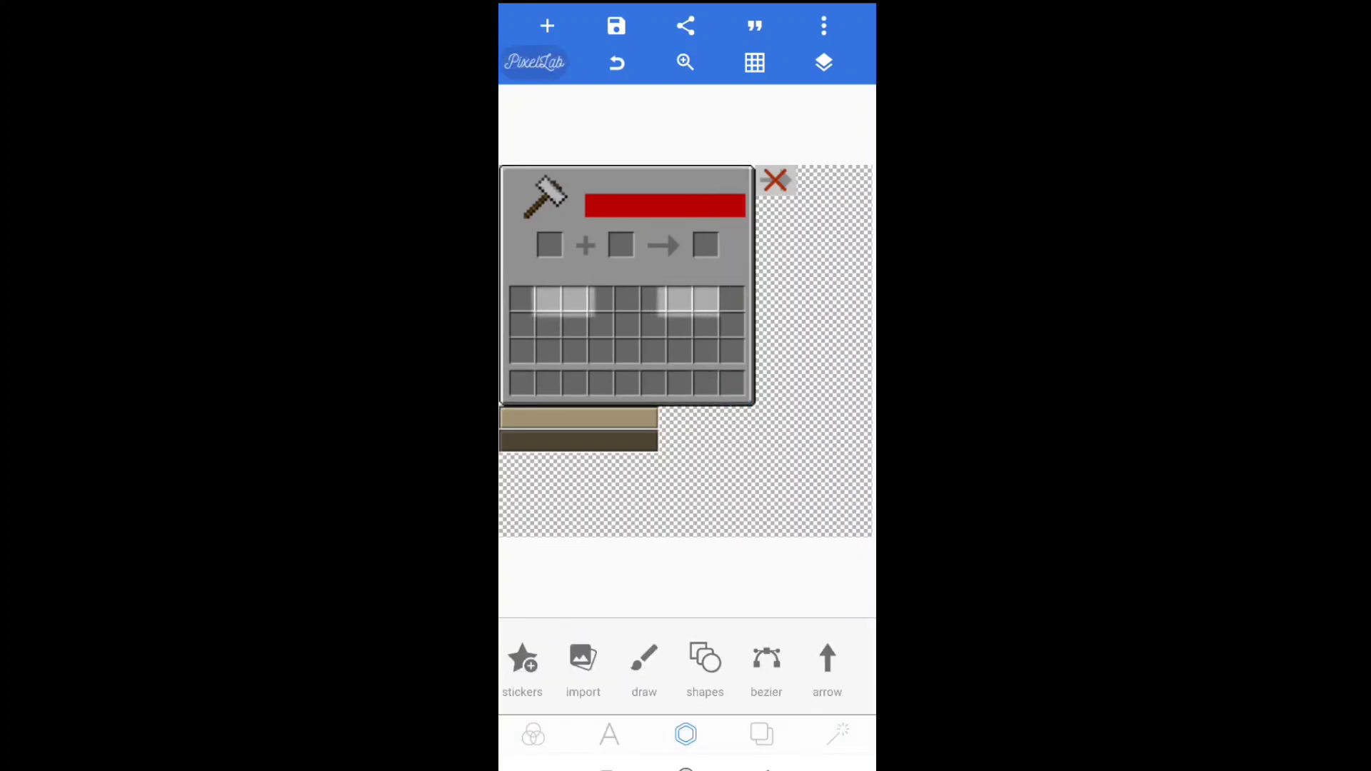
Step: Export the anvil GUI as a PNG 512 pixels wide to the gallery
click(684, 26)
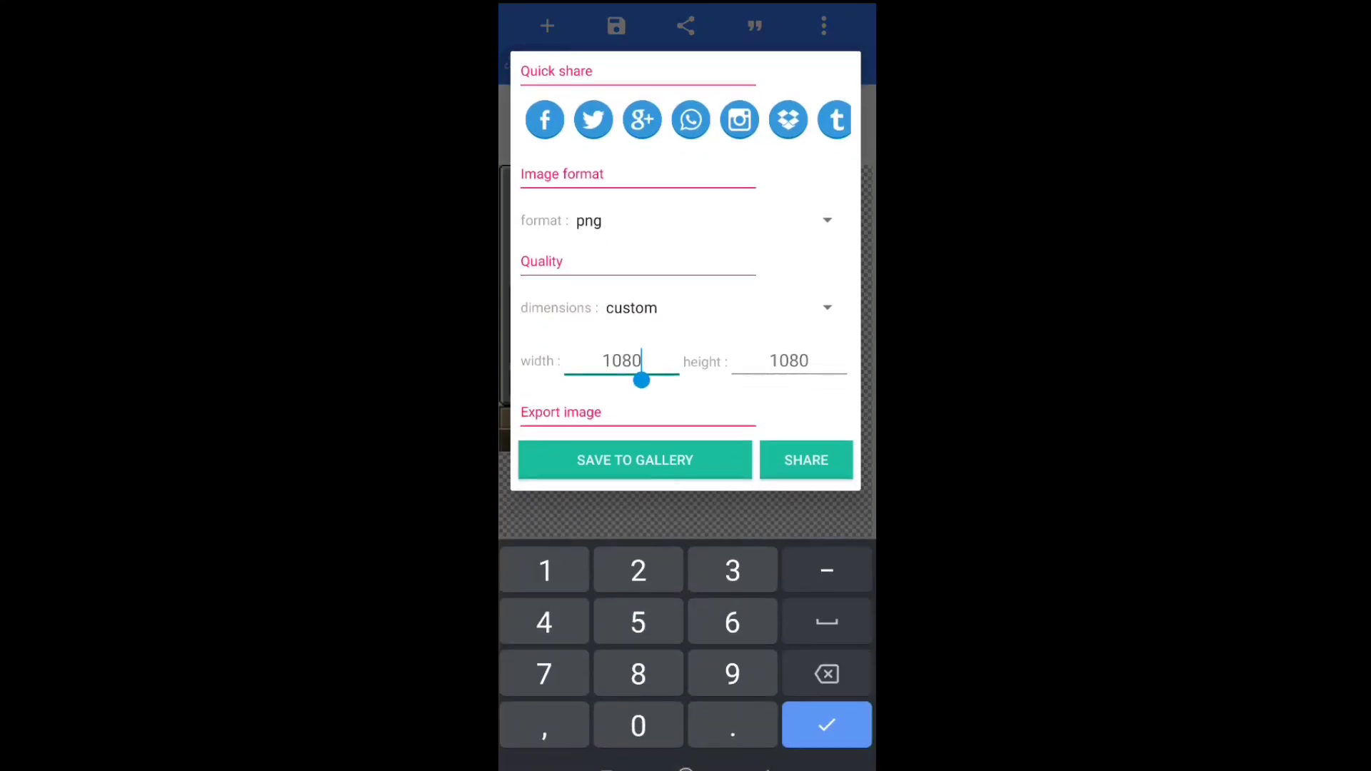
text(512)
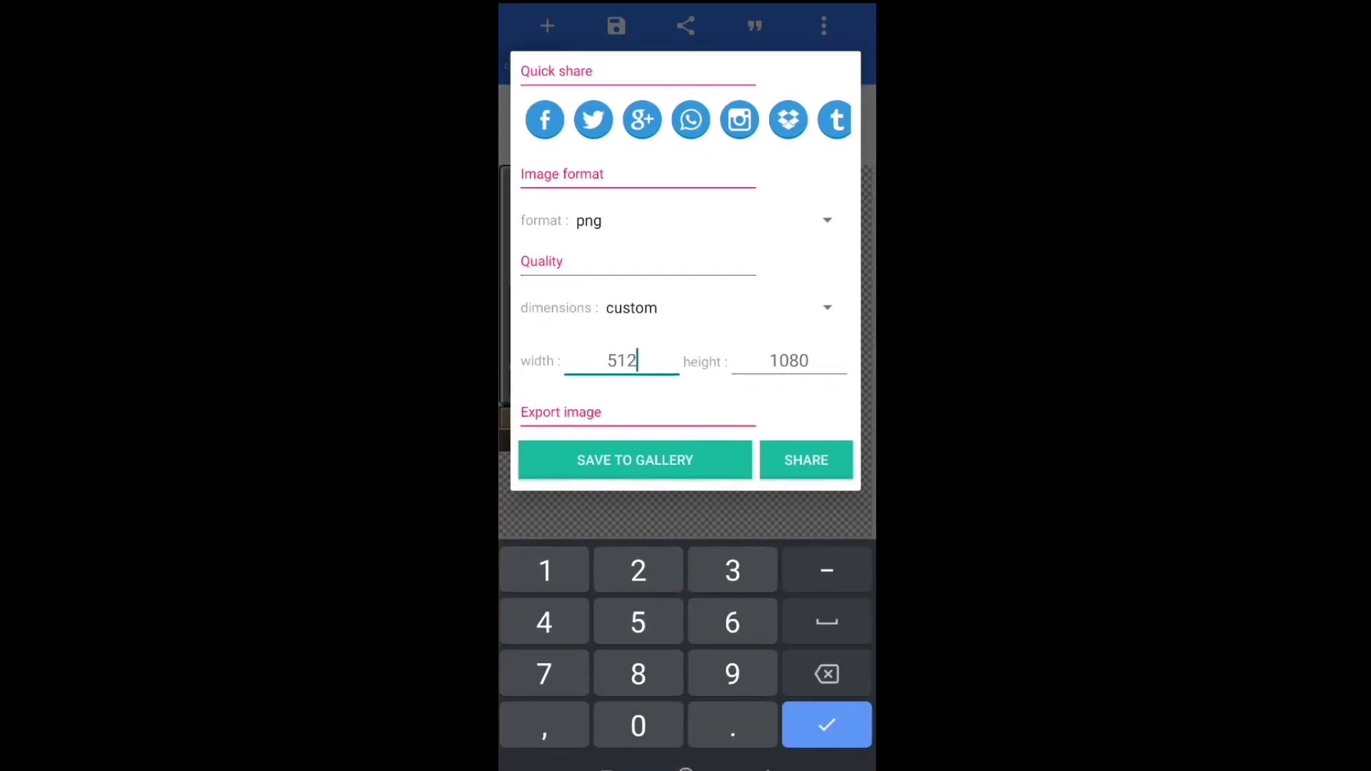
click(787, 360)
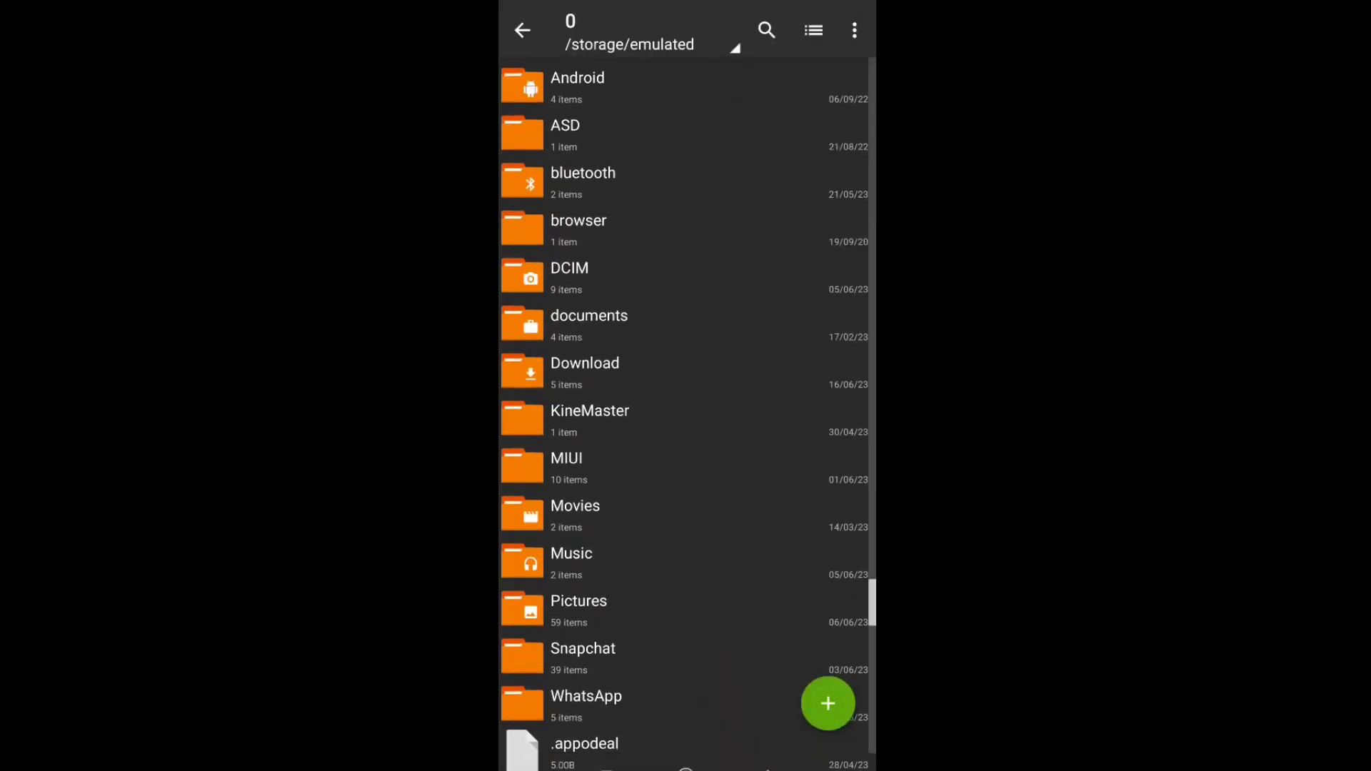
Step: Copy the new 512x512 image into the pack's textures/gui/container folder
click(590, 324)
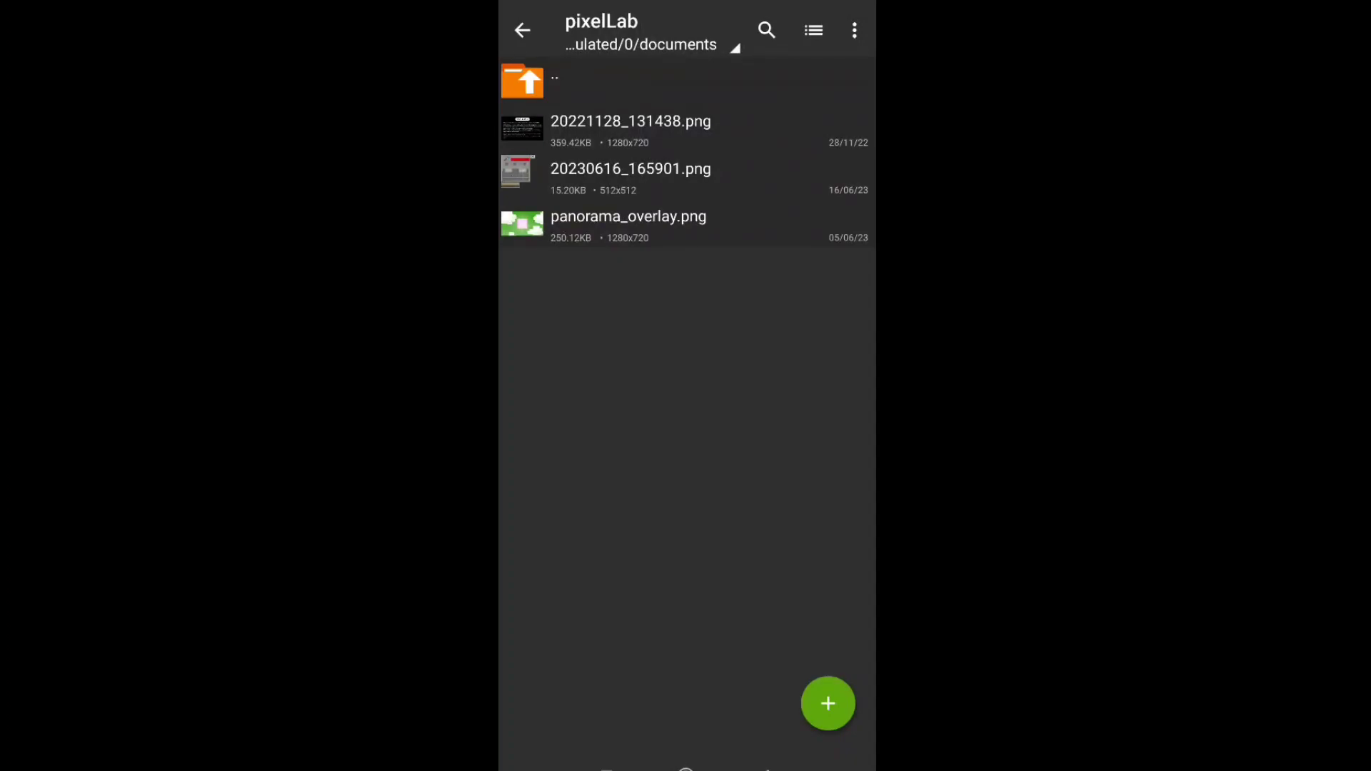
click(630, 175)
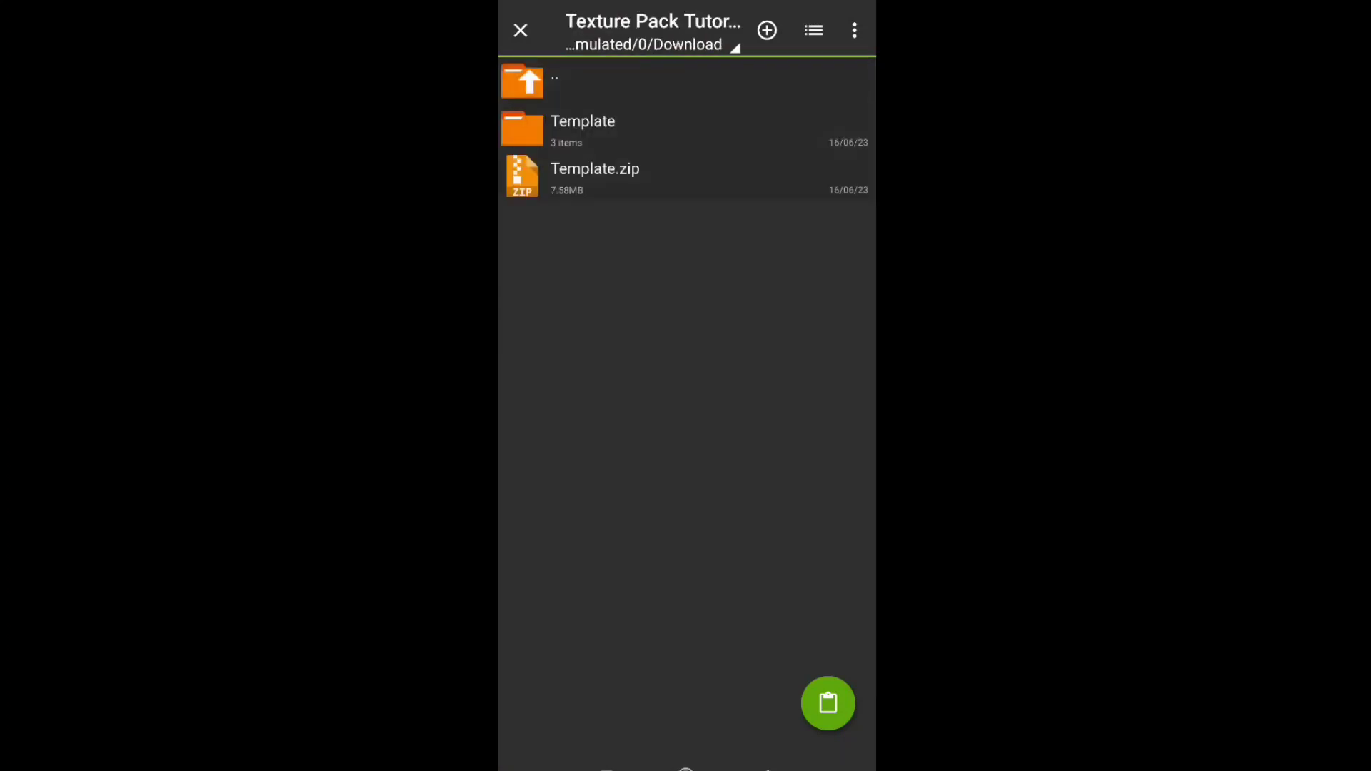
click(583, 130)
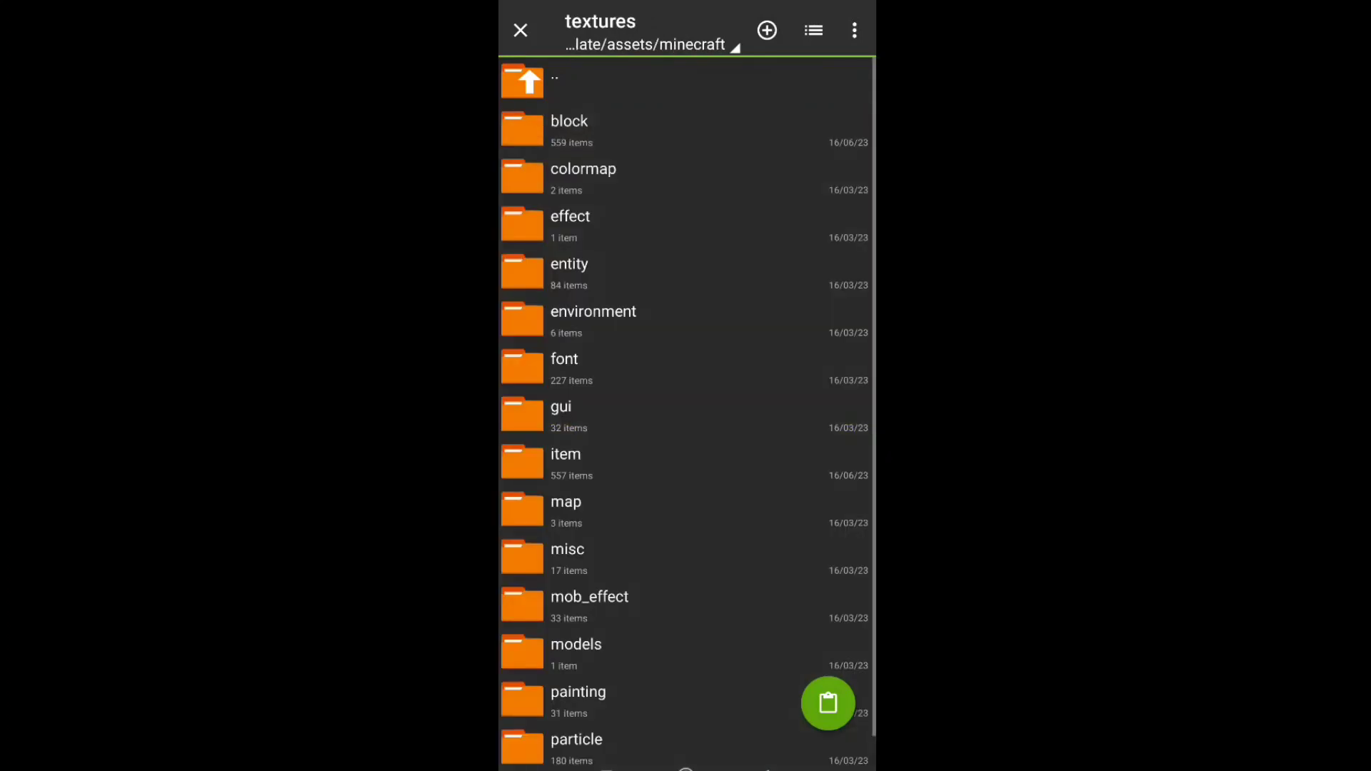
click(561, 407)
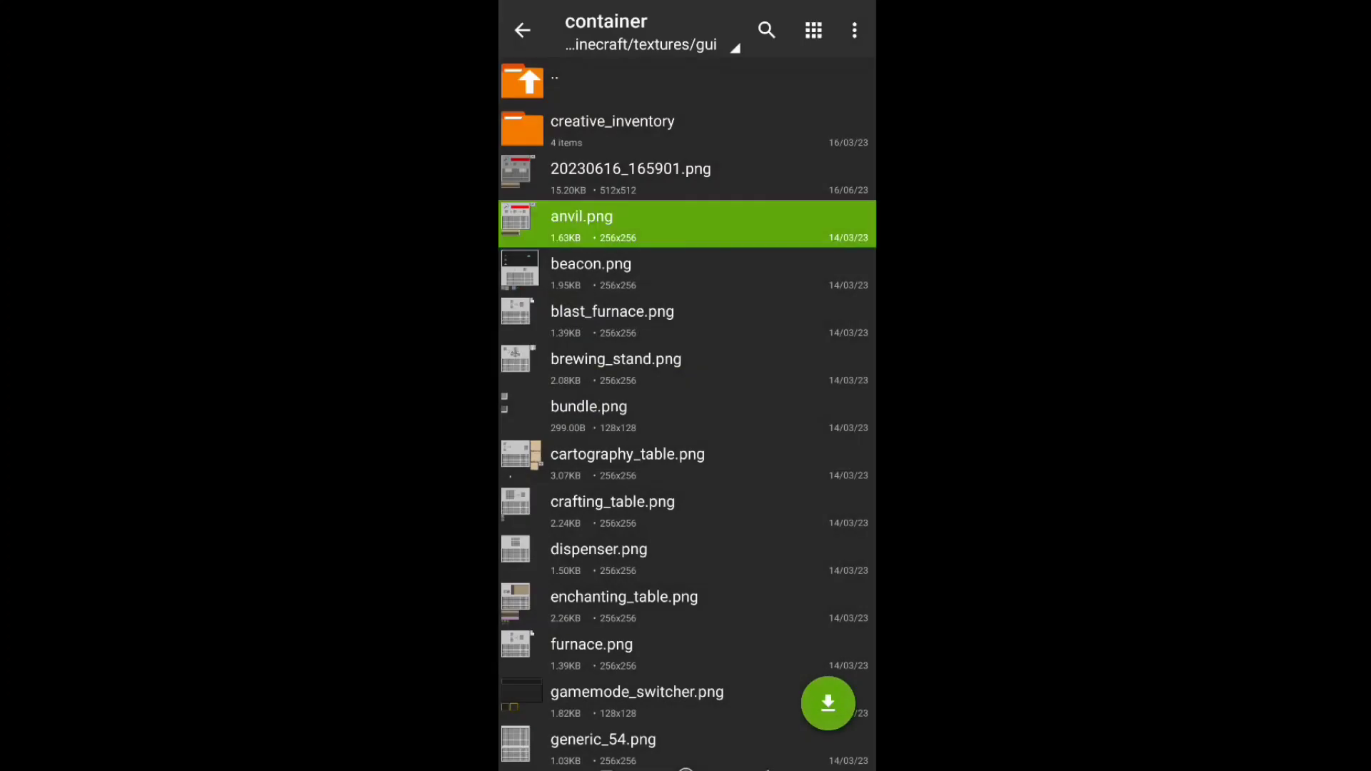
Step: Delete the old anvil.png and rename the new image to anvil.png
click(855, 30)
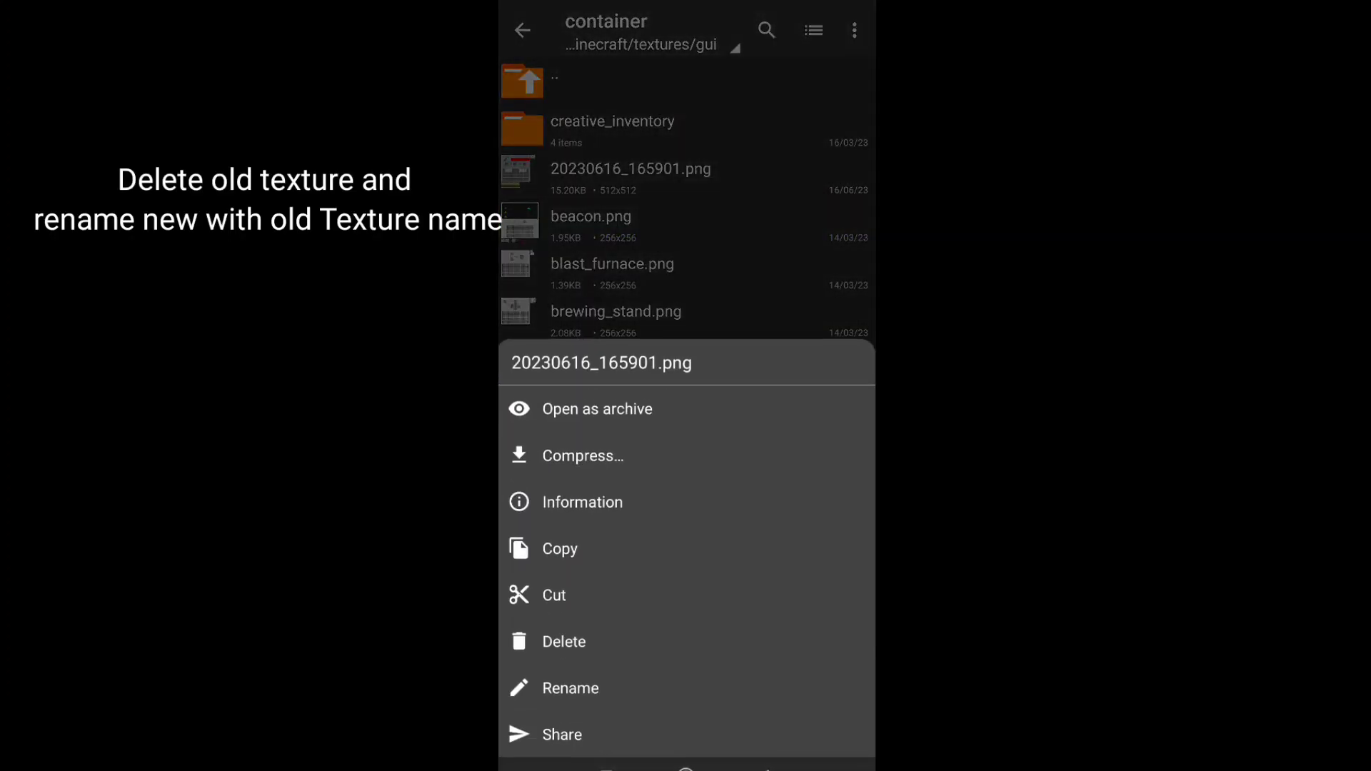
click(570, 689)
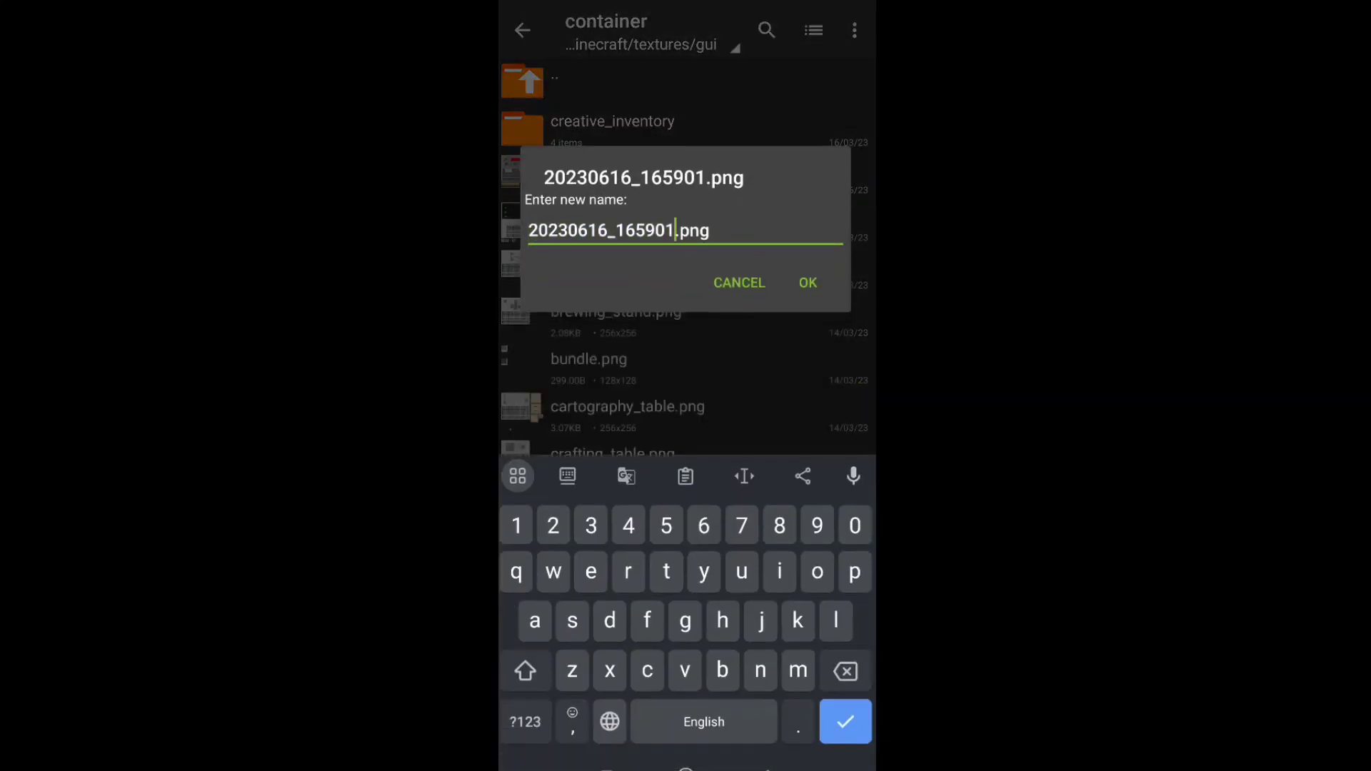
text(anvil.png)
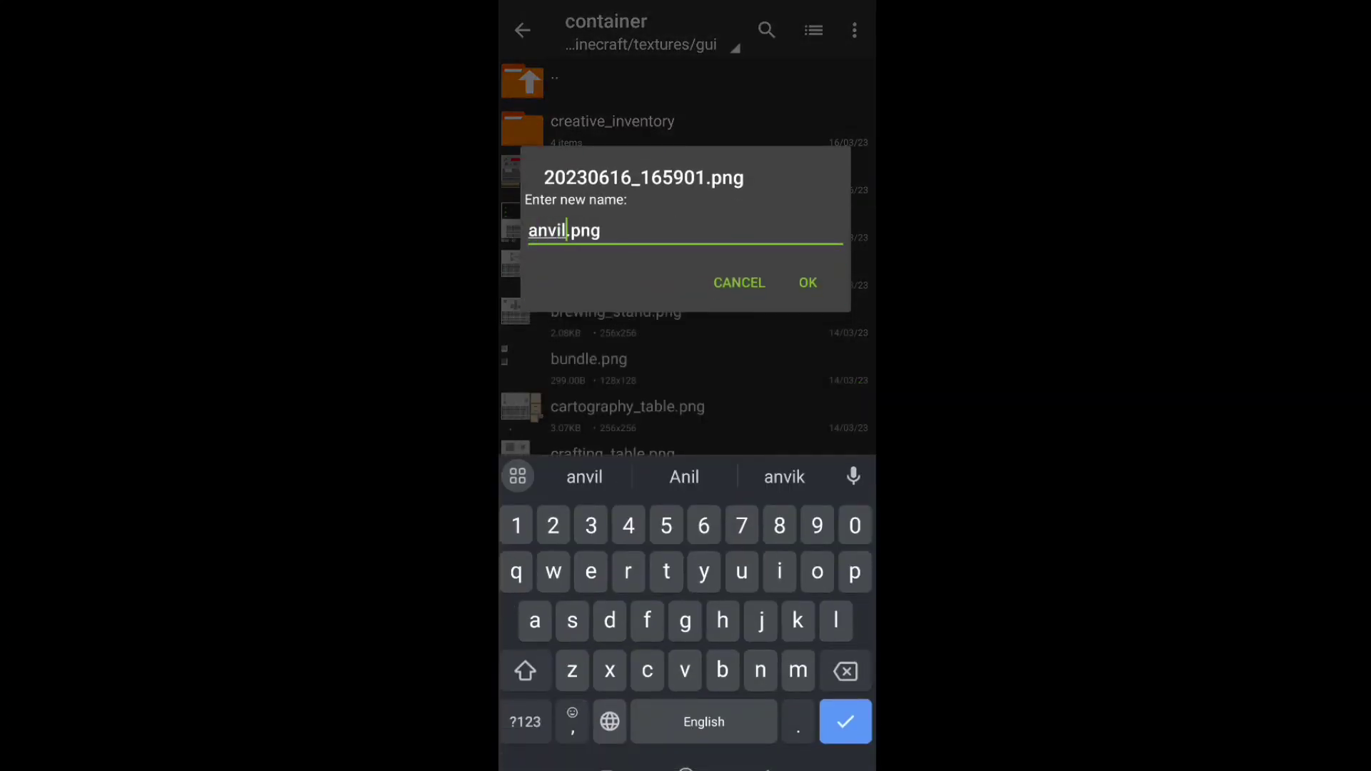
click(806, 283)
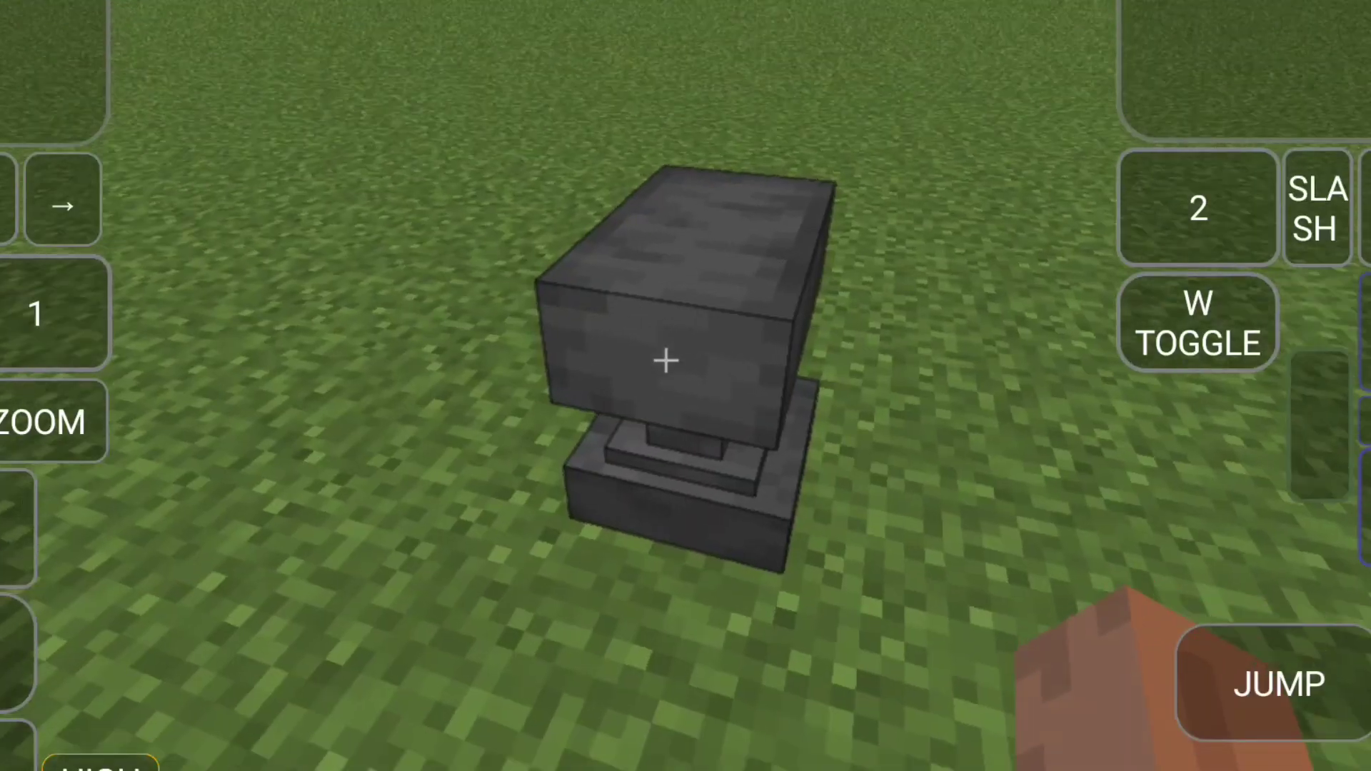
Step: Open the placed anvil's Repair & Name screen to check the new texture
click(665, 361)
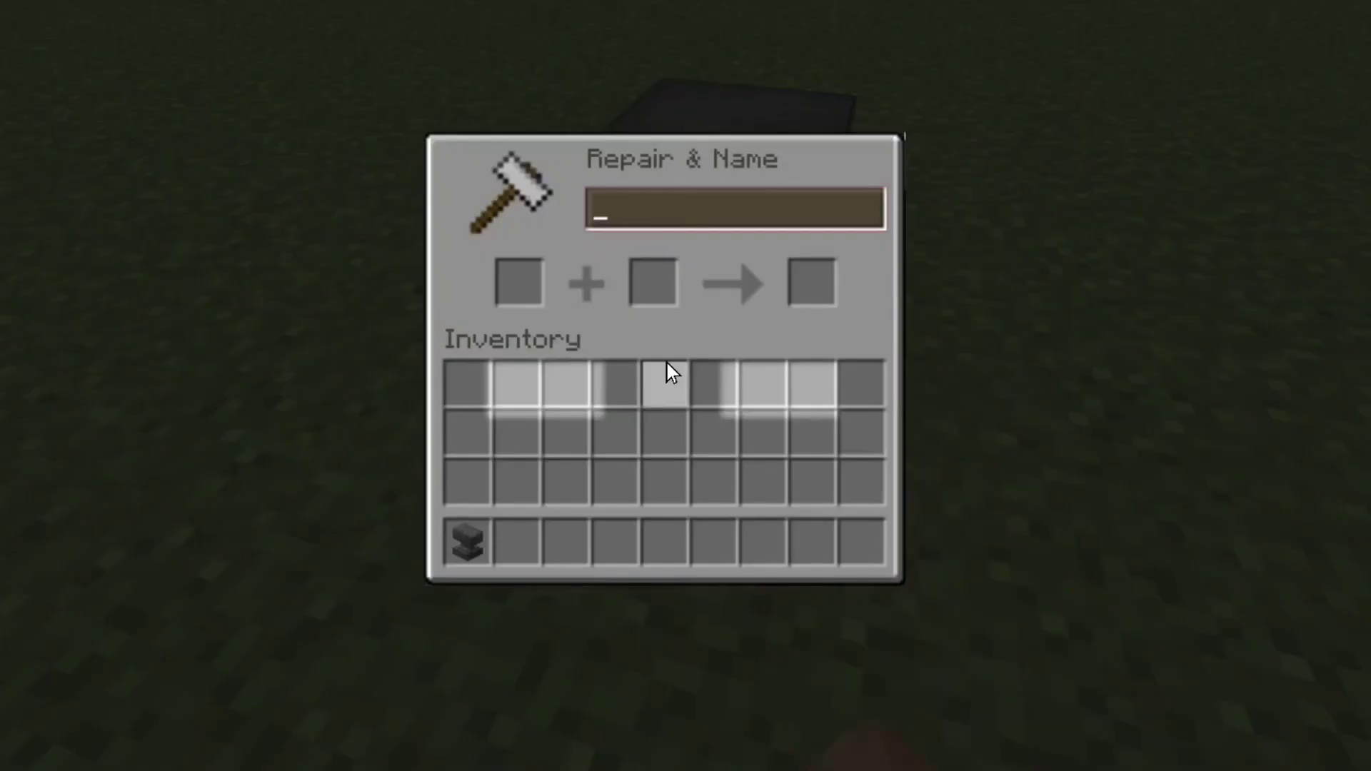
mouse_move(733, 332)
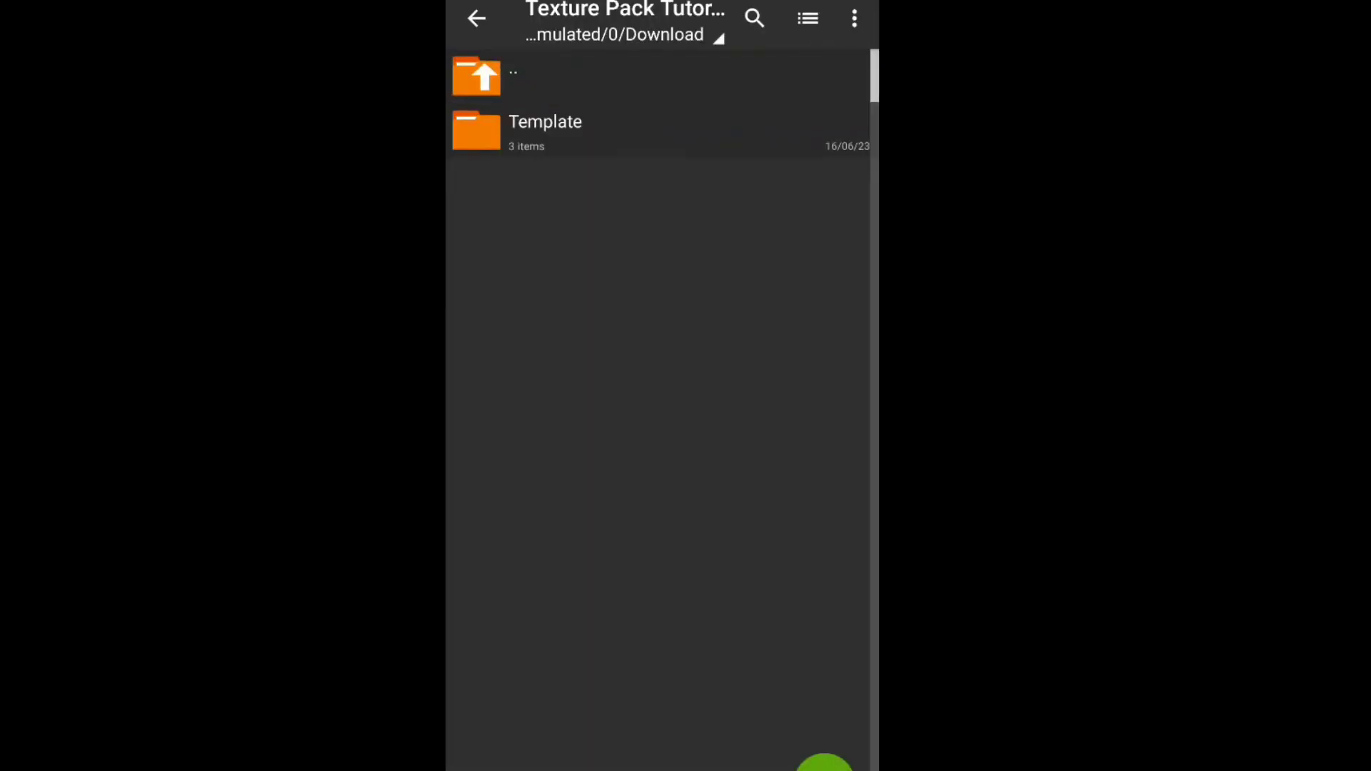
Step: Compress the Template contents into 'shadowee texture pack.zip'
click(544, 131)
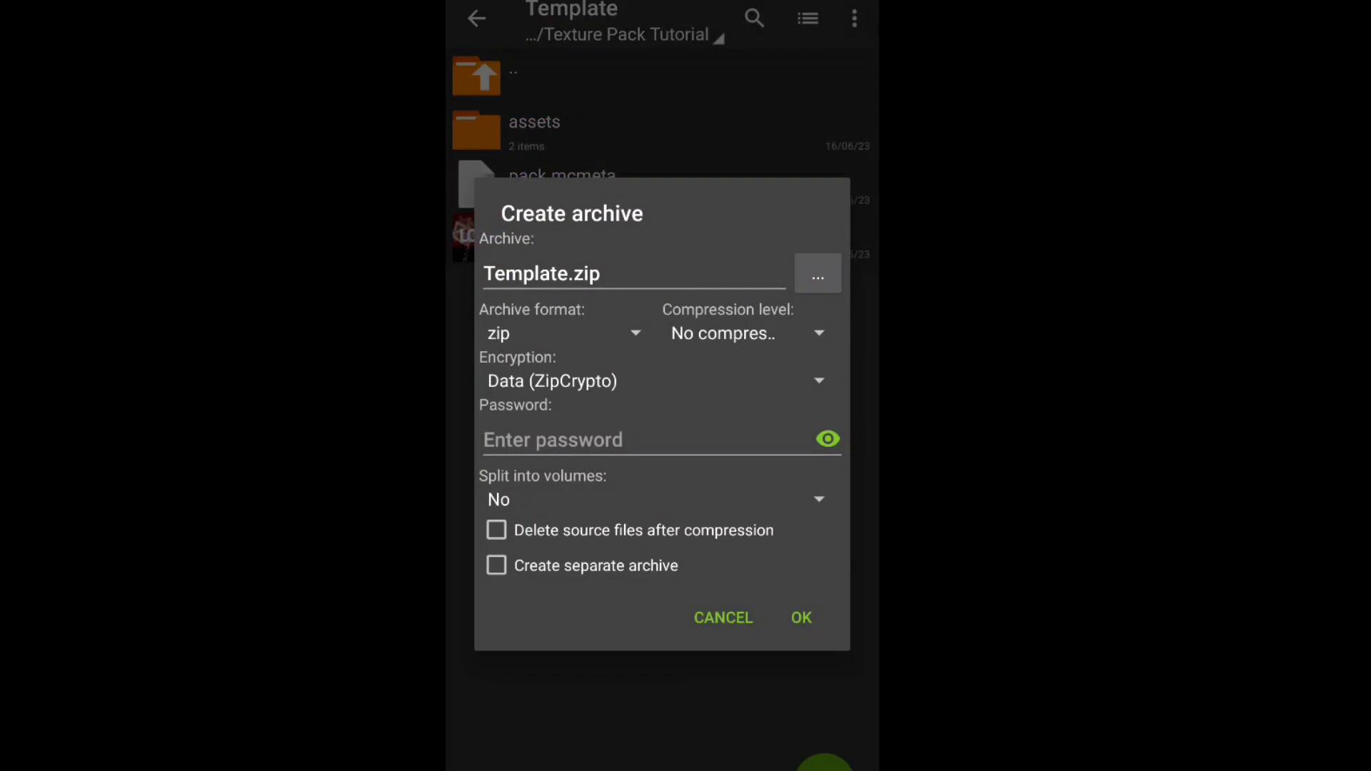
click(568, 273)
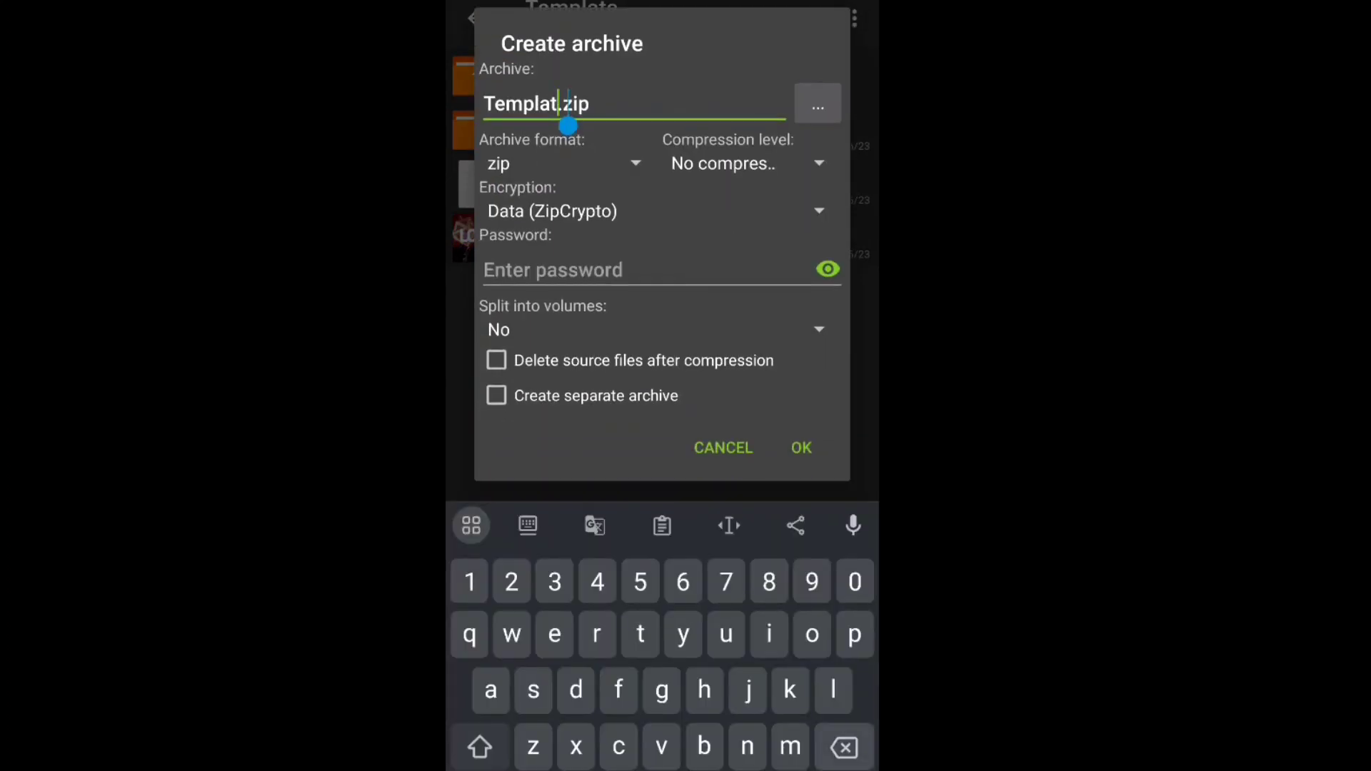
text(shadowee .zip)
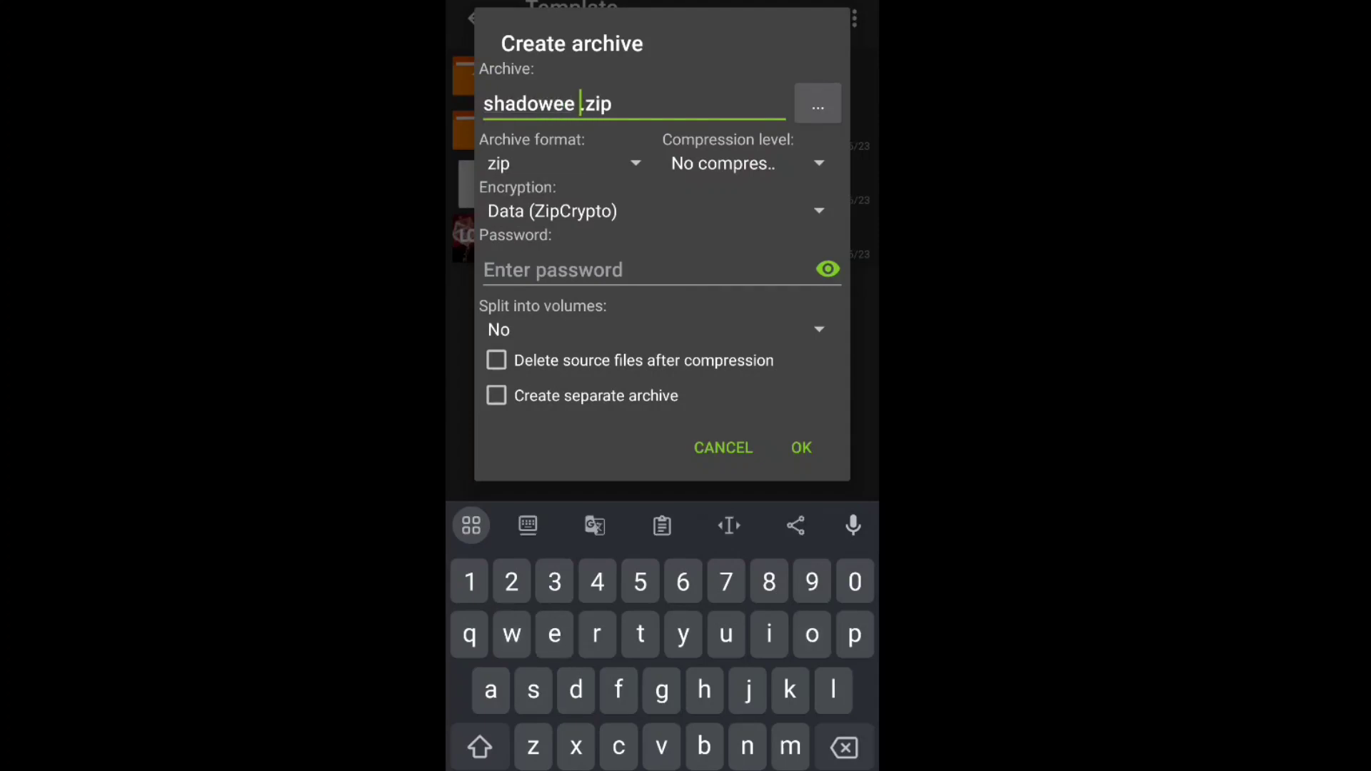
text(texture pac)
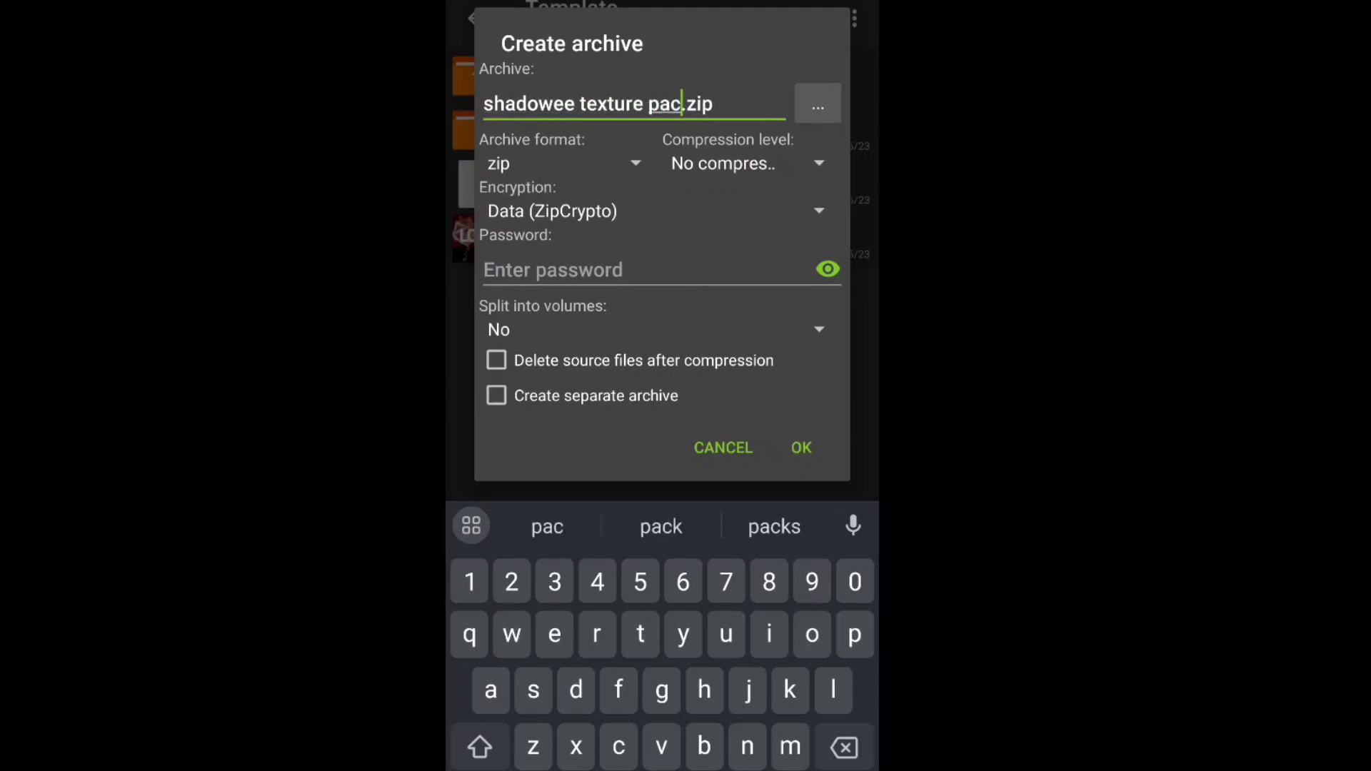
click(800, 448)
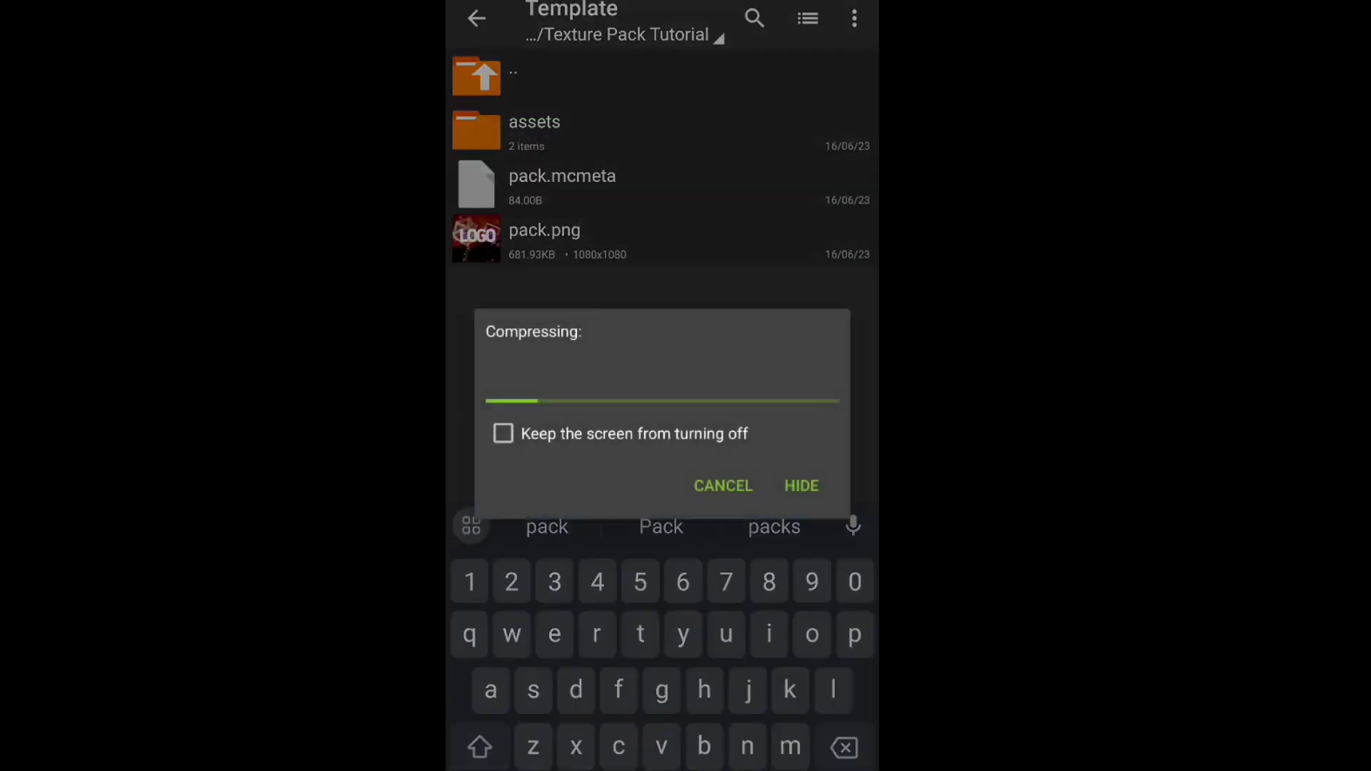
click(503, 434)
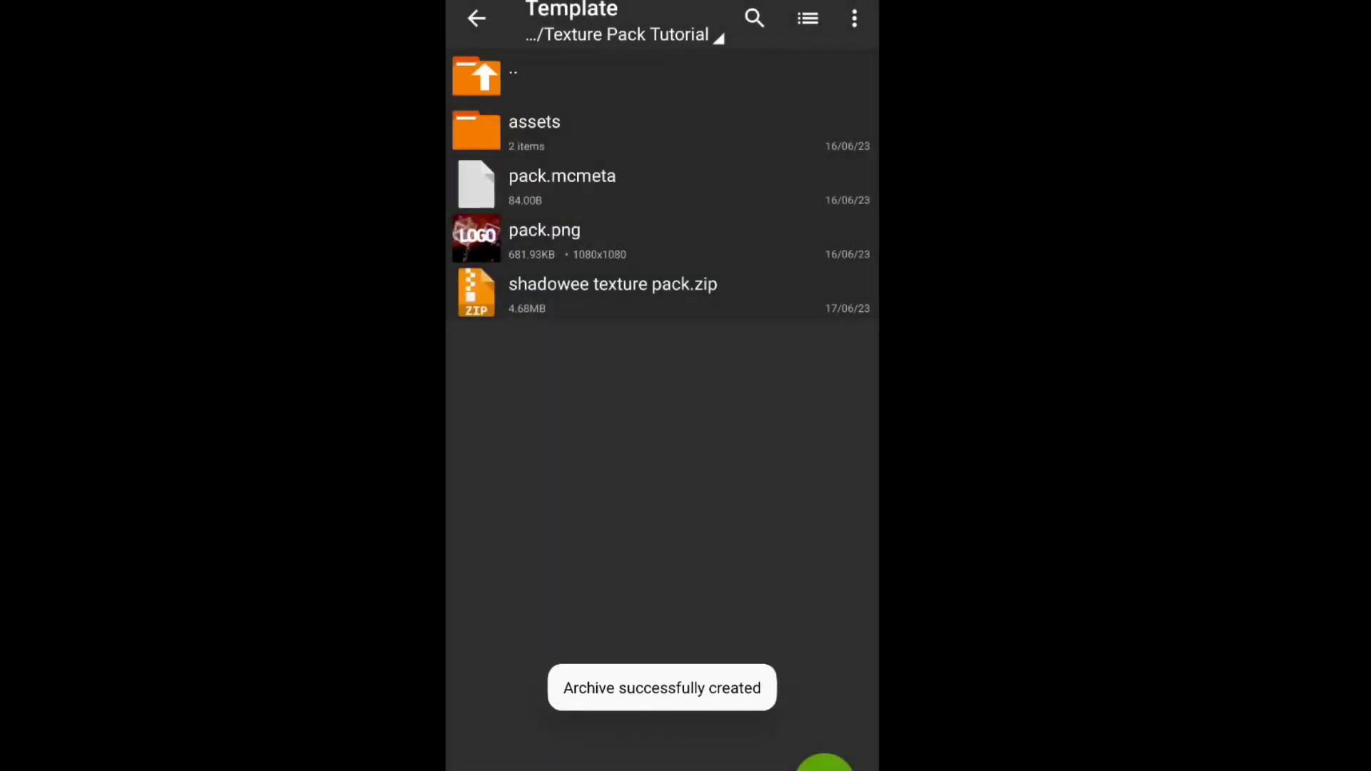
Step: Select shadowee texture pack.zip and copy it
click(613, 292)
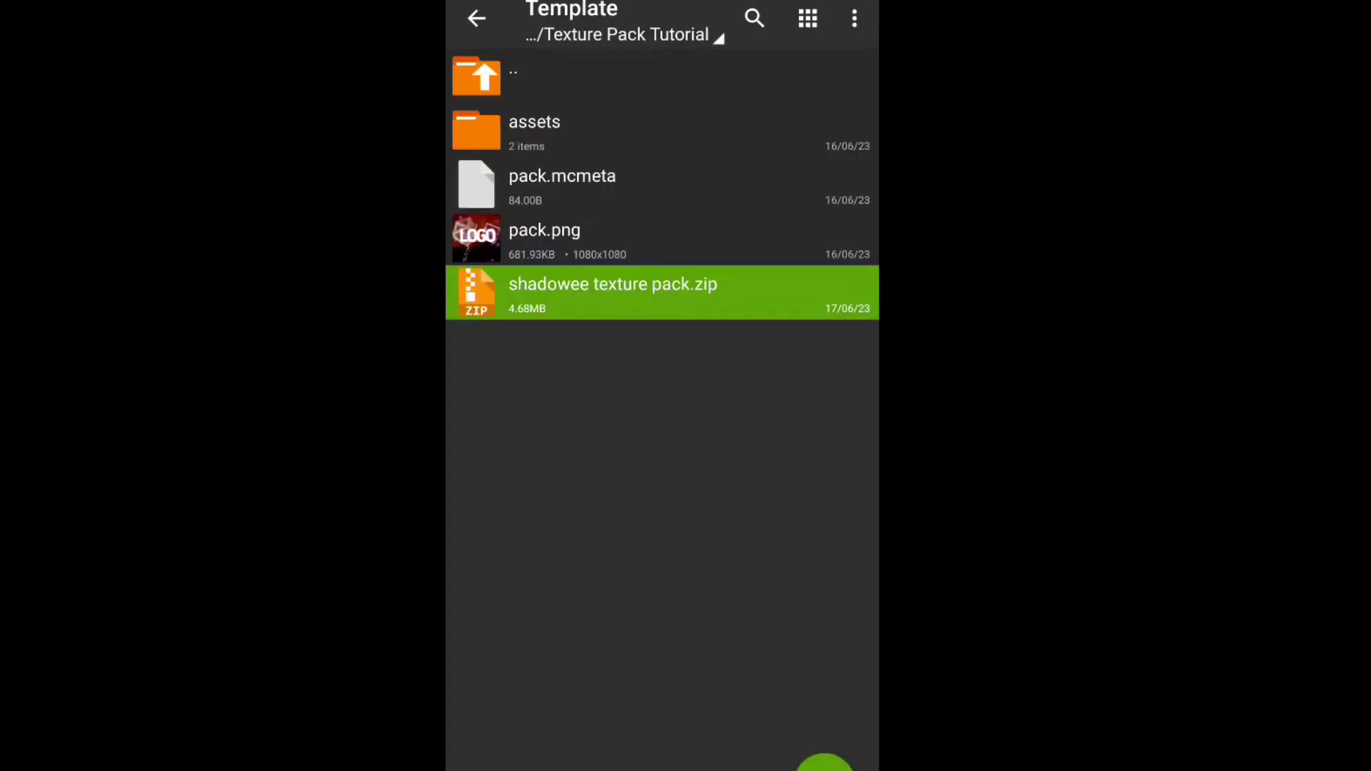
click(612, 292)
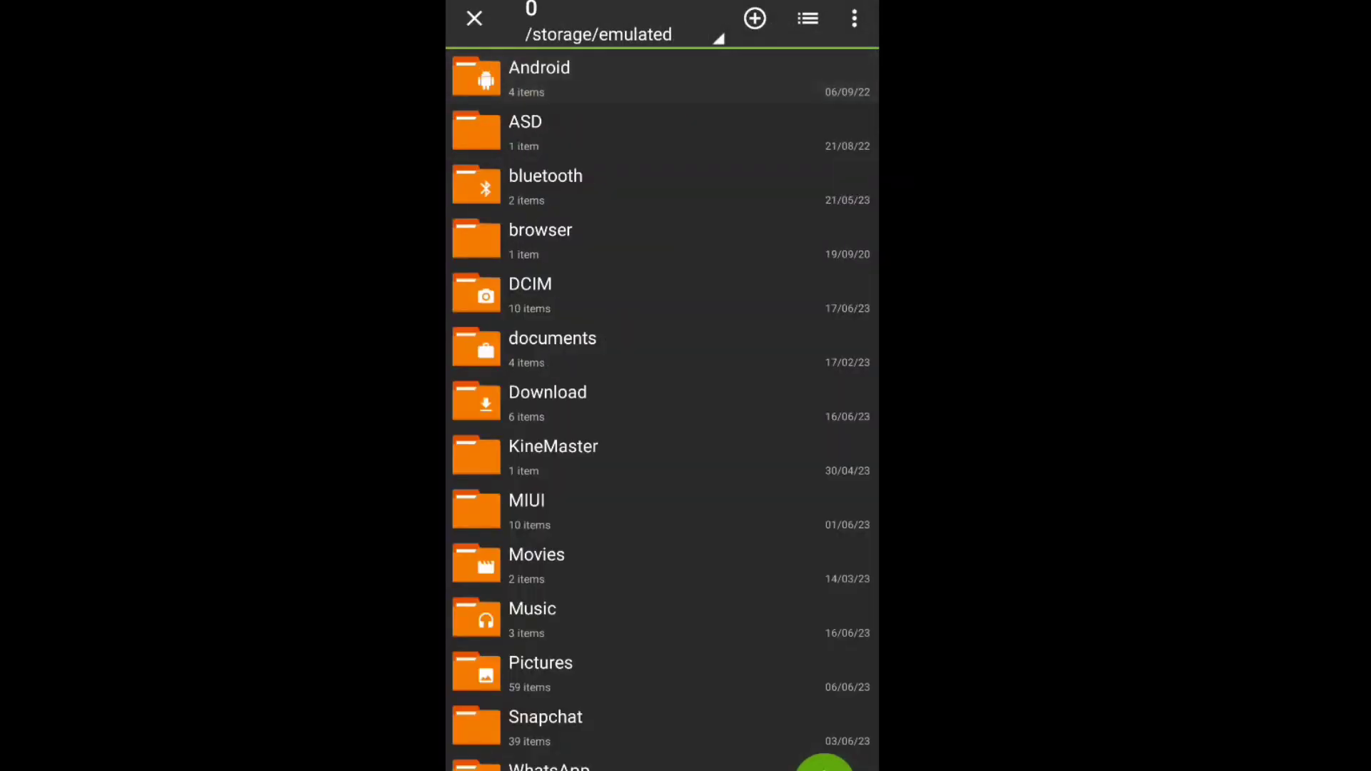
Step: Paste the zip into PojavLauncher's .minecraft/resourcepacks folder beside Shadowee.zip
click(539, 77)
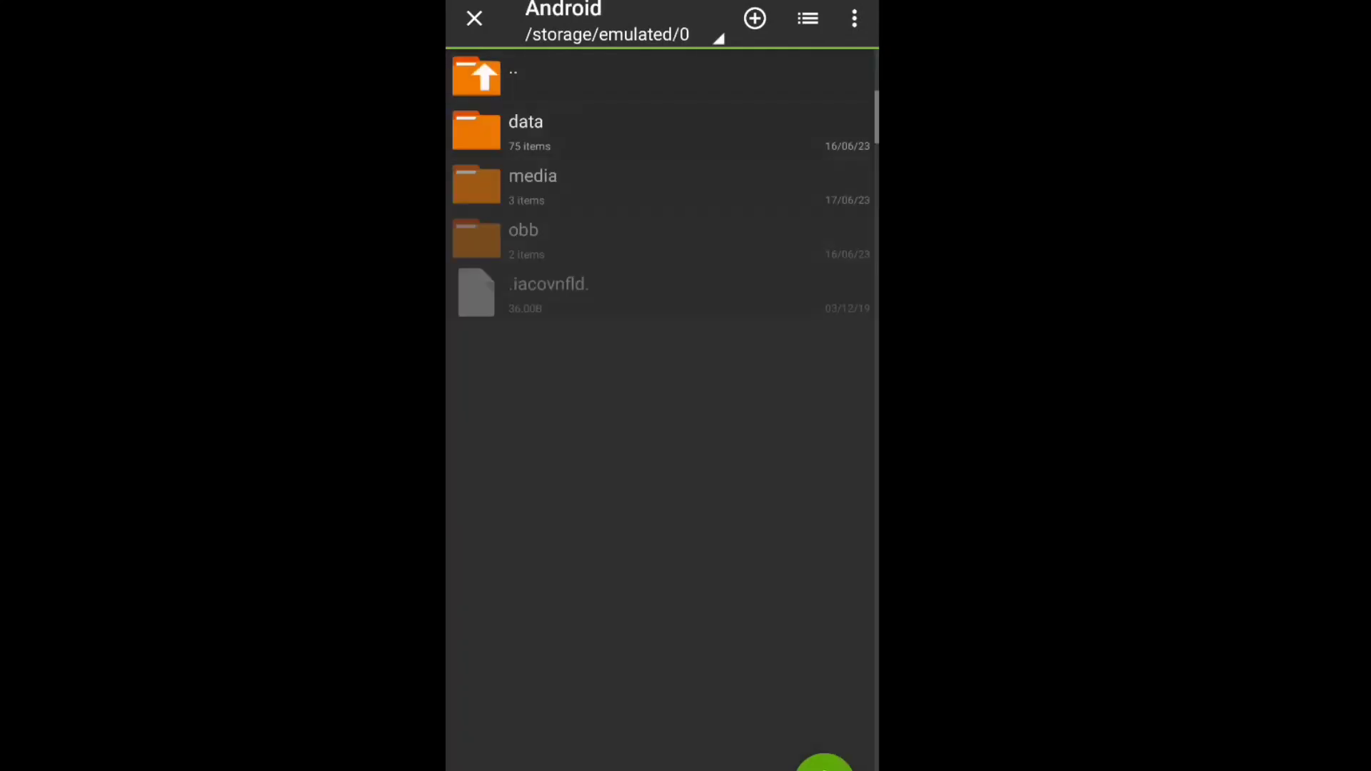
click(525, 131)
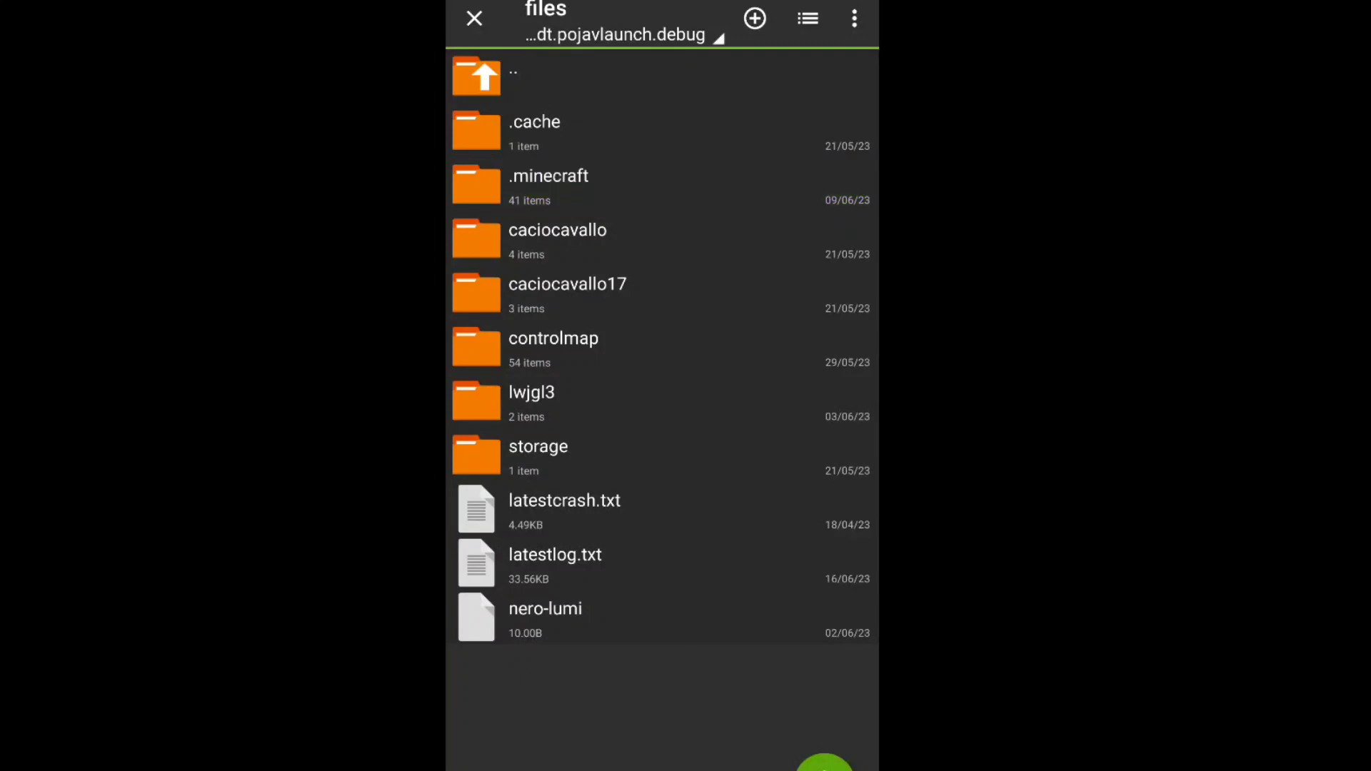
click(549, 186)
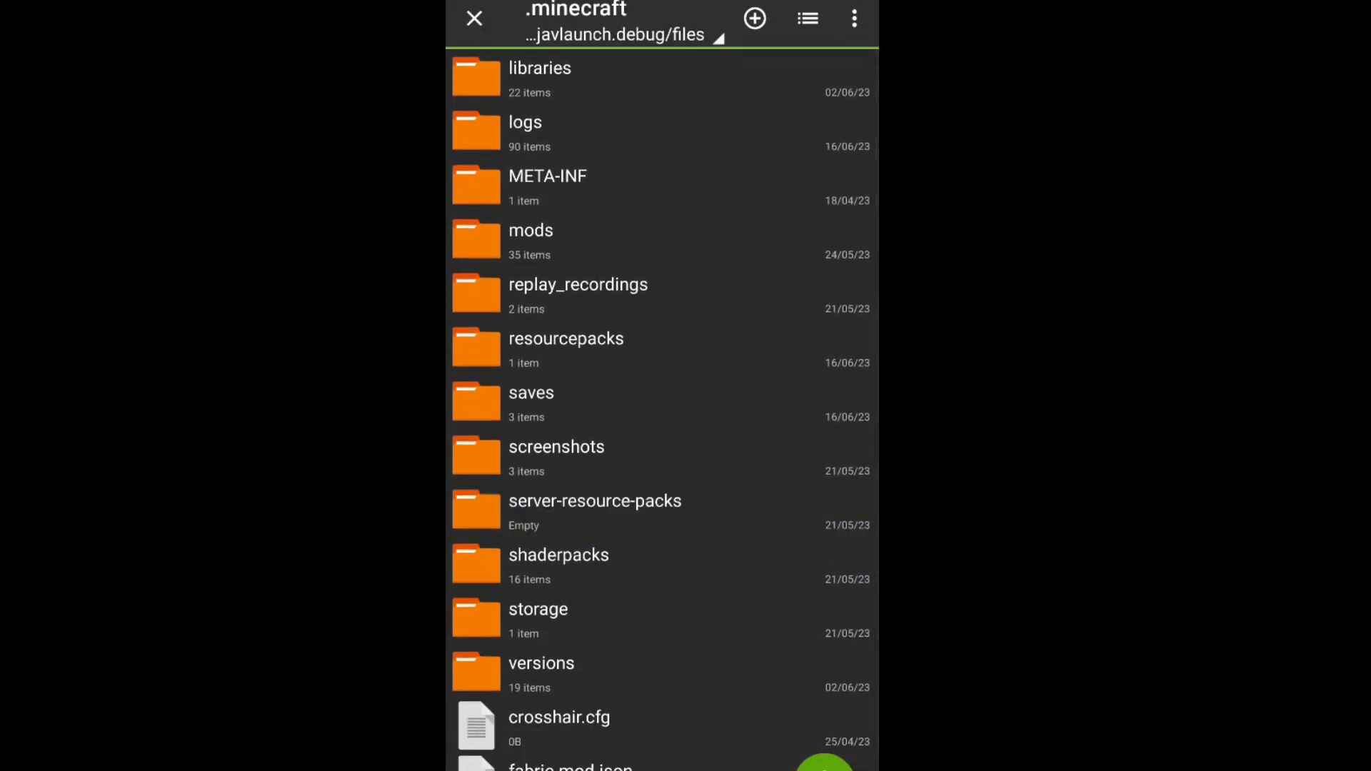
click(567, 347)
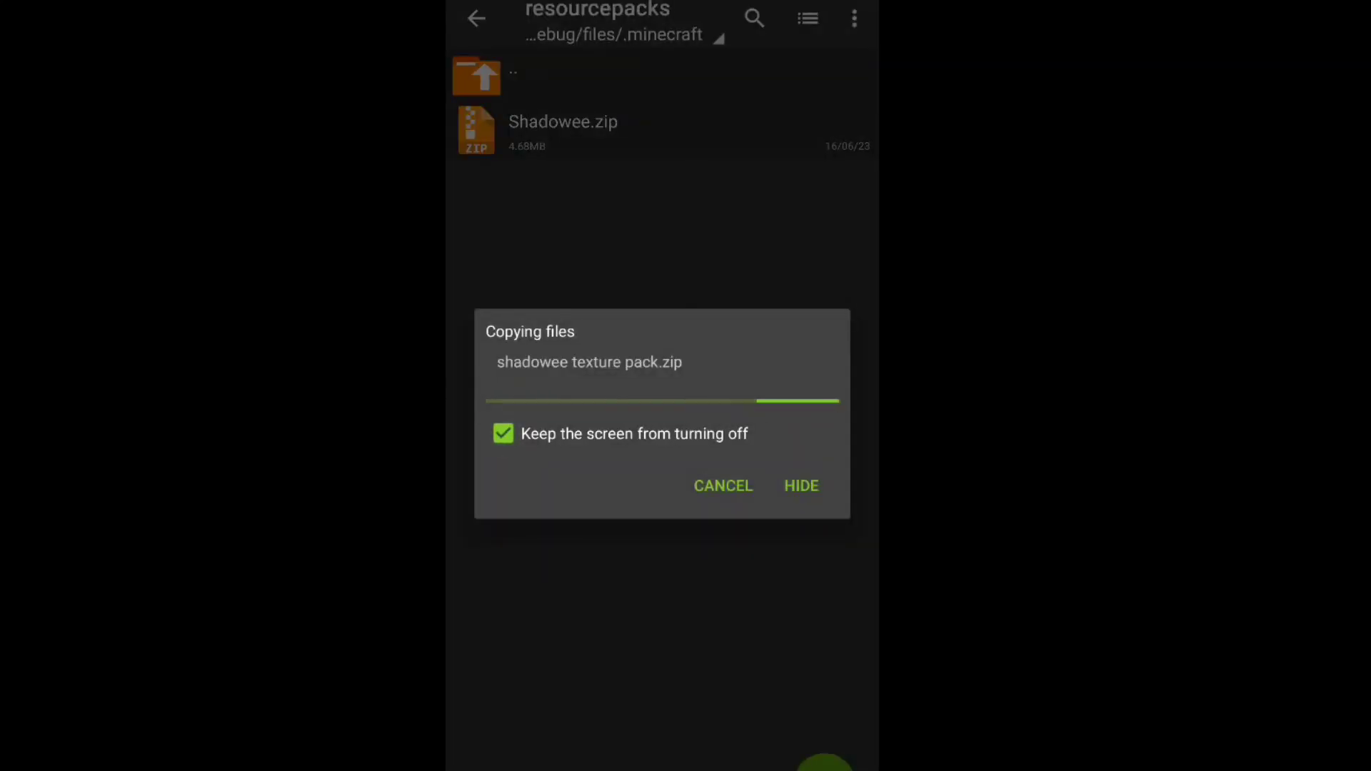
click(800, 485)
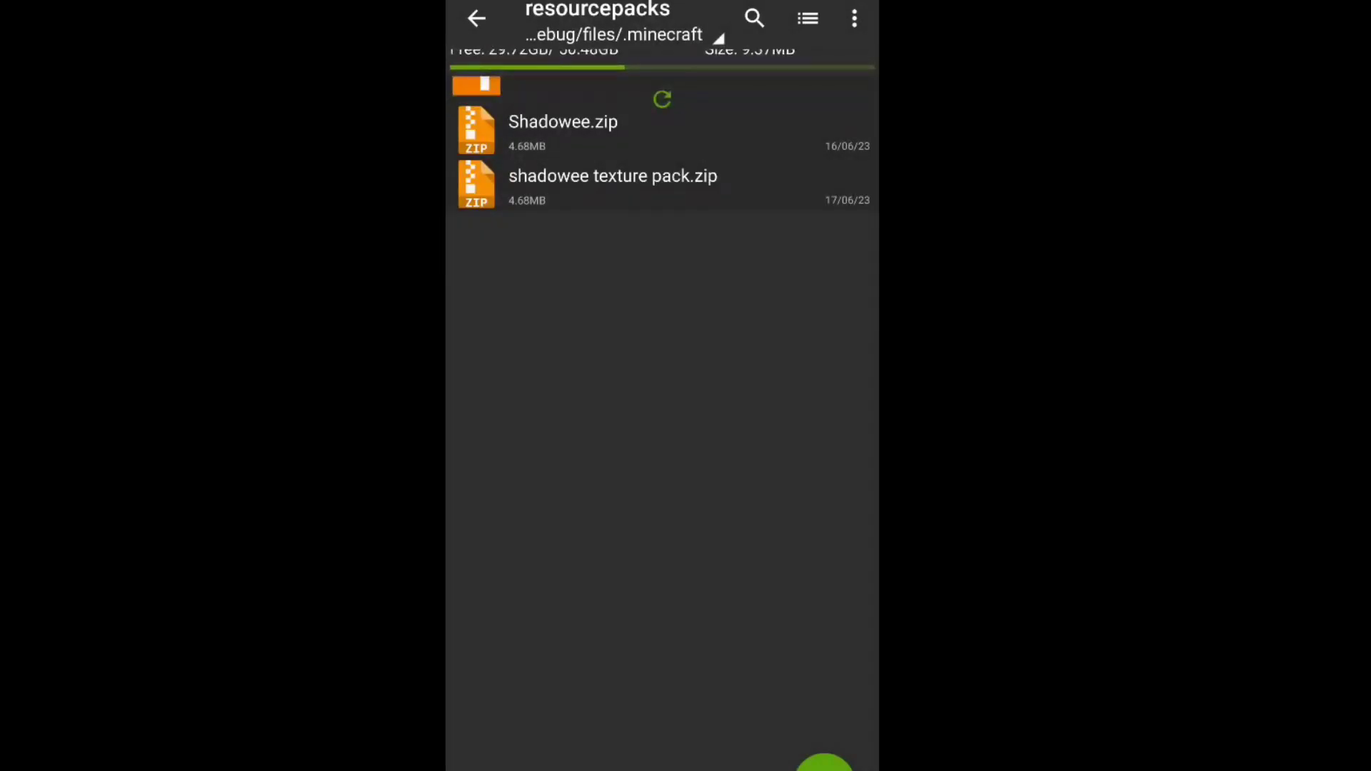